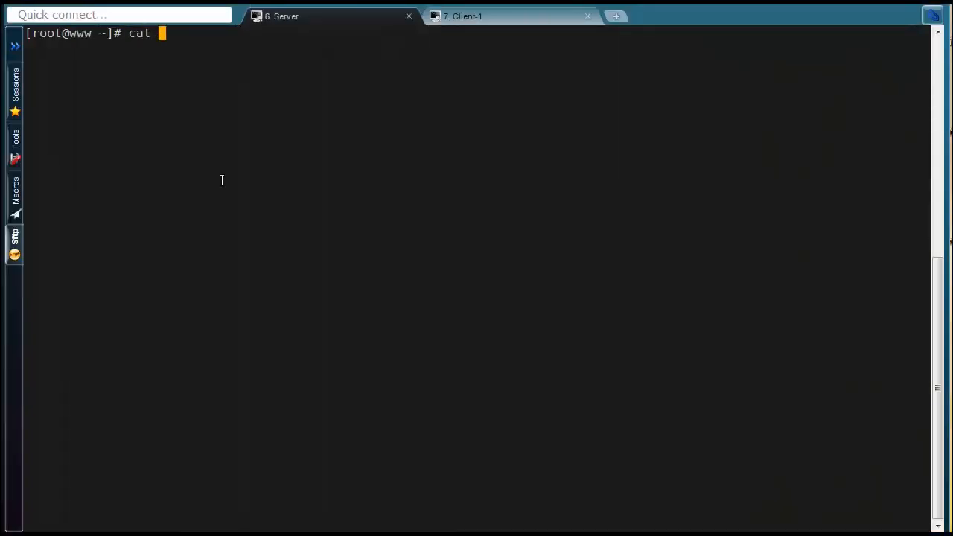
# Run cat /etc/redhat-release on the server, paste it into the client session, and return to the server
pyautogui.write('/etc/re')
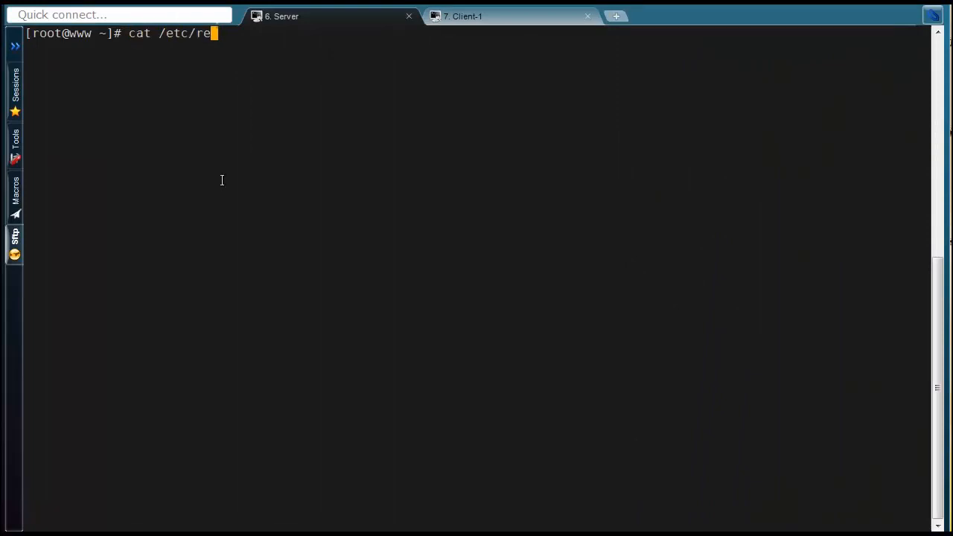
pyautogui.press('Return')
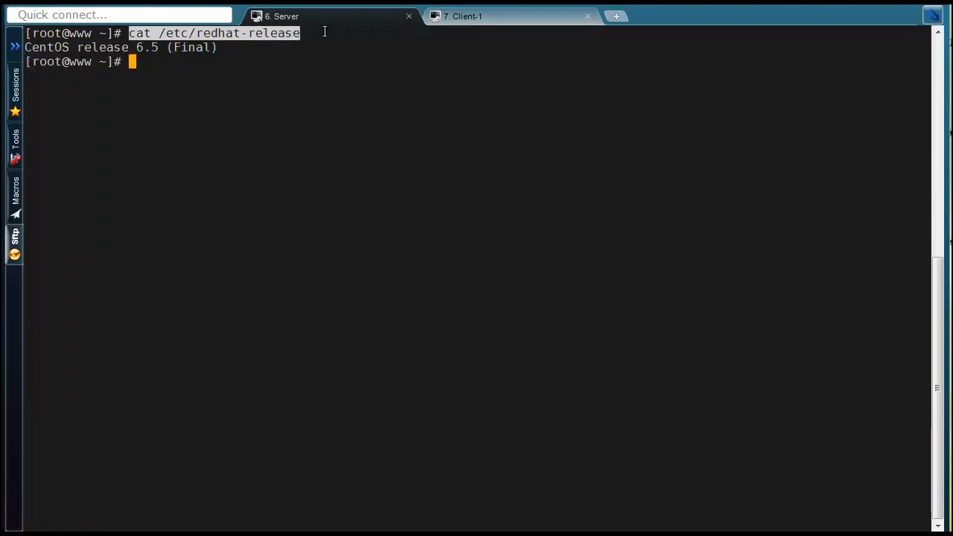
pyautogui.rightClick(470, 261)
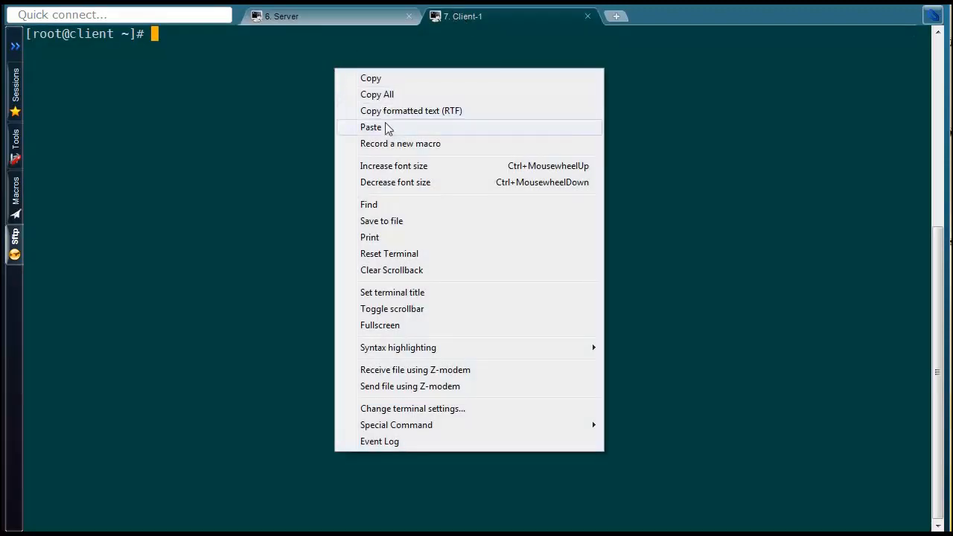
pyautogui.click(369, 127)
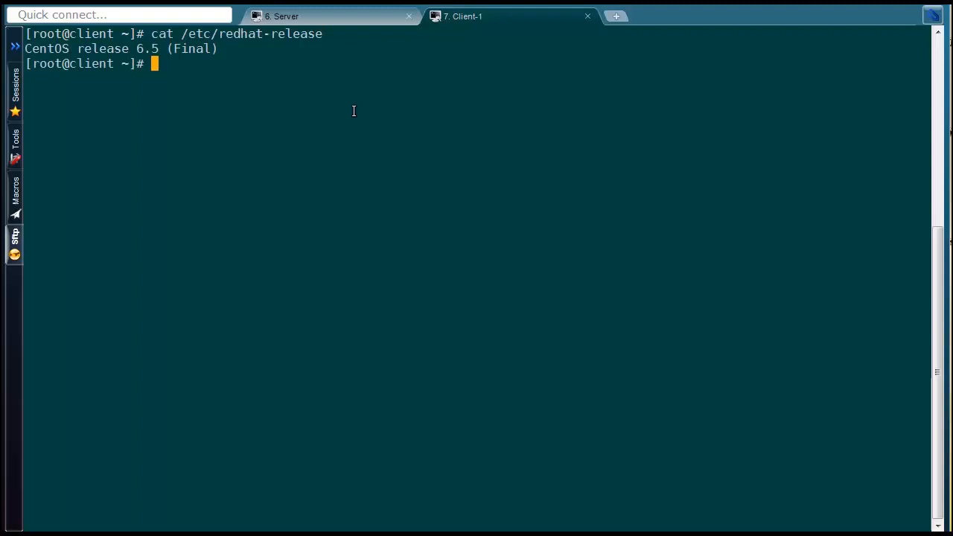
pyautogui.click(462, 15)
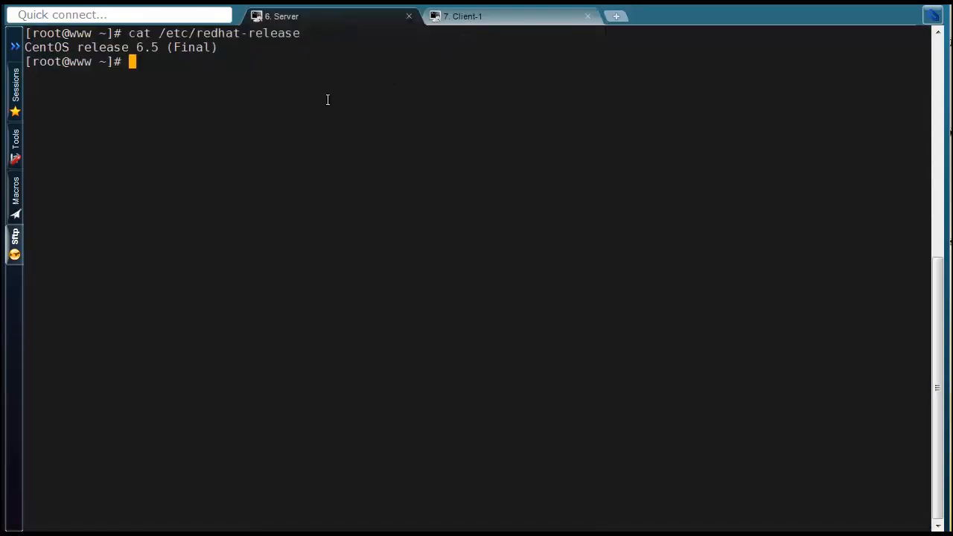
# Run yum install nfs-utils on the server
pyautogui.write('y')
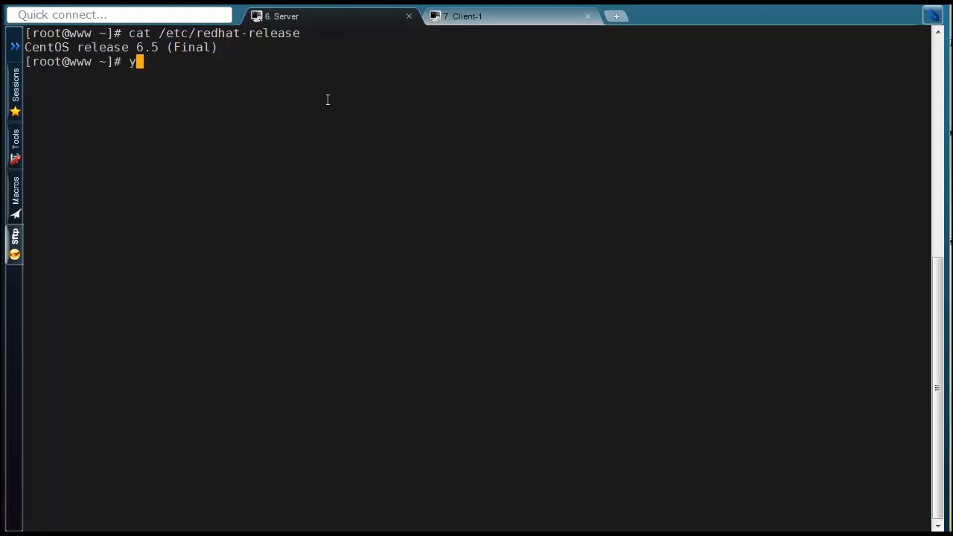
pyautogui.write('um insta')
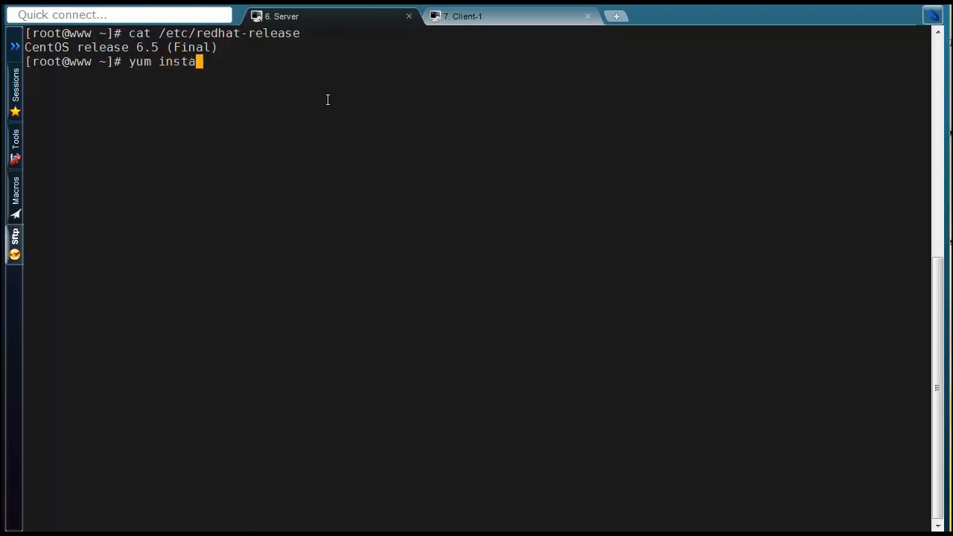
pyautogui.write('ll')
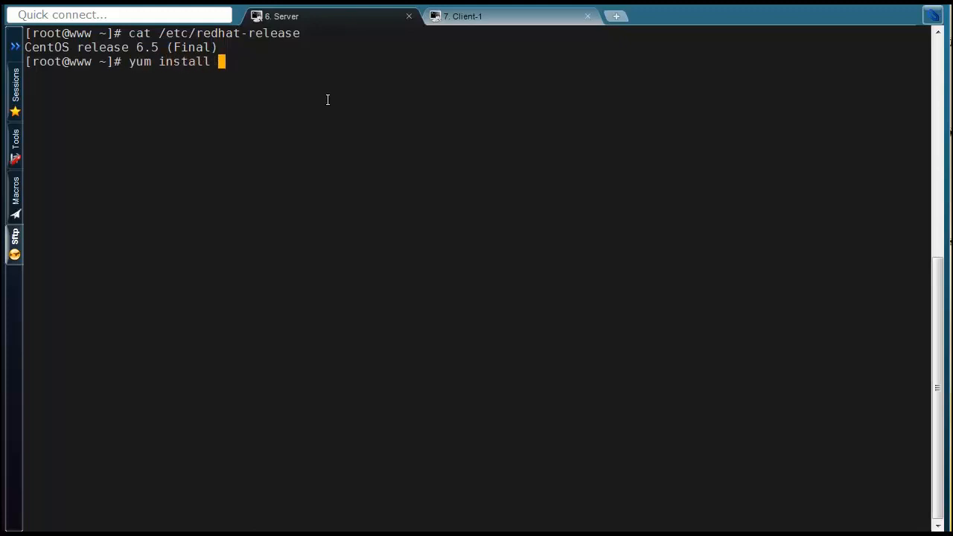
pyautogui.write('nfs-utl')
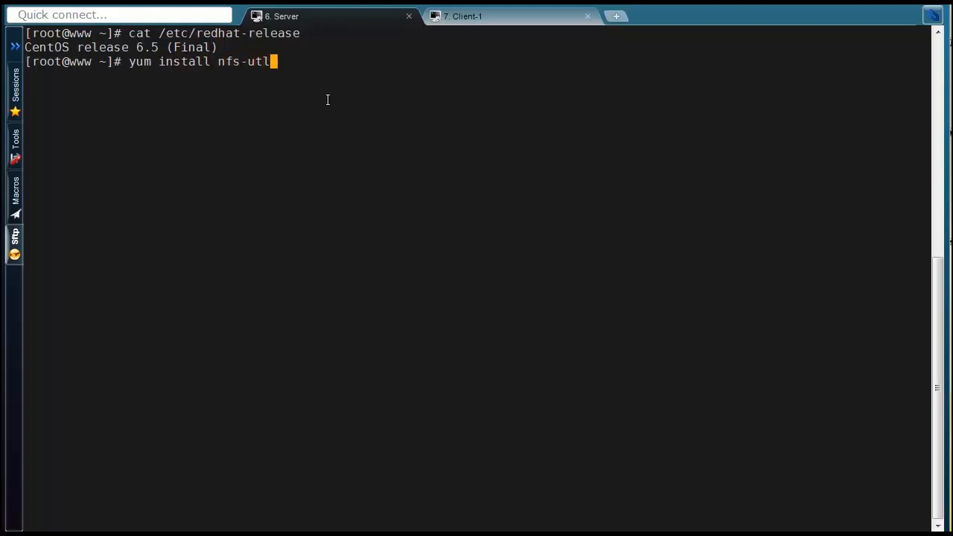
pyautogui.press('Return')
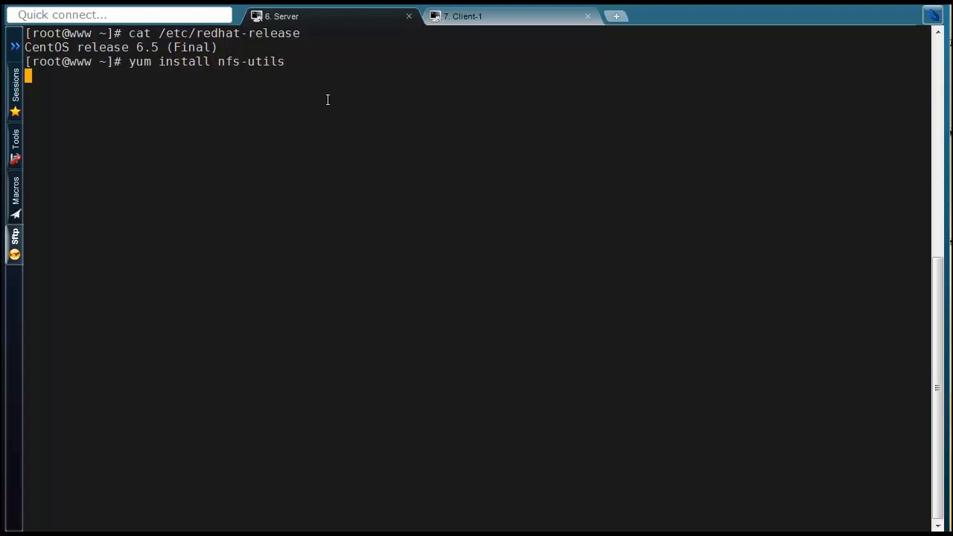
pyautogui.press('Return')
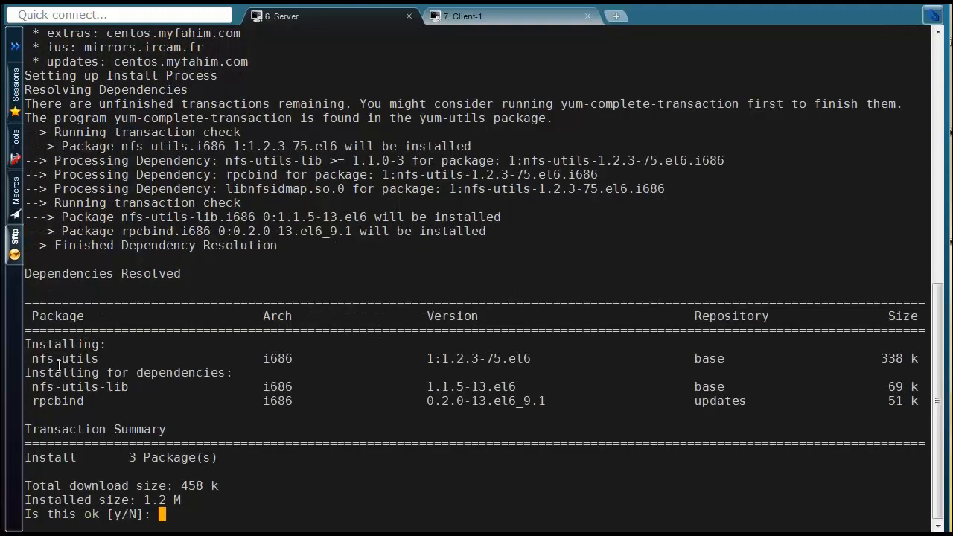
# Confirm the install with y, pulling in the rpcbind and nfs-utils-lib dependencies
pyautogui.doubleClick(64, 358)
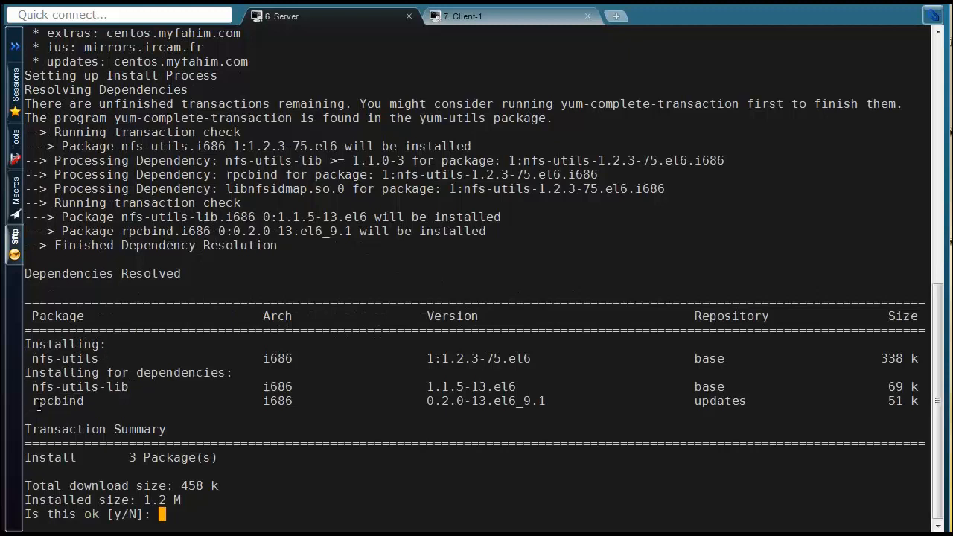
pyautogui.doubleClick(58, 402)
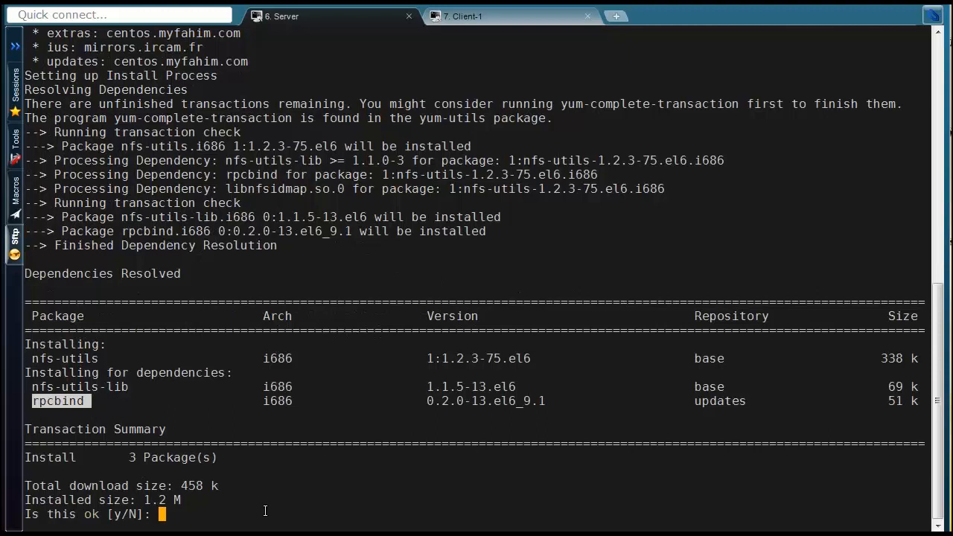
pyautogui.write('y')
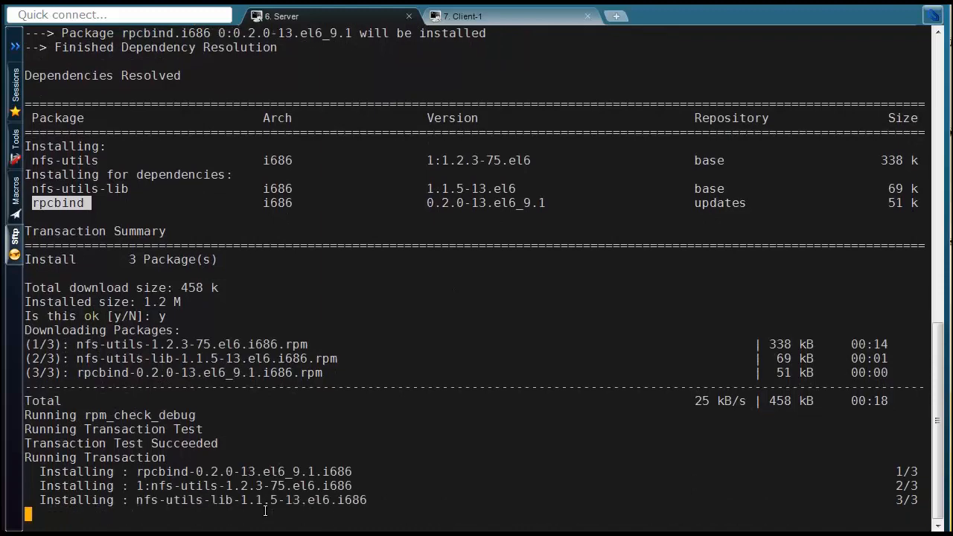
pyautogui.scroll(-3)
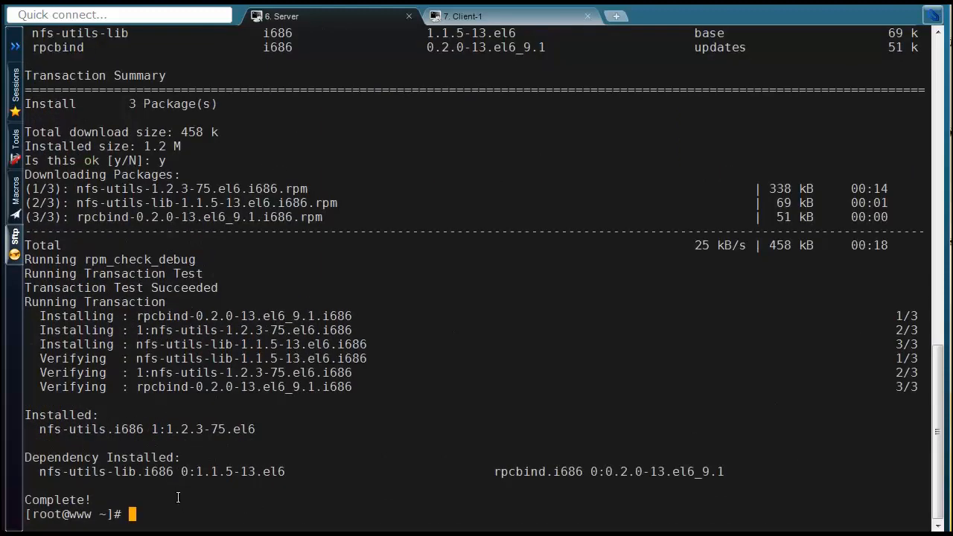
# Run service nfs restart on the server
pyautogui.write('ser')
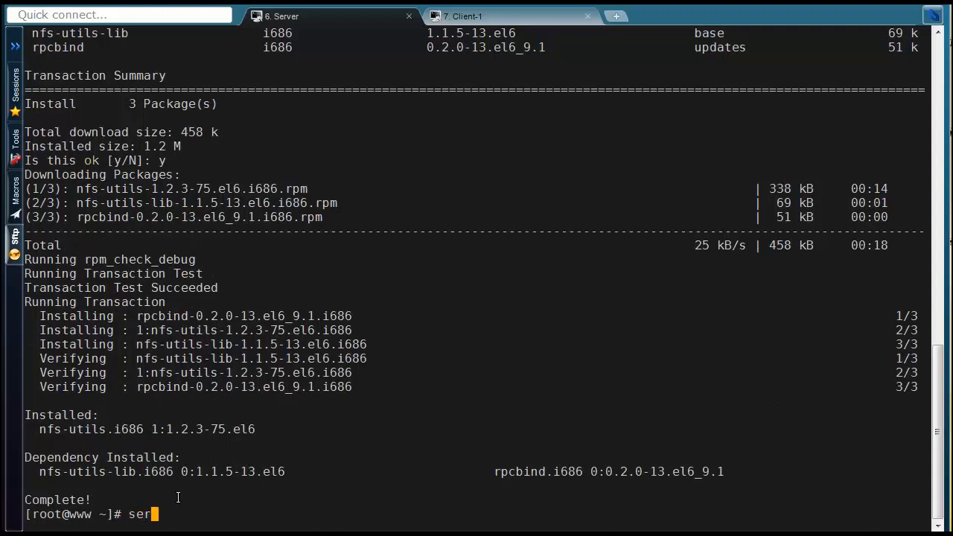
pyautogui.write('vice n')
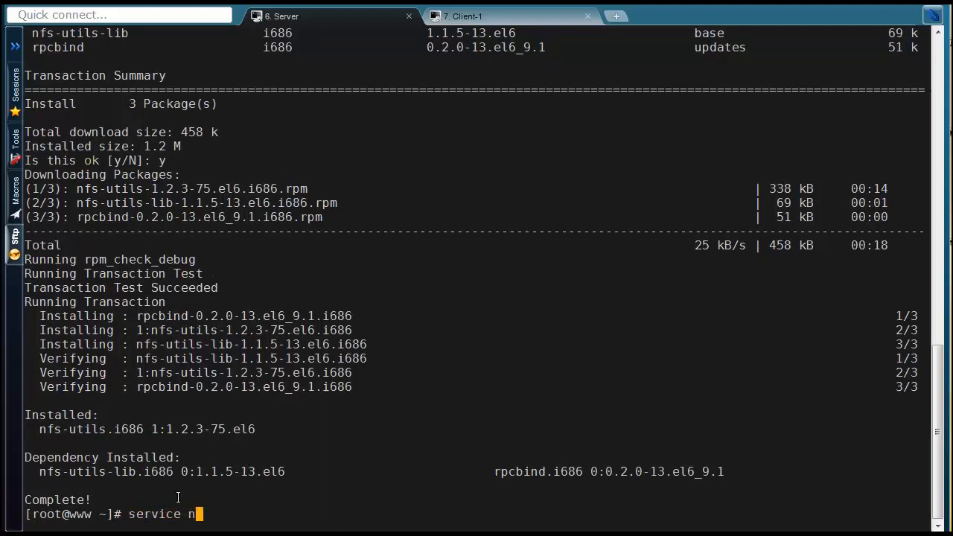
pyautogui.write('fs res')
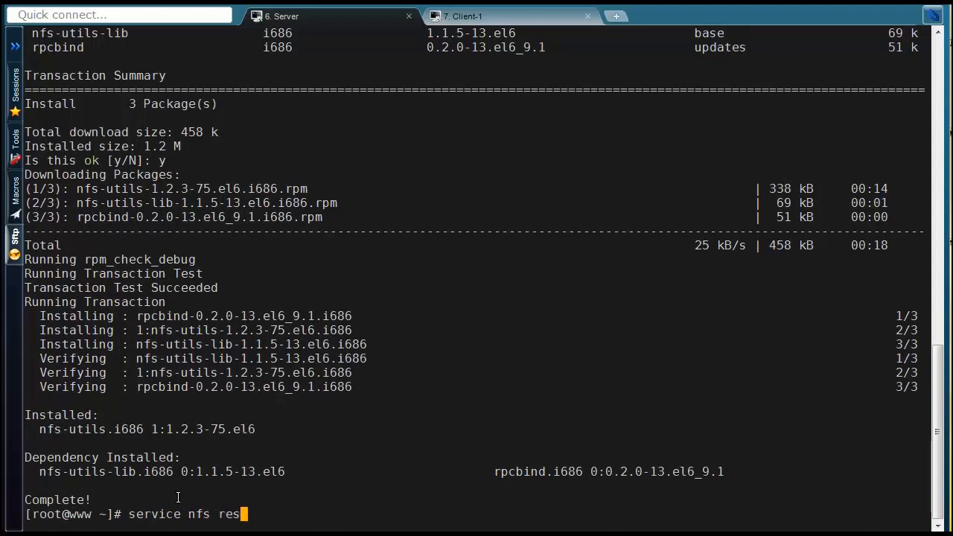
pyautogui.press('Return')
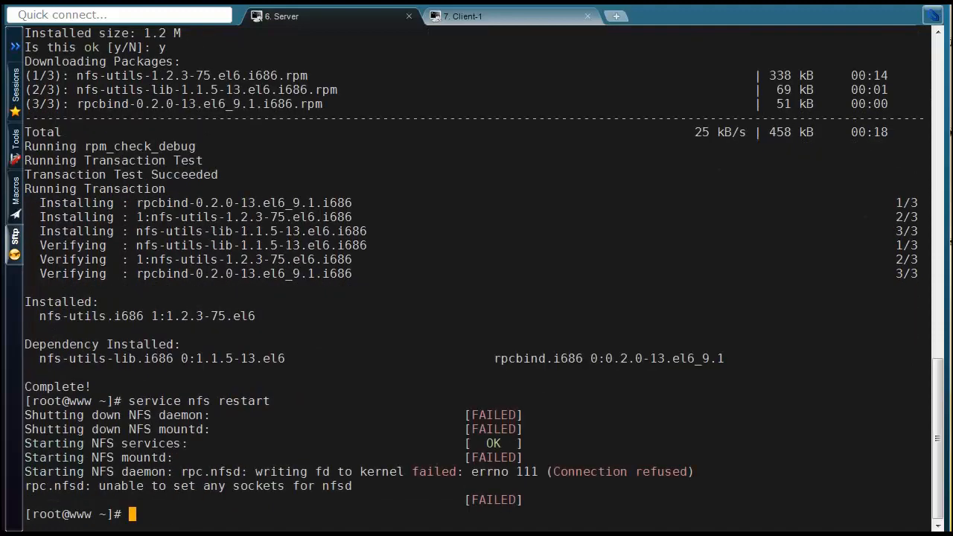
# Run service rpcbind restart so rpcbind starts successfully
pyautogui.write('service')
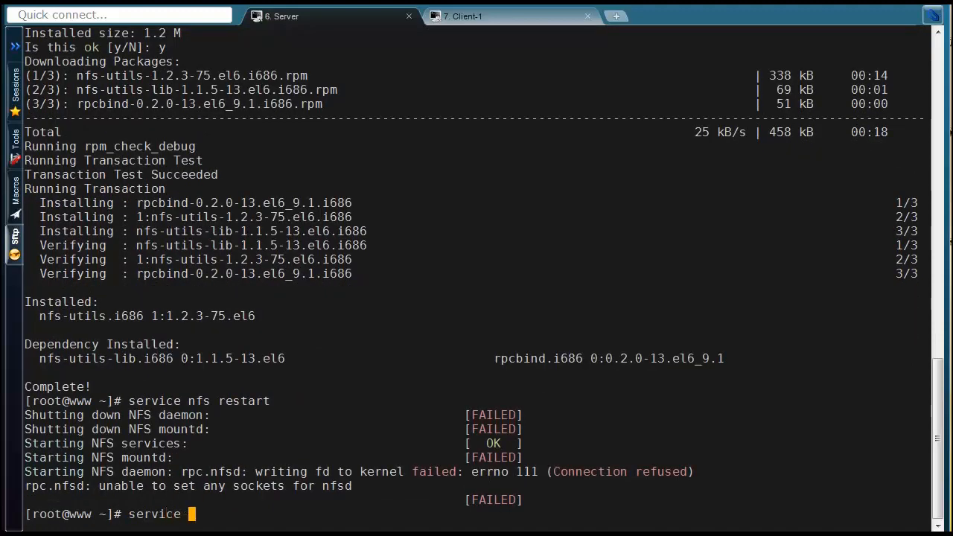
pyautogui.write('rpcbind restart')
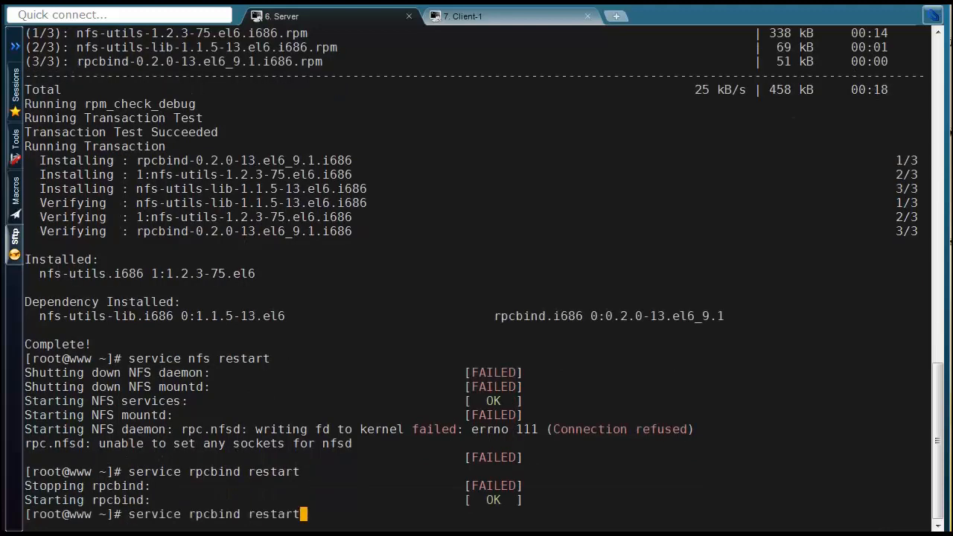
pyautogui.press('Return')
pyautogui.write('df -h')
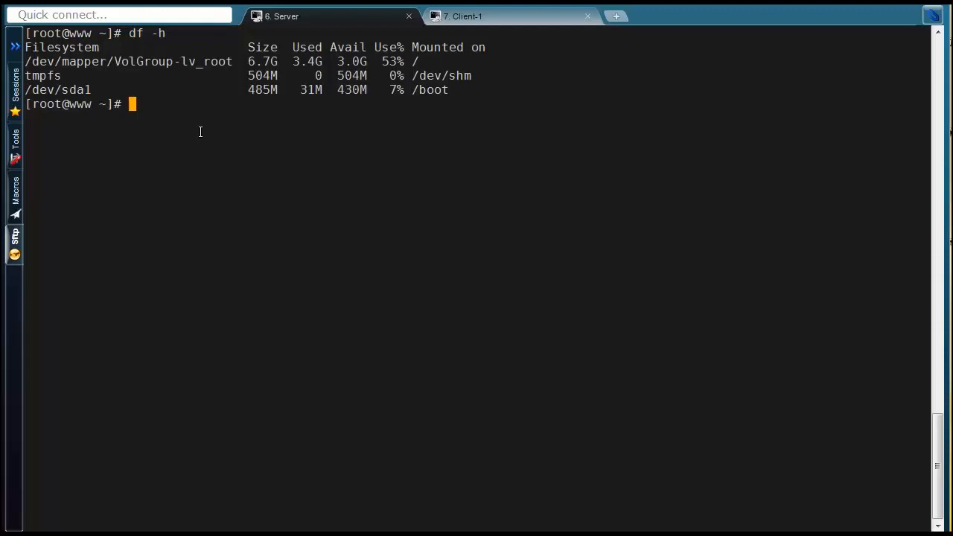
pyautogui.moveTo(155, 77)
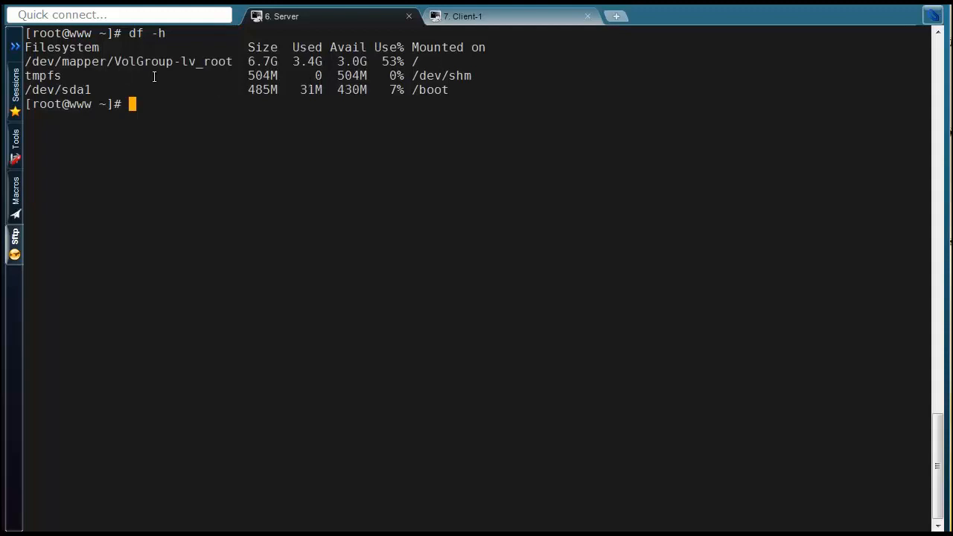
pyautogui.moveTo(233, 124)
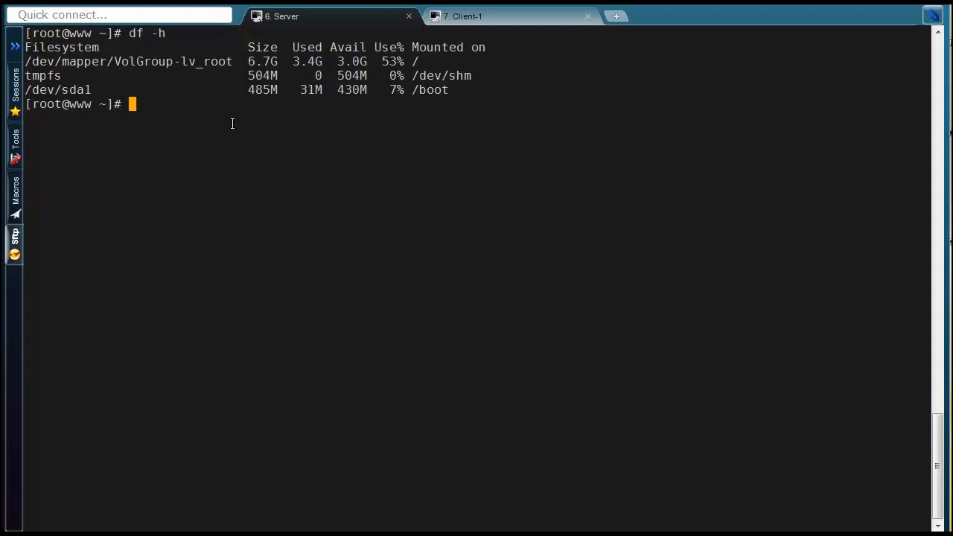
# Start cd /nfs-share/ on the server, then cancel it with Ctrl+C
pyautogui.write('cd /')
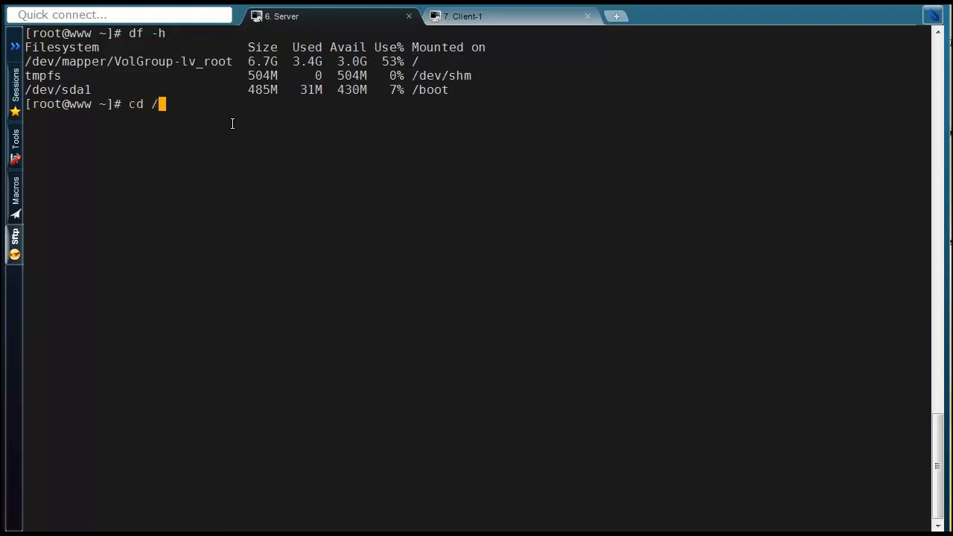
pyautogui.write('nfs-share/')
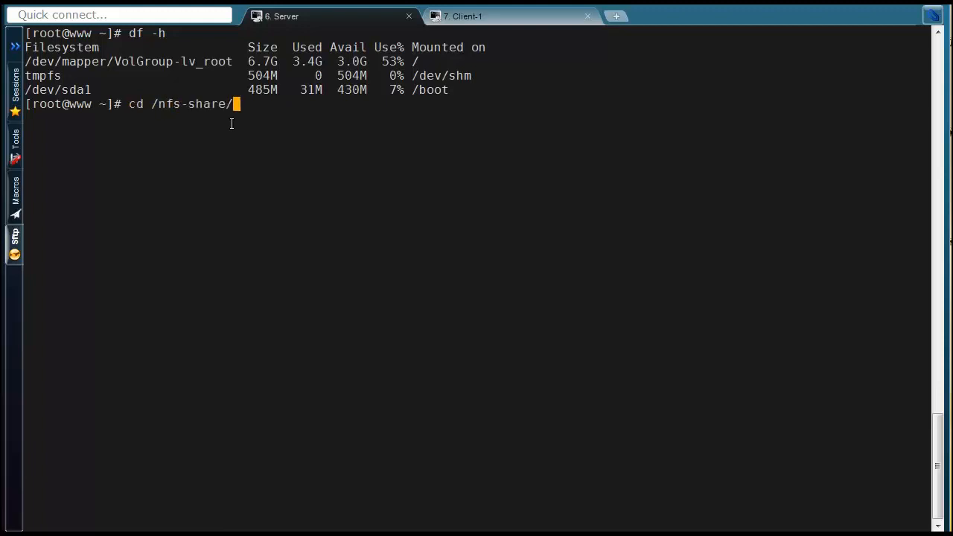
pyautogui.doubleClick(192, 104)
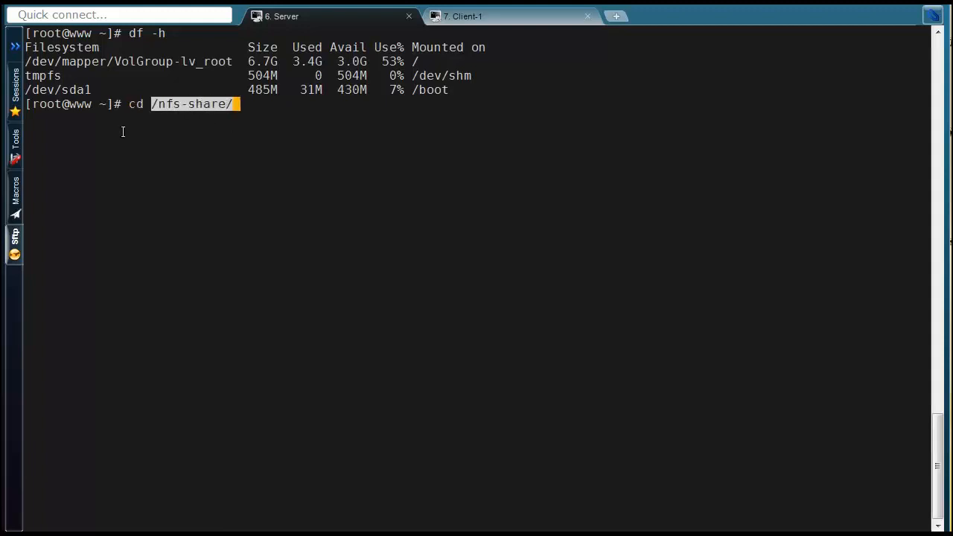
pyautogui.press('ctrl+c')
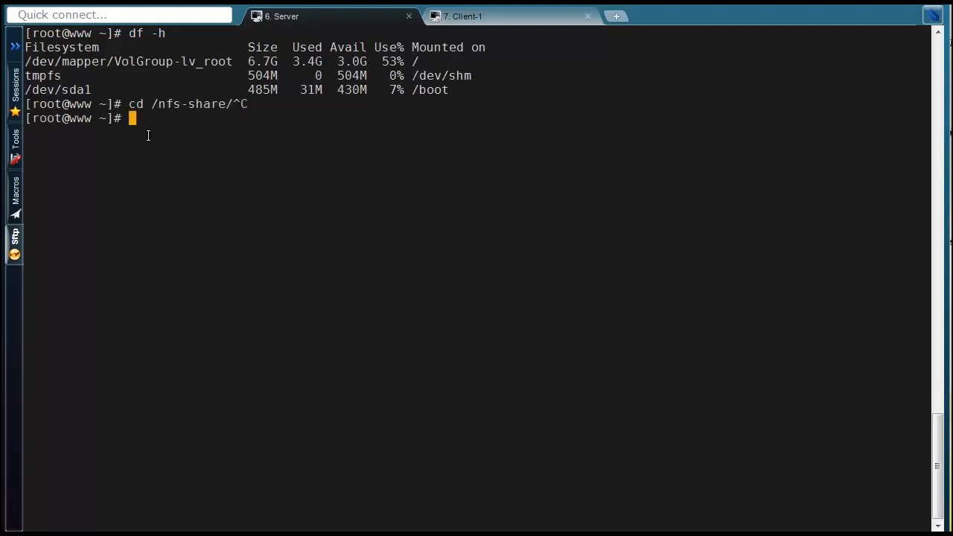
# Run lsblk to list disks sda and sdb with partition sdb1
pyautogui.write('lsbl')
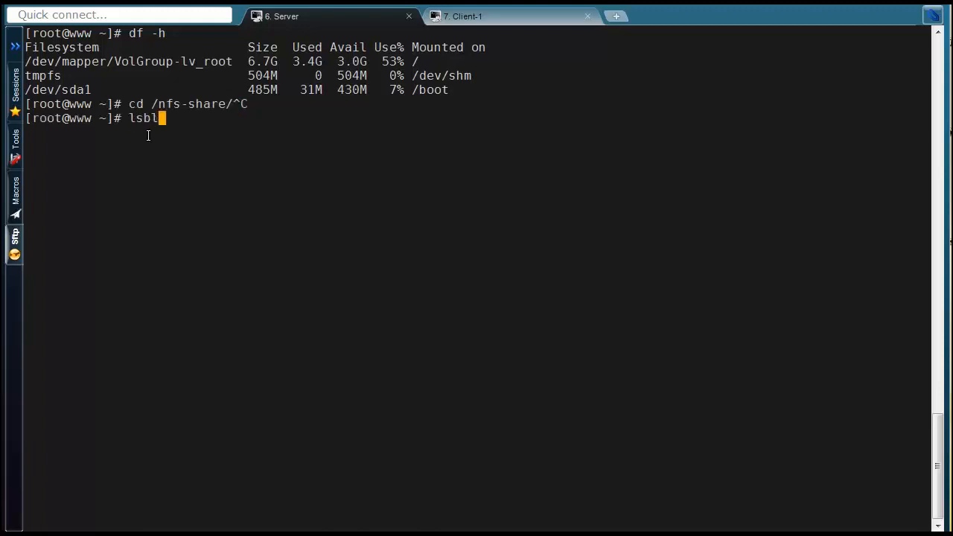
pyautogui.press('Return')
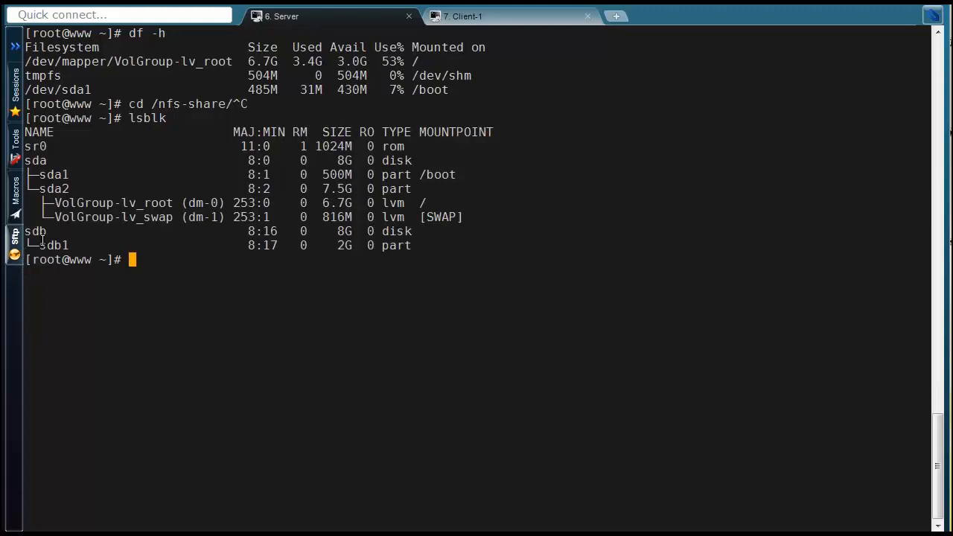
pyautogui.doubleClick(262, 244)
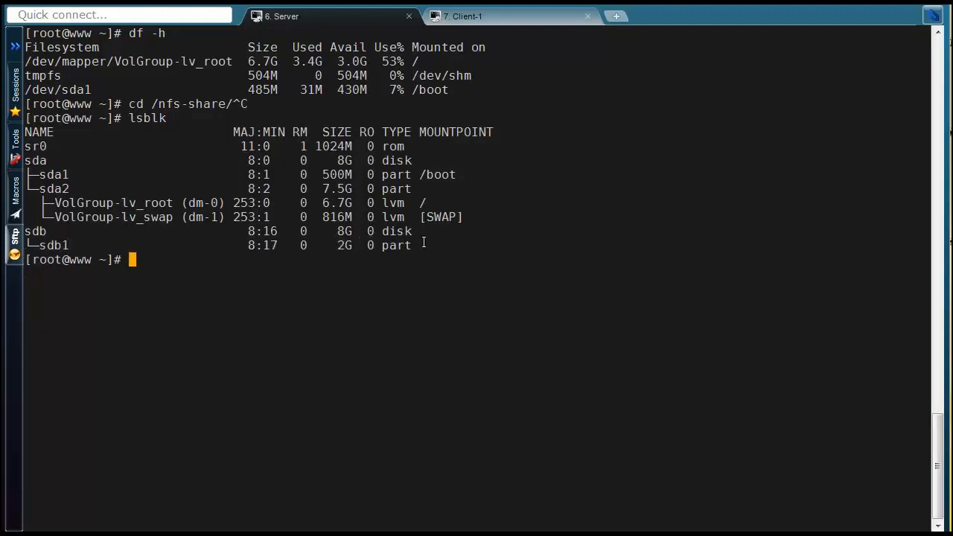
pyautogui.moveTo(348, 261)
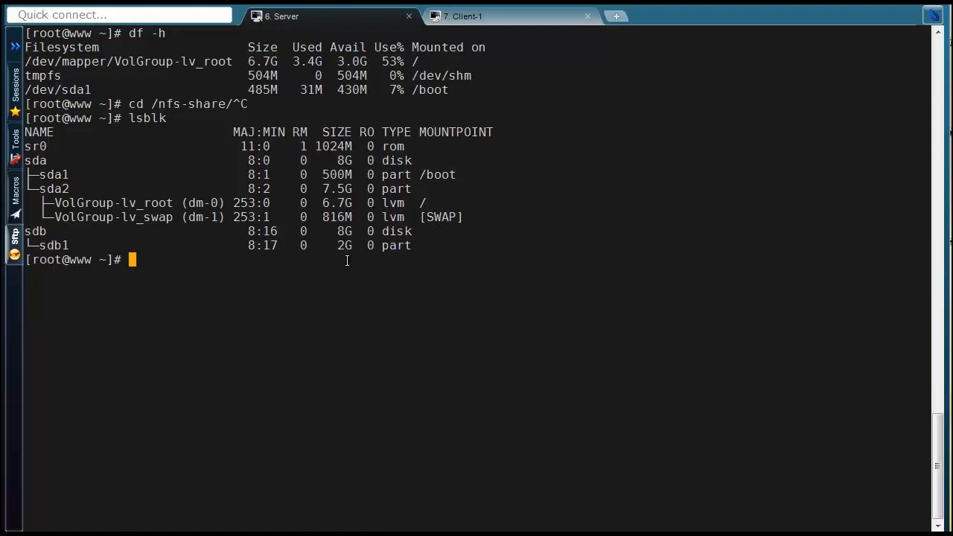
# Format /dev/sdb1 as ext4 with mkfs.ext4
pyautogui.write('mk')
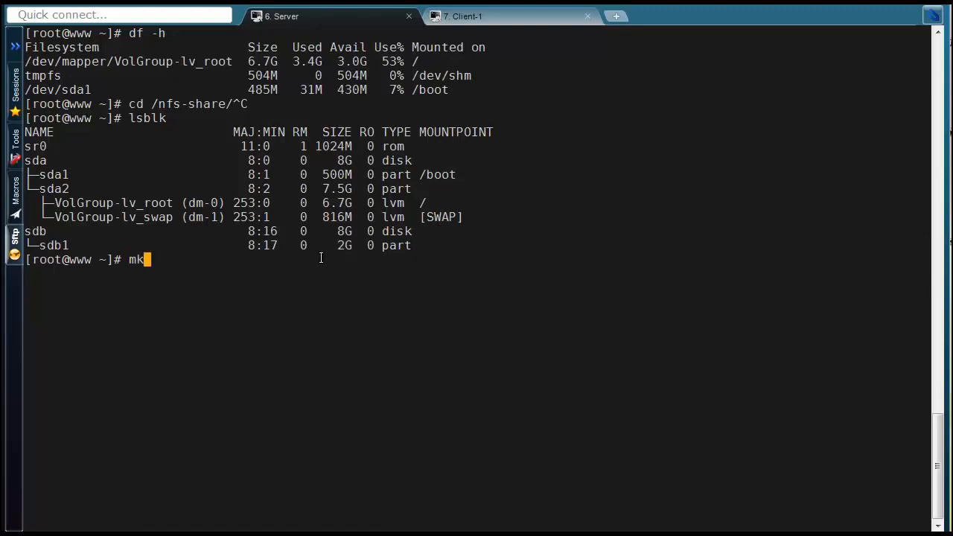
pyautogui.write('fs.ext')
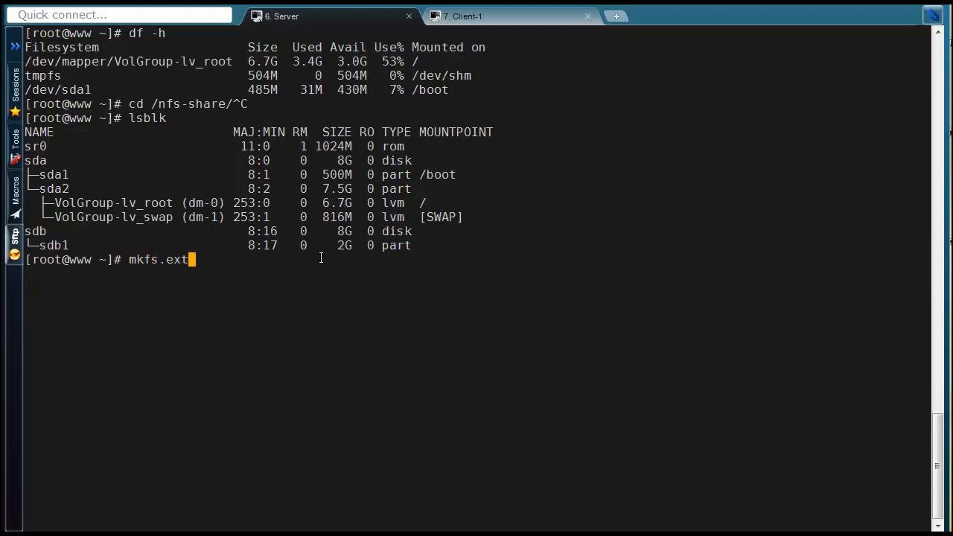
pyautogui.write('4 /d')
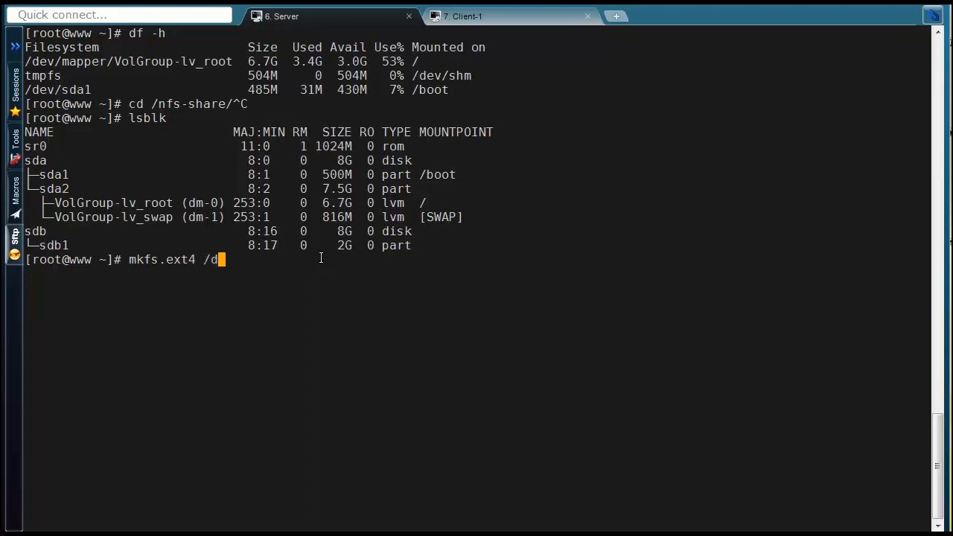
pyautogui.write('ev/sdb')
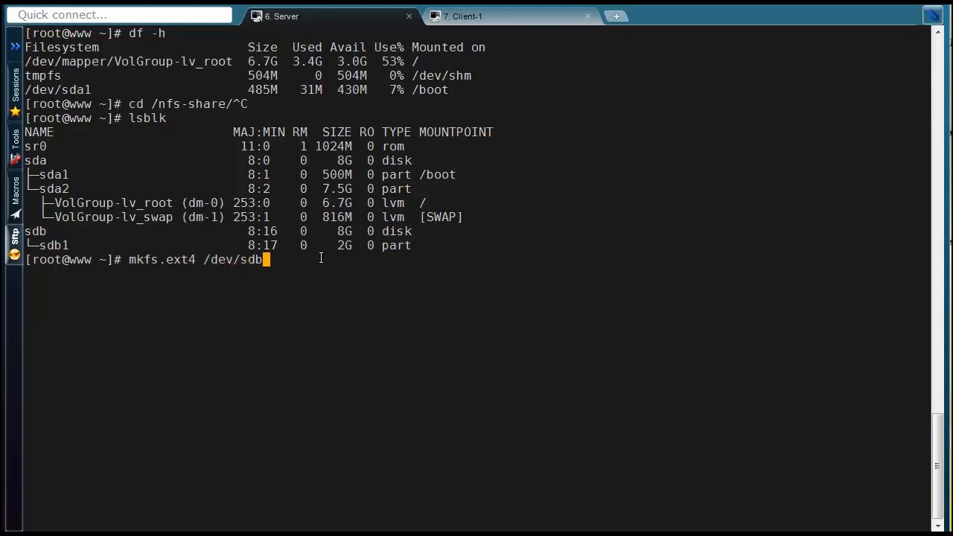
pyautogui.press('Return')
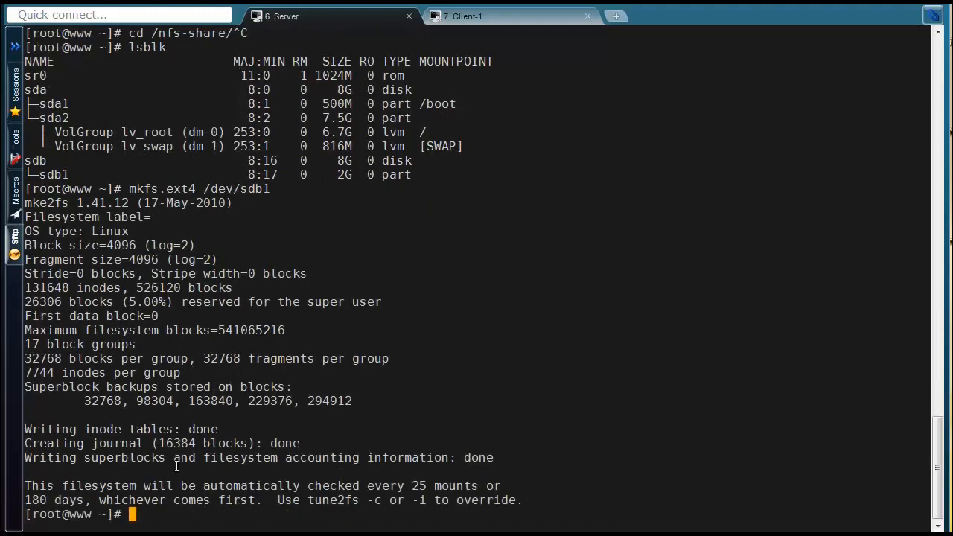
pyautogui.moveTo(226, 266)
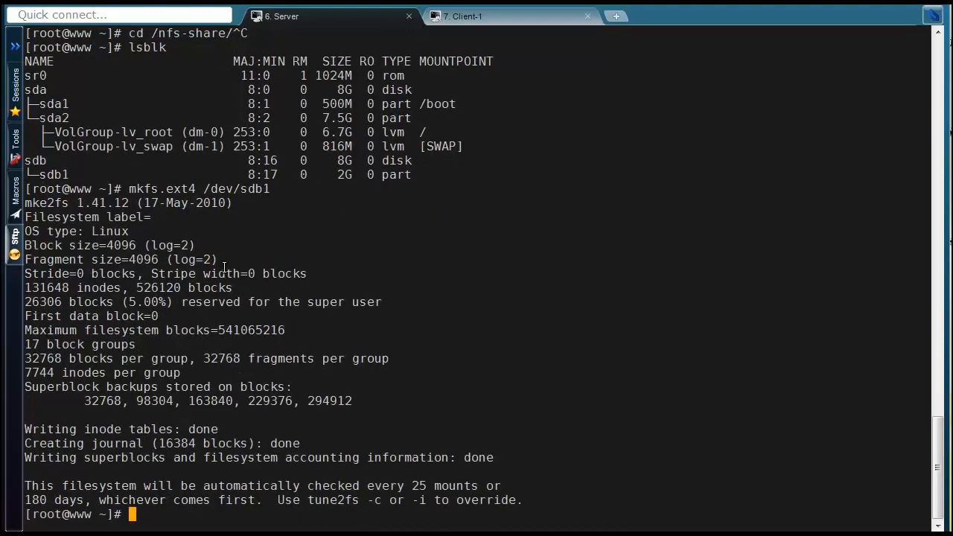
pyautogui.write('mount -t')
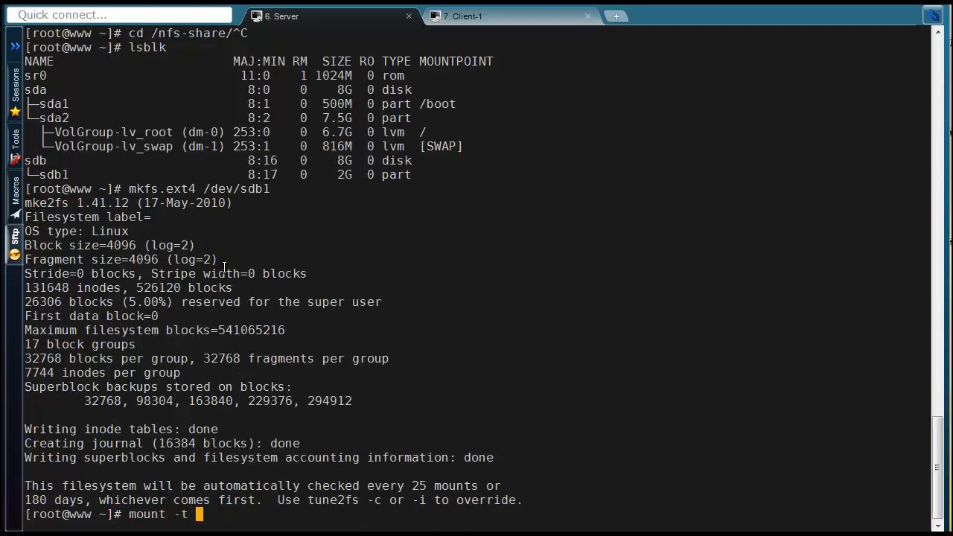
# Mount /dev/sdb1 as ext4 on /nfs-share/
pyautogui.write('ext')
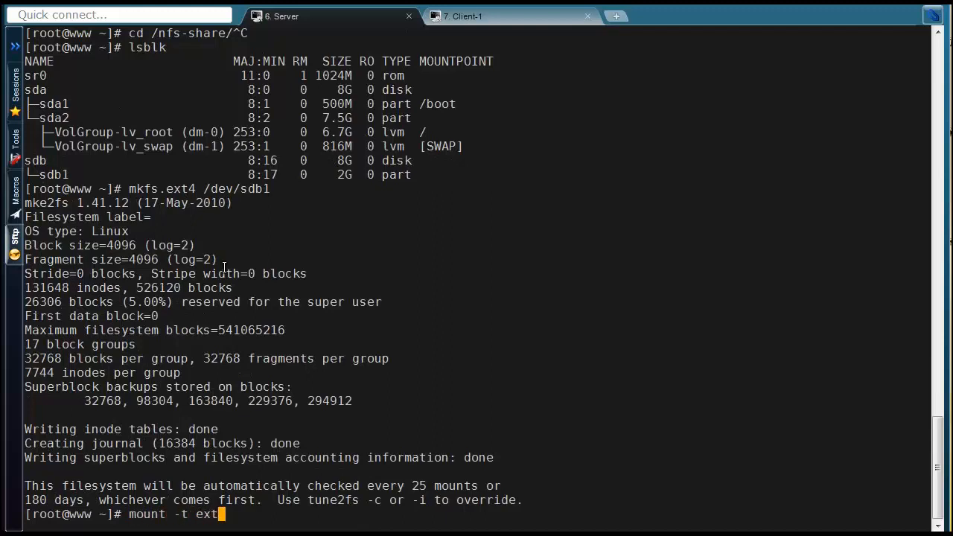
pyautogui.write('4')
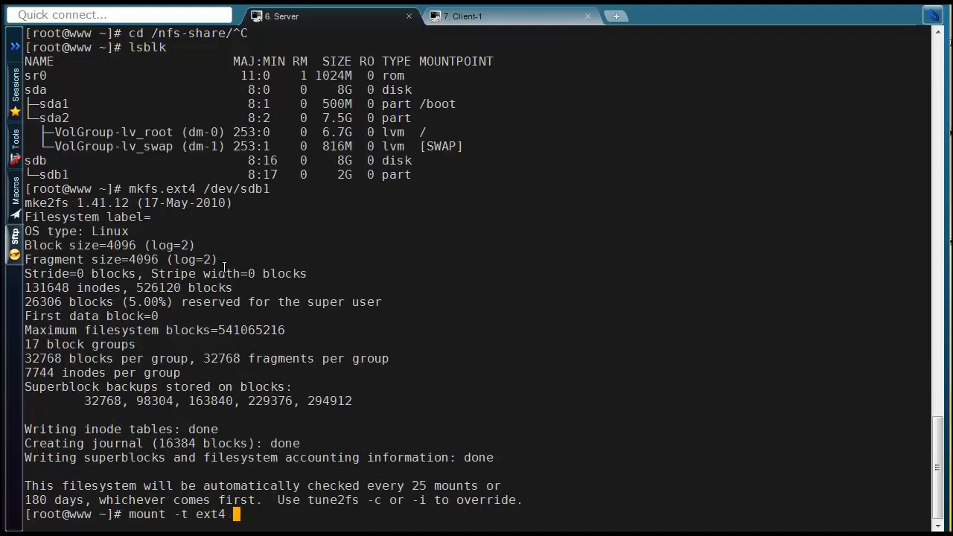
pyautogui.write('/dev/sdb')
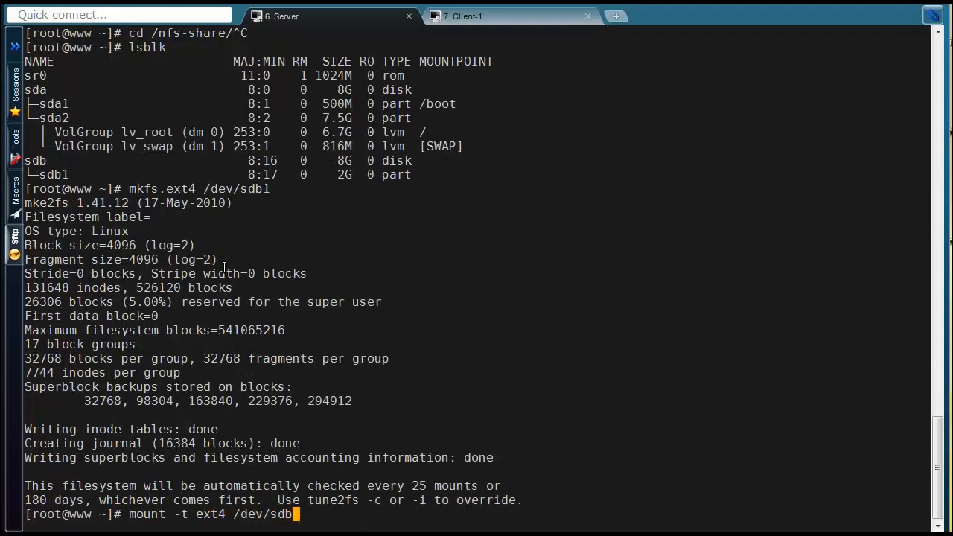
pyautogui.write('1 /')
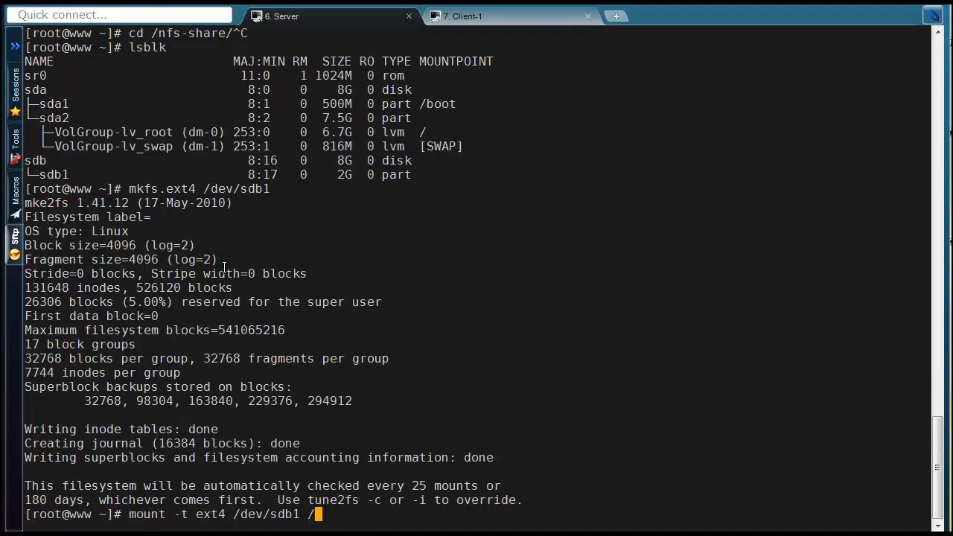
pyautogui.press('Return')
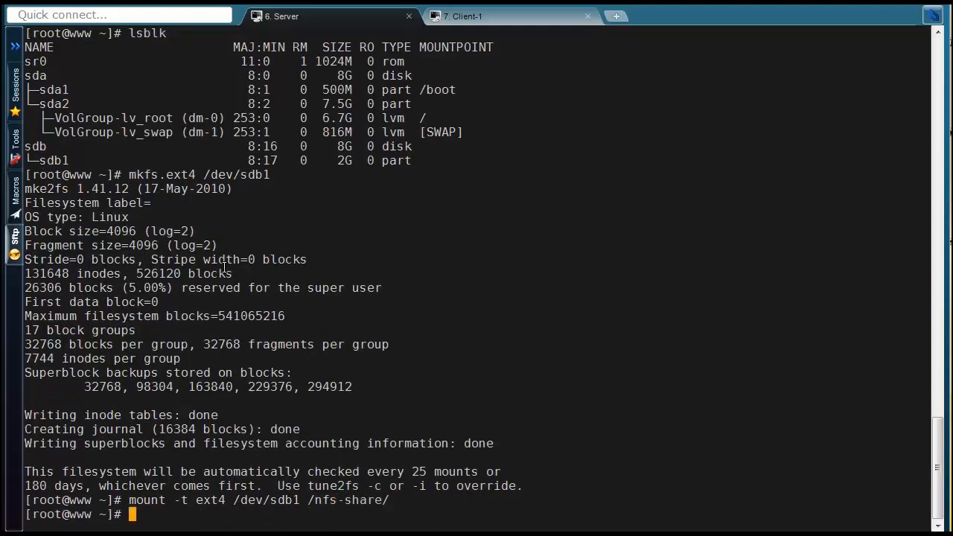
# Run mount -l to confirm /dev/sdb1 appears in the mount listing
pyautogui.write('mount -l')
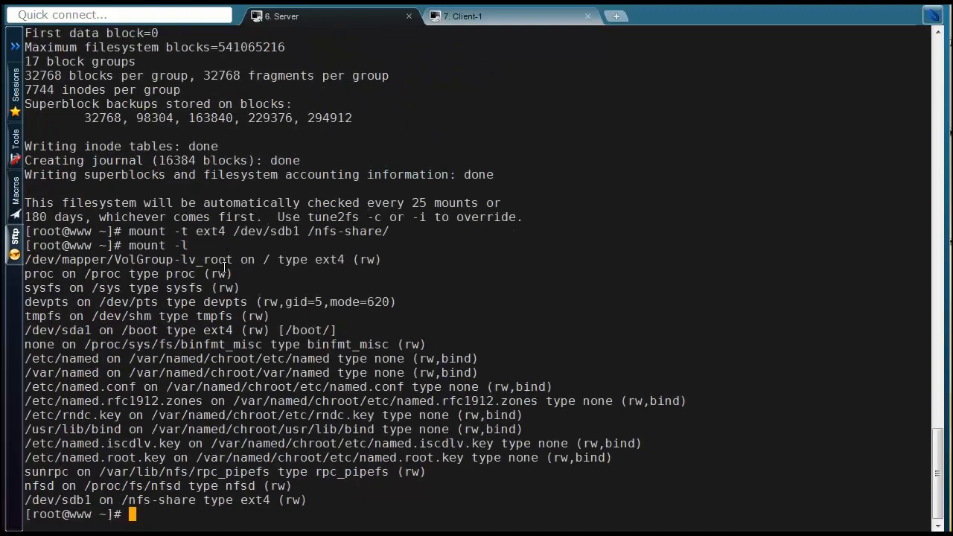
pyautogui.doubleClick(57, 500)
pyautogui.write('df -')
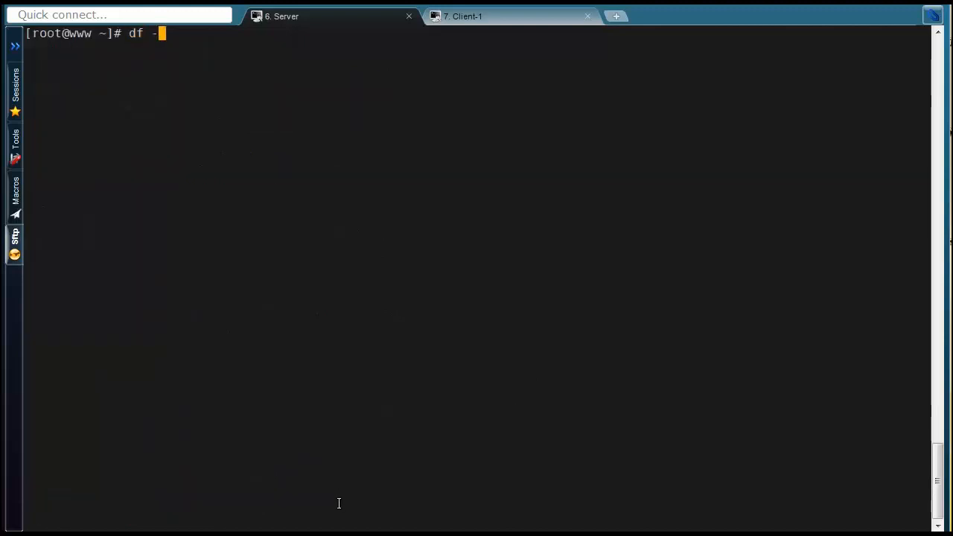
# Clear the screen after df -h shows /dev/sdb1 at 2.0G on /nfs-share, and enter vi /etc/exports
pyautogui.write('h')
pyautogui.press('Return')
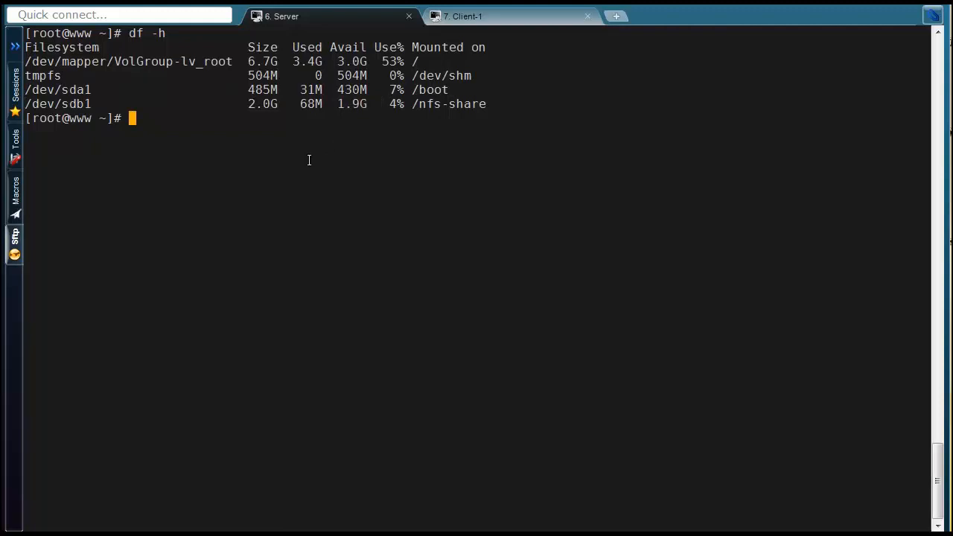
pyautogui.moveTo(414, 107)
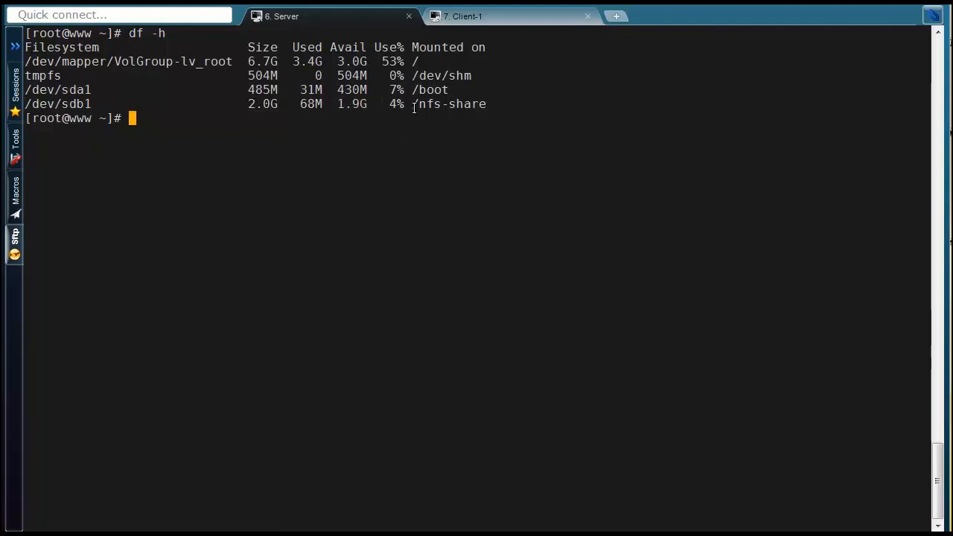
pyautogui.moveTo(396, 137)
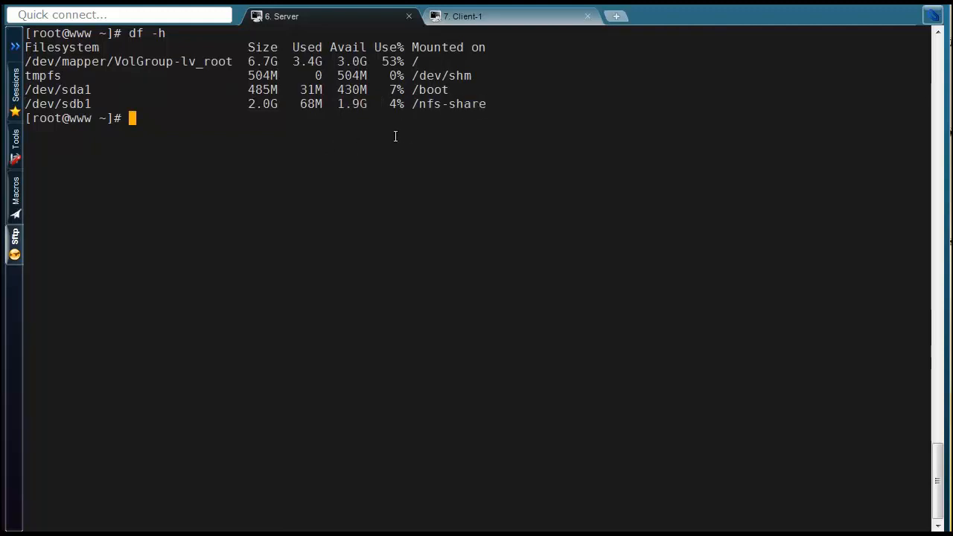
pyautogui.write('vi /etc/')
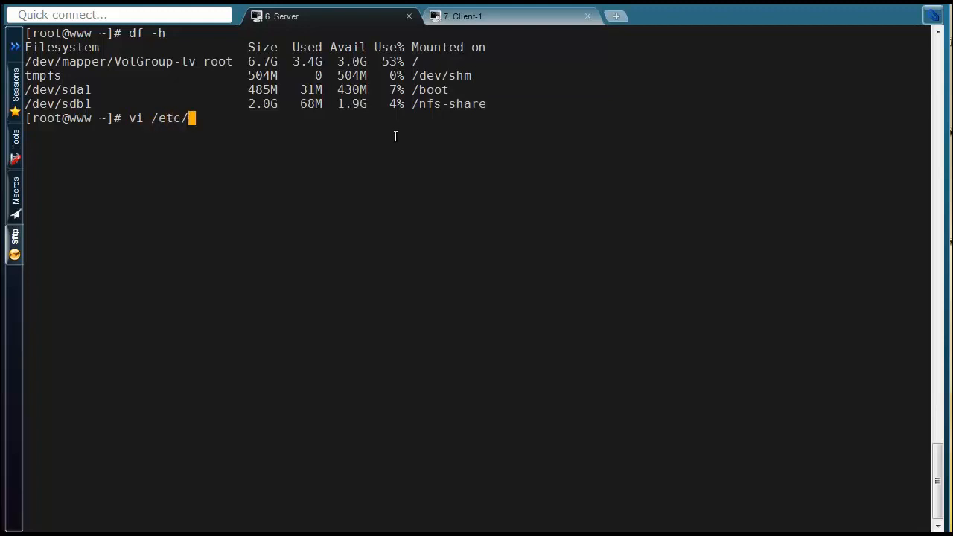
pyautogui.write('exports')
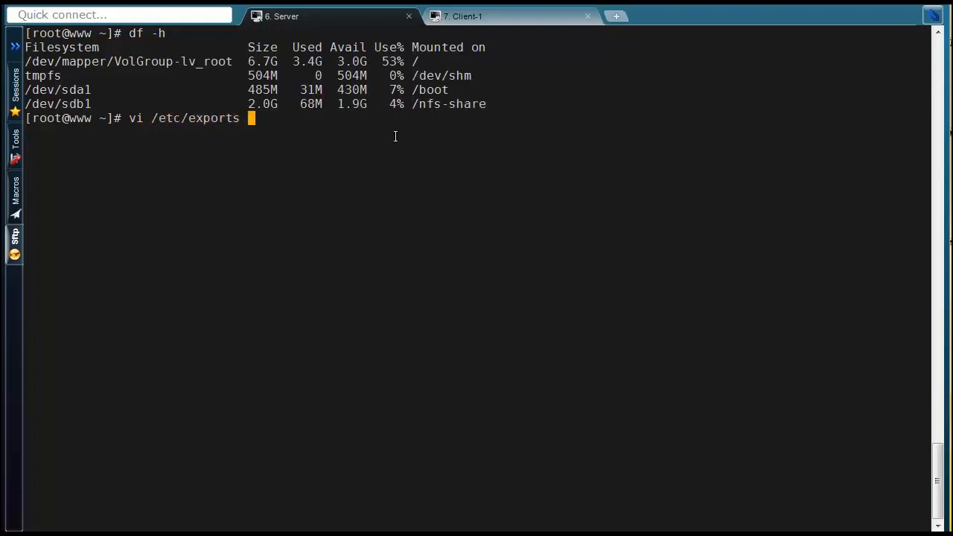
# Open /etc/exports in vi and begin the /nfs-share entry, checking the client session for its IP
pyautogui.press('Return')
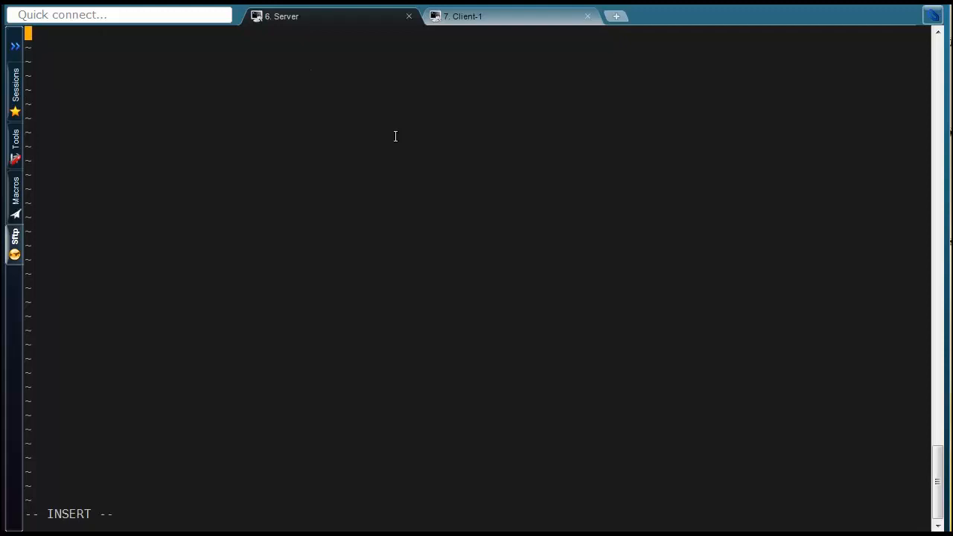
pyautogui.write('/nfs')
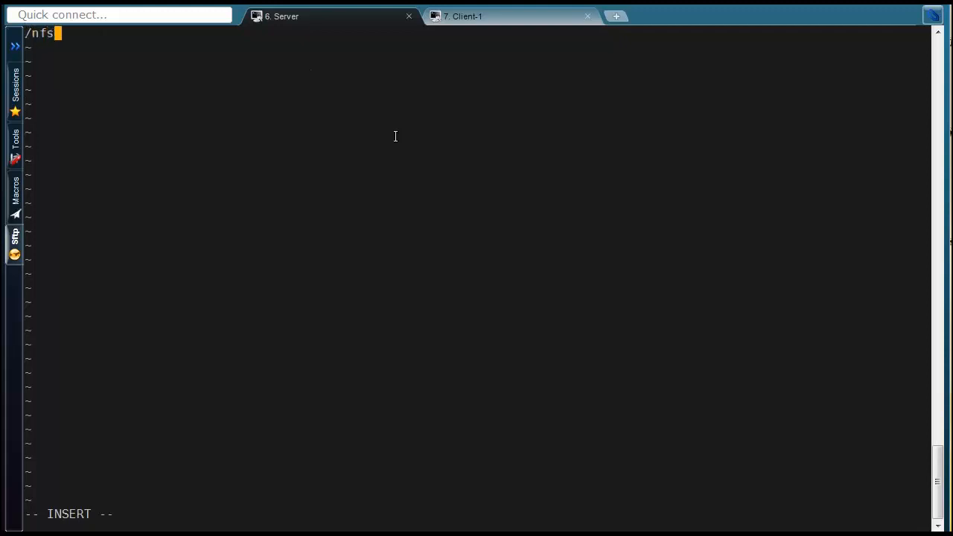
pyautogui.write('-share')
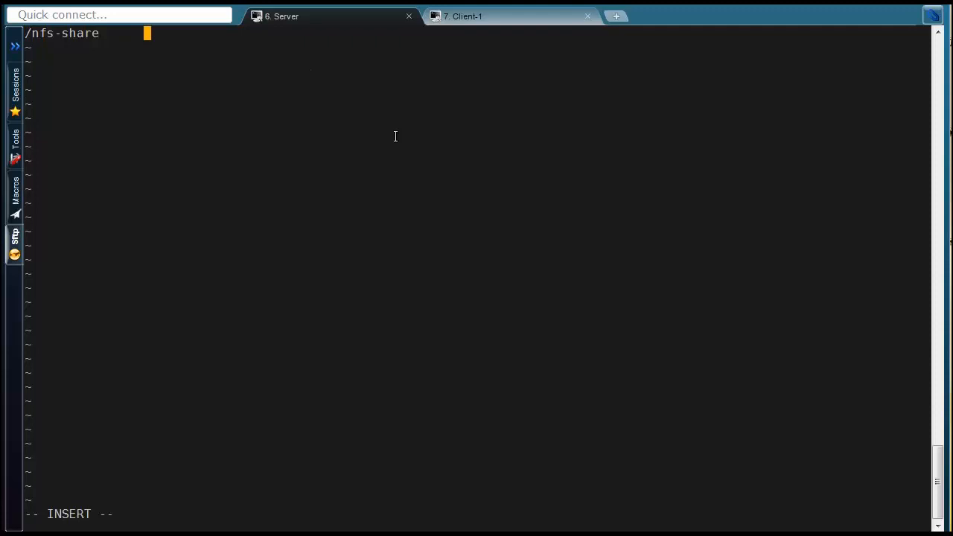
pyautogui.moveTo(509, 17)
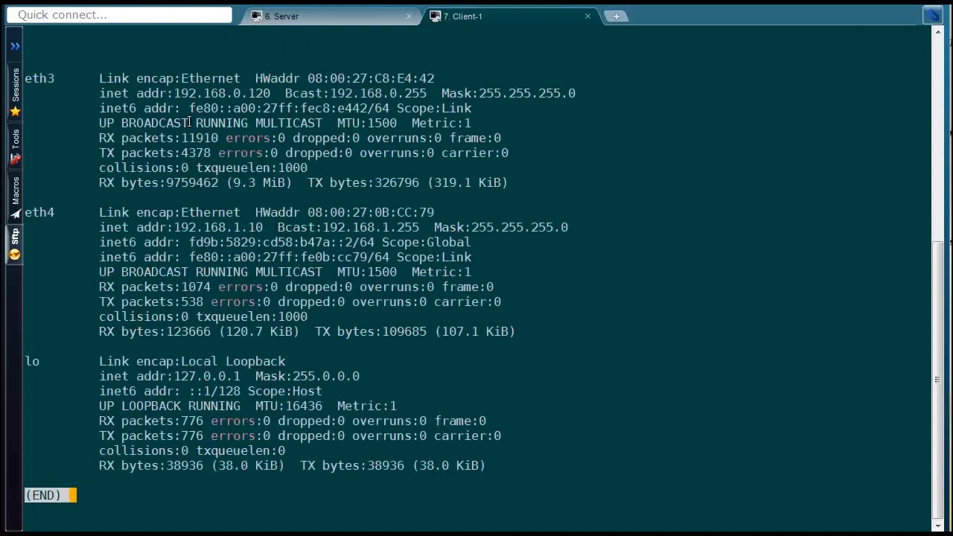
pyautogui.doubleClick(220, 92)
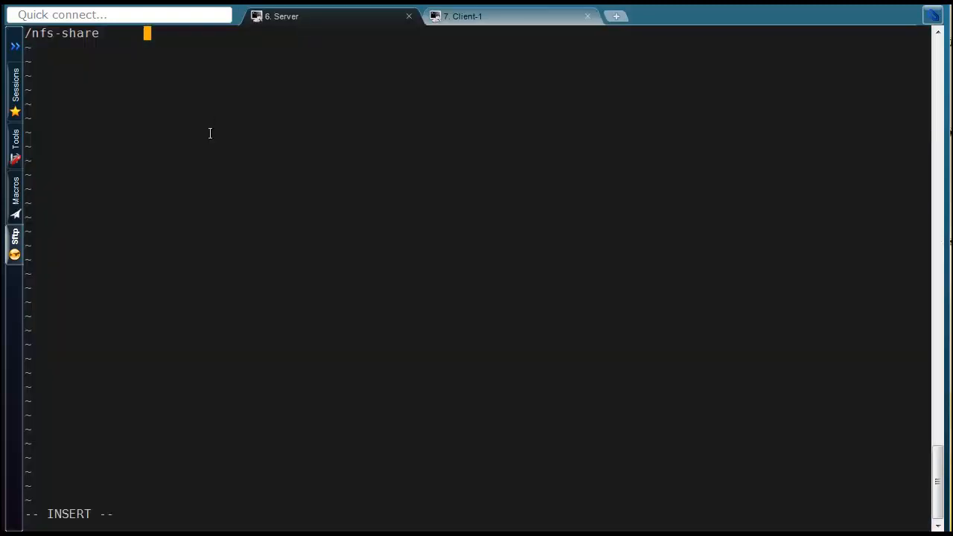
# Complete the export line as /nfs-share 192.168.0.0(rw,sync)
pyautogui.write('192.168.0.')
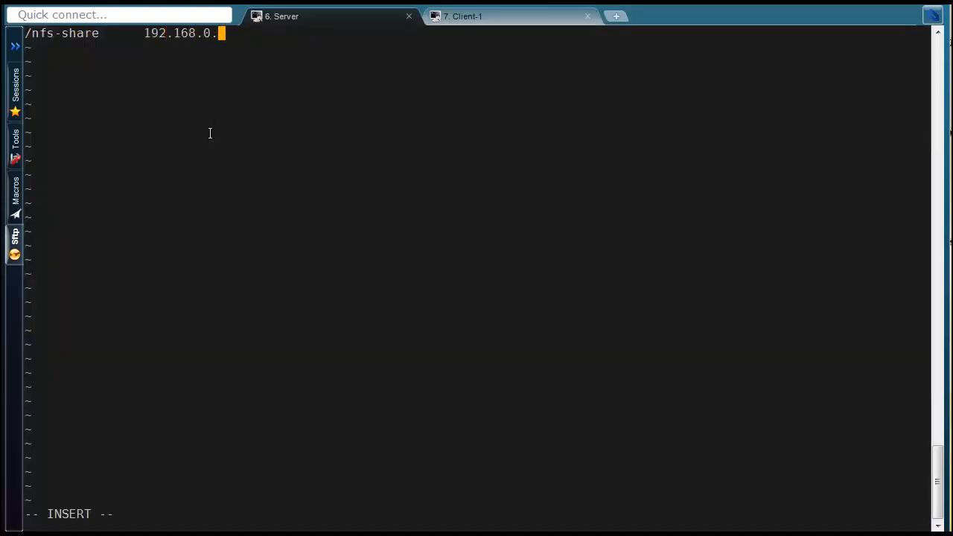
pyautogui.write('0')
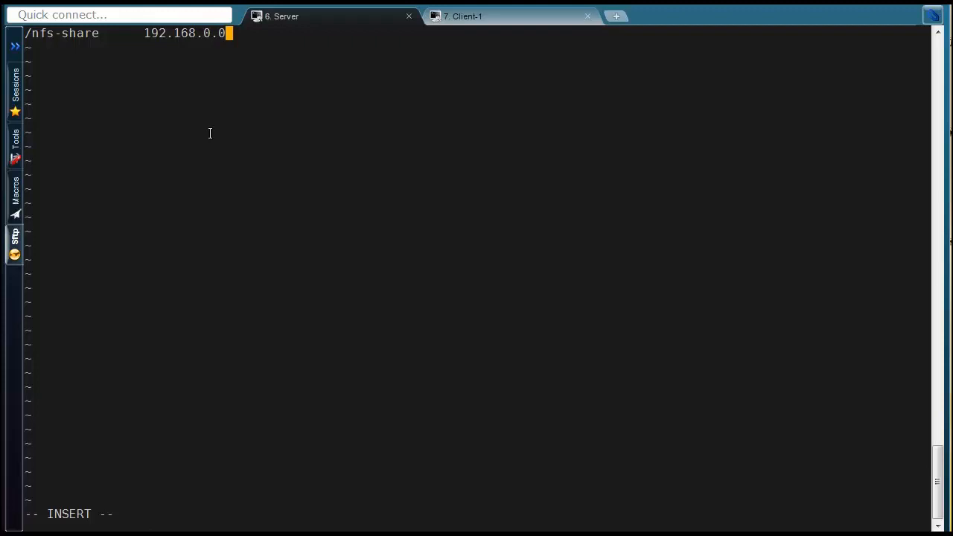
pyautogui.write('(rw')
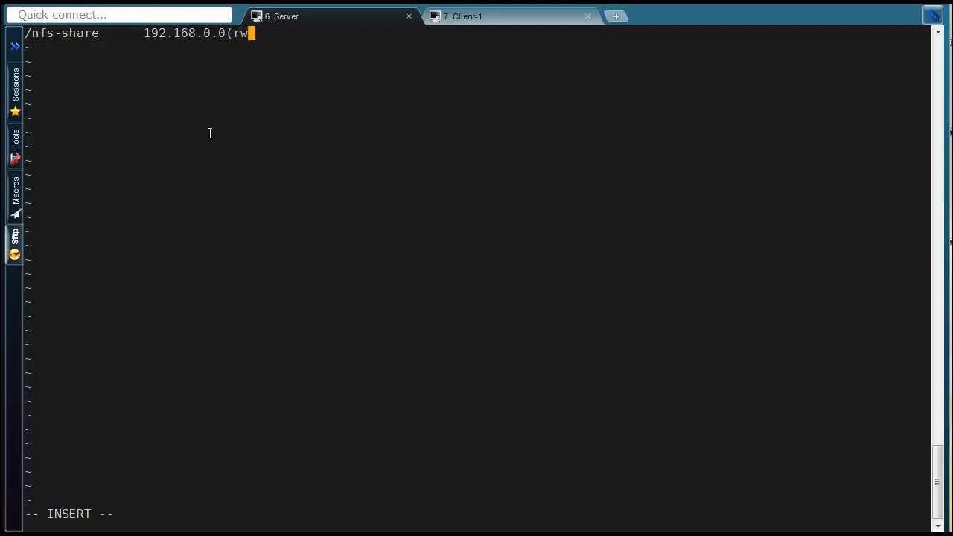
pyautogui.write(',sync')
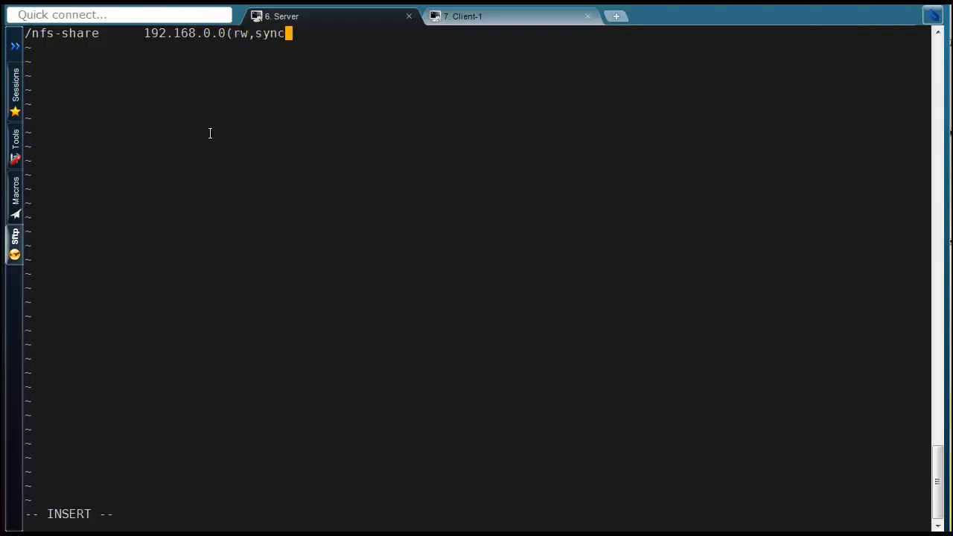
pyautogui.write(')')
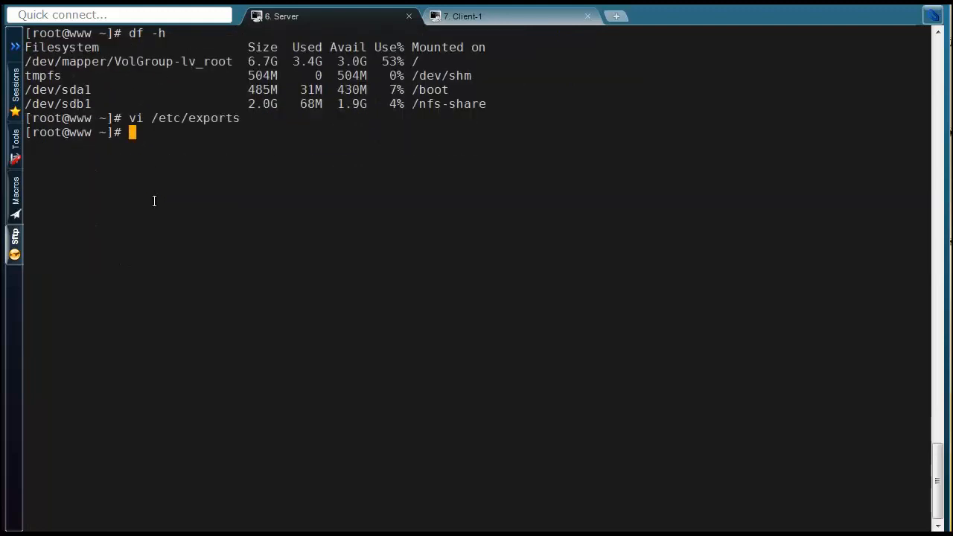
# Display /etc/exports with cat and run showmount -e, which returns an empty export list
pyautogui.write('cat /etc/exports')
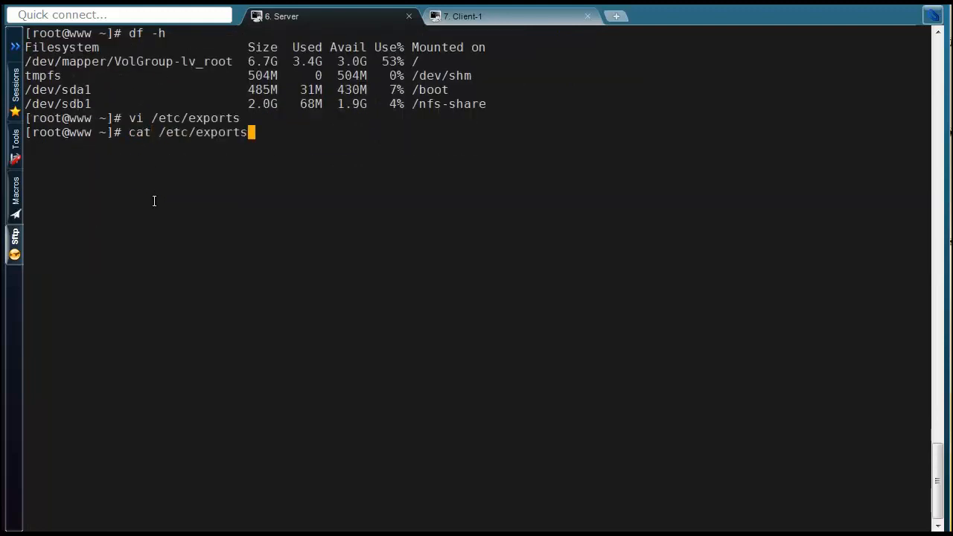
pyautogui.press('Return')
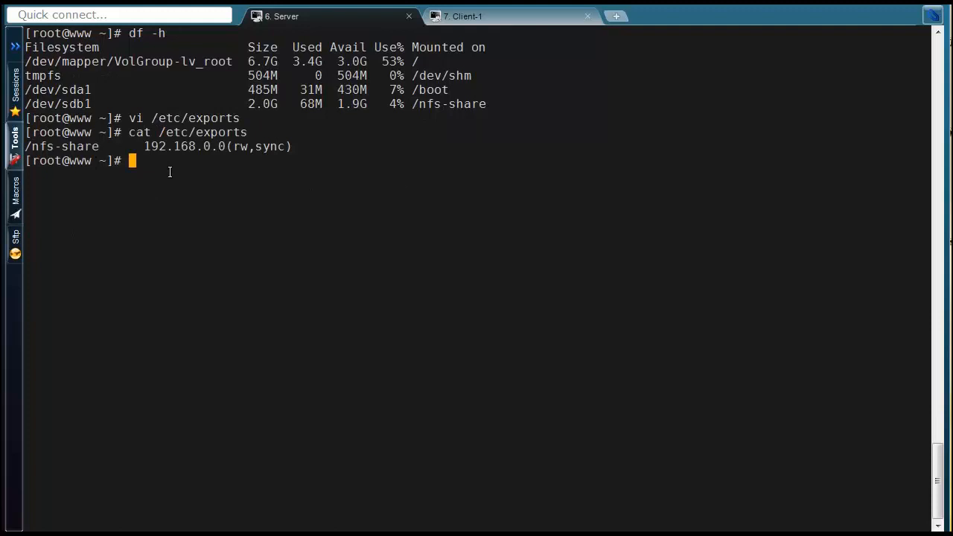
pyautogui.write('showmo')
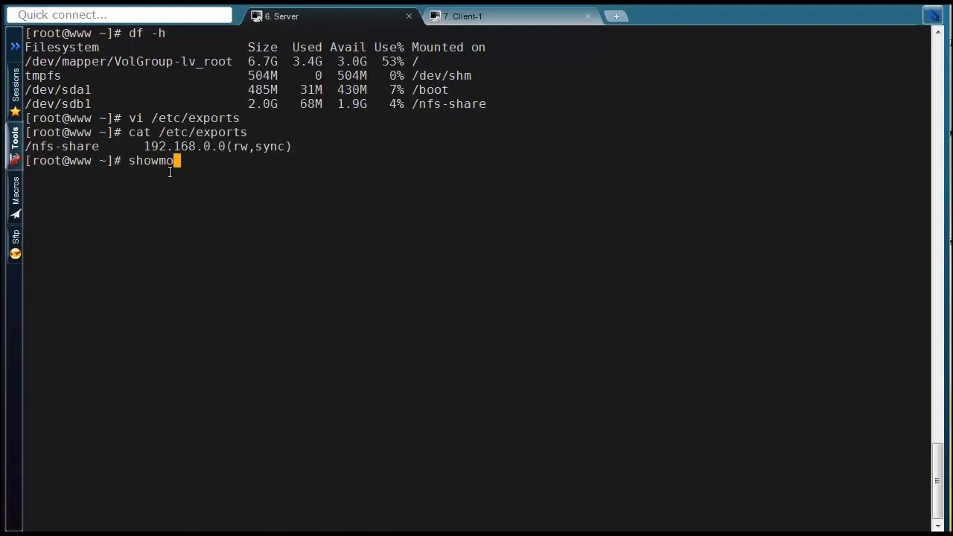
pyautogui.press('Return')
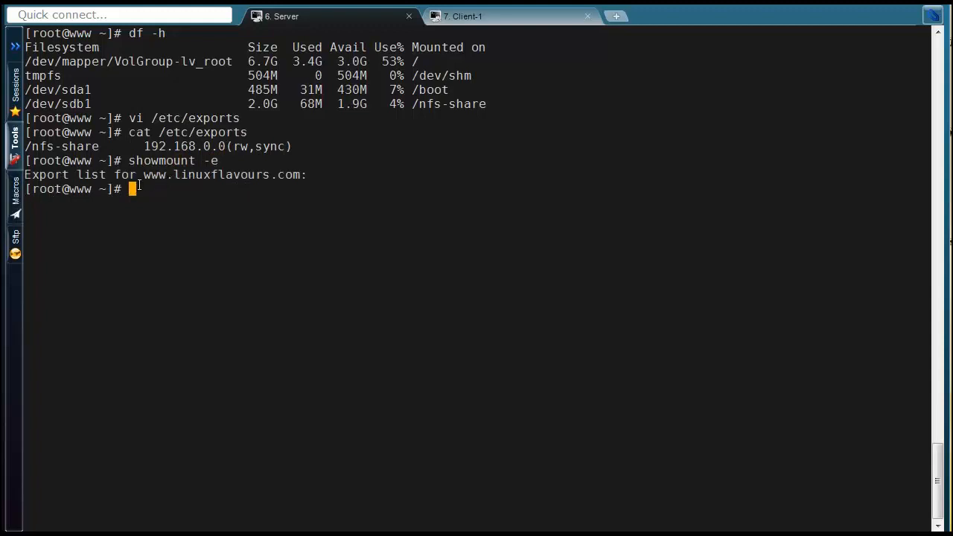
pyautogui.moveTo(170, 161)
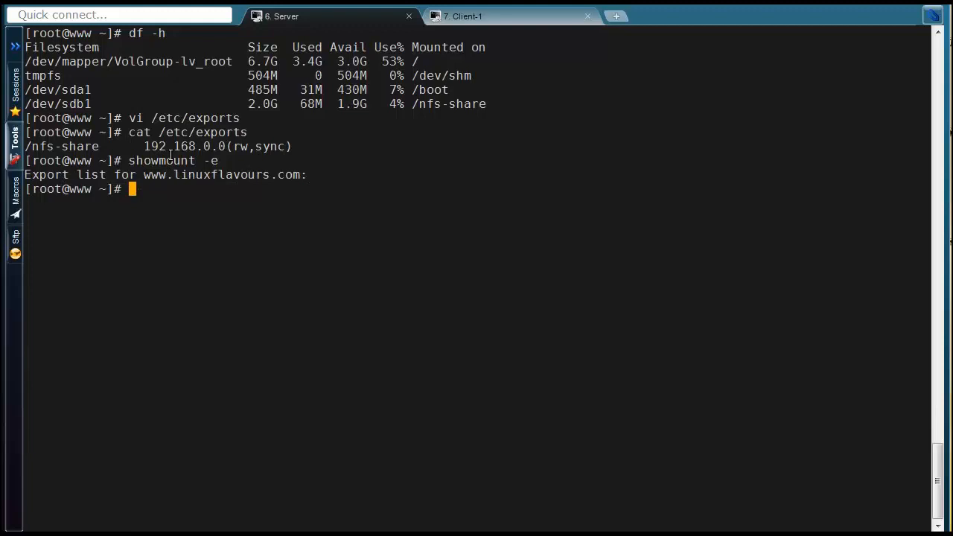
pyautogui.doubleClick(61, 146)
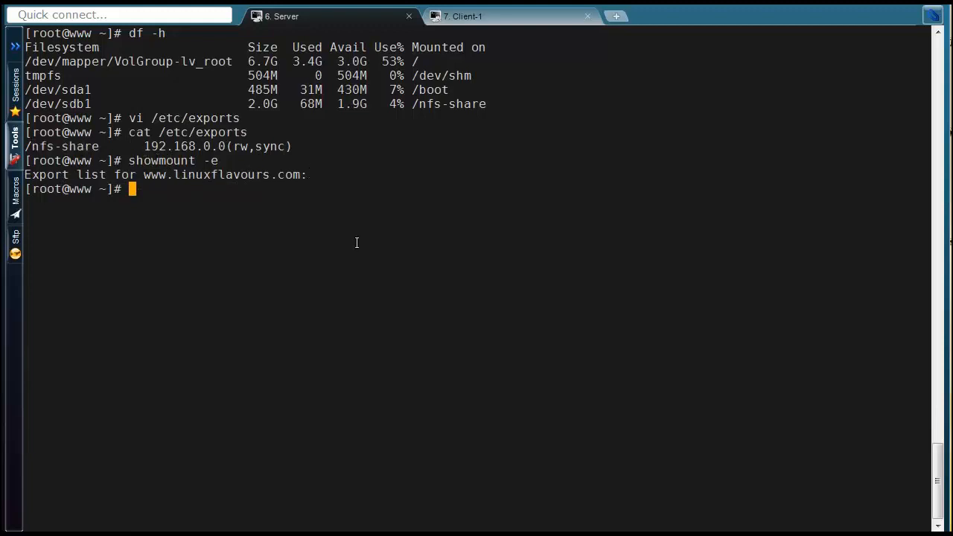
# Reopen /etc/exports in vi and change the address to 192.168.0.0/24
pyautogui.write('vi /')
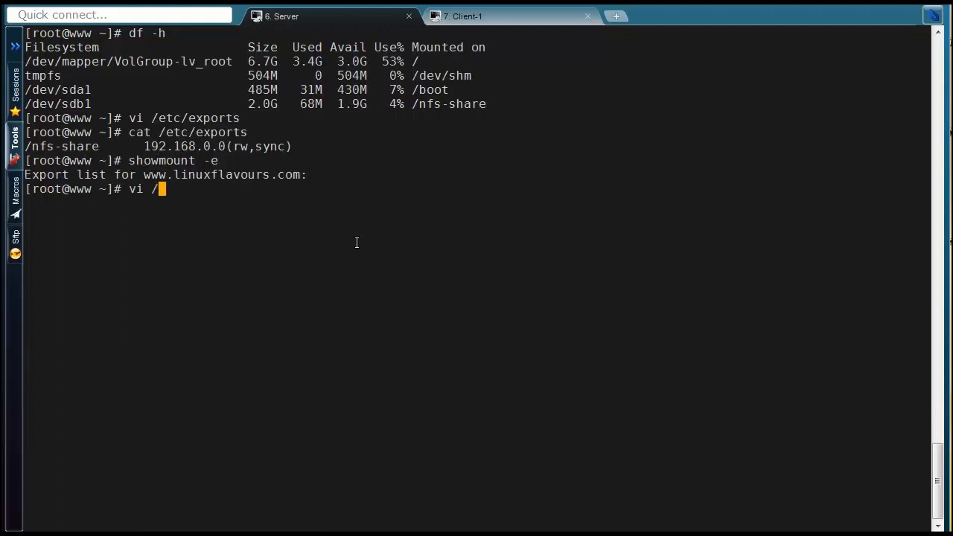
pyautogui.write('etc/')
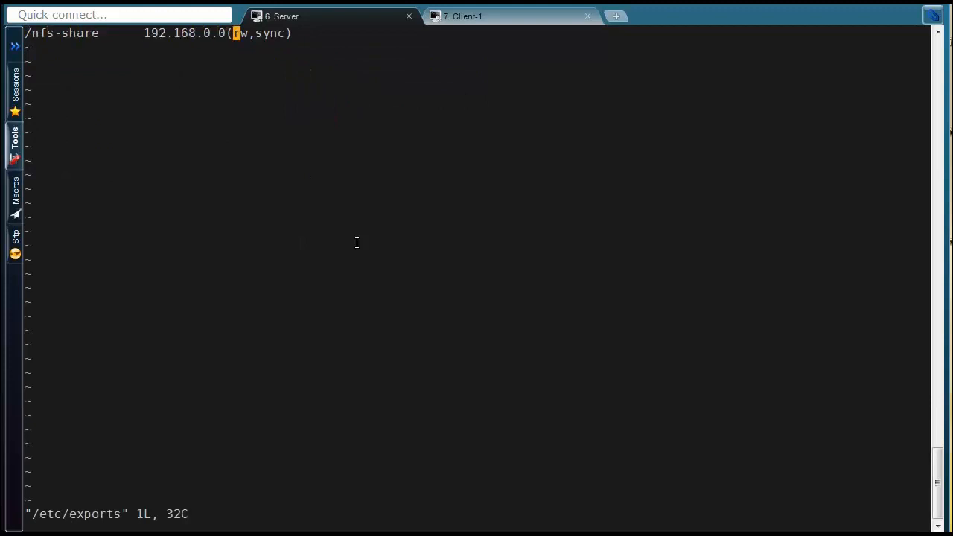
pyautogui.write('/')
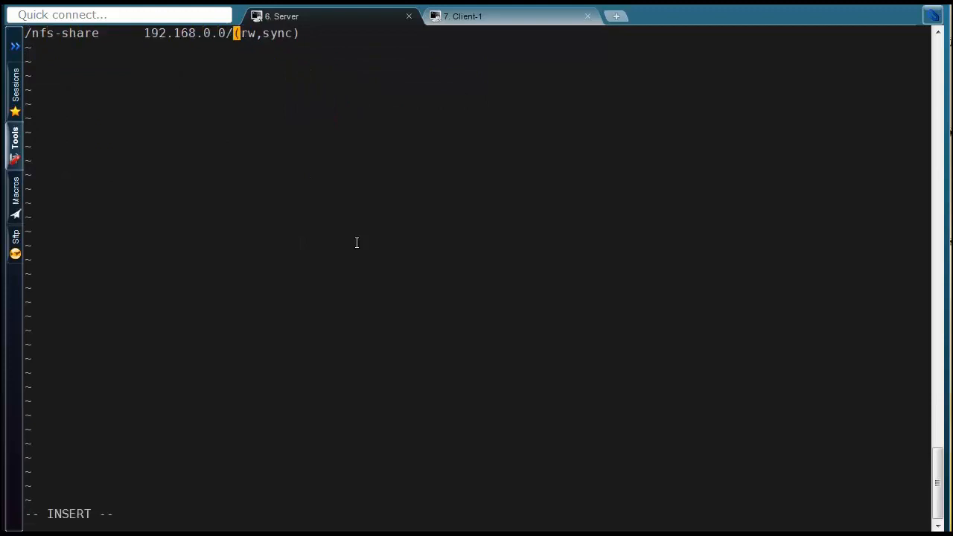
pyautogui.write('24')
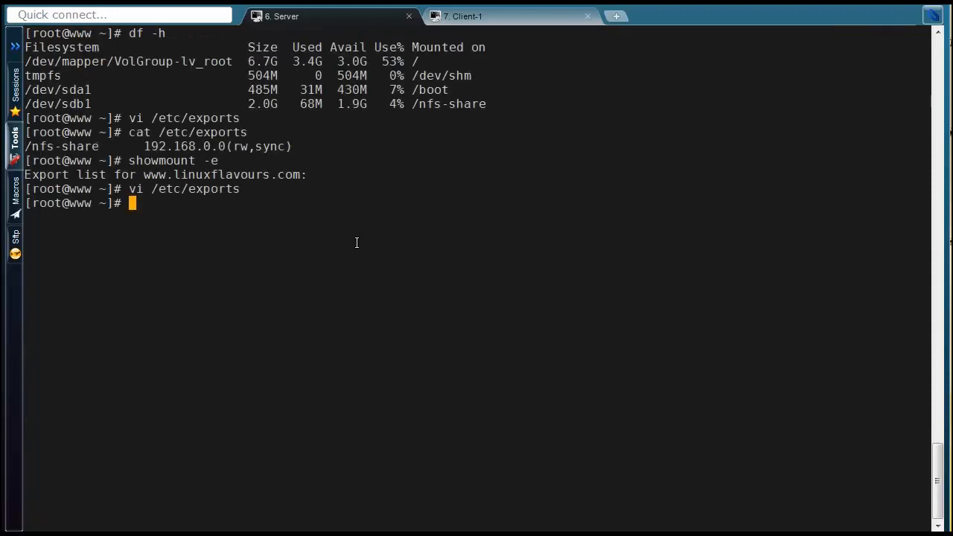
# Restart the NFS service on the server and list its exports with showmount -e
pyautogui.write('service')
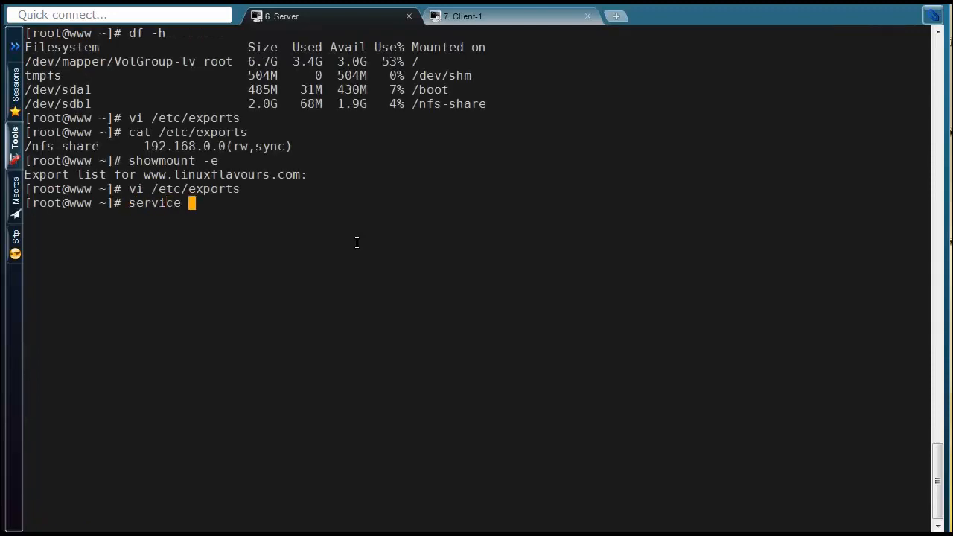
pyautogui.write('nfs re')
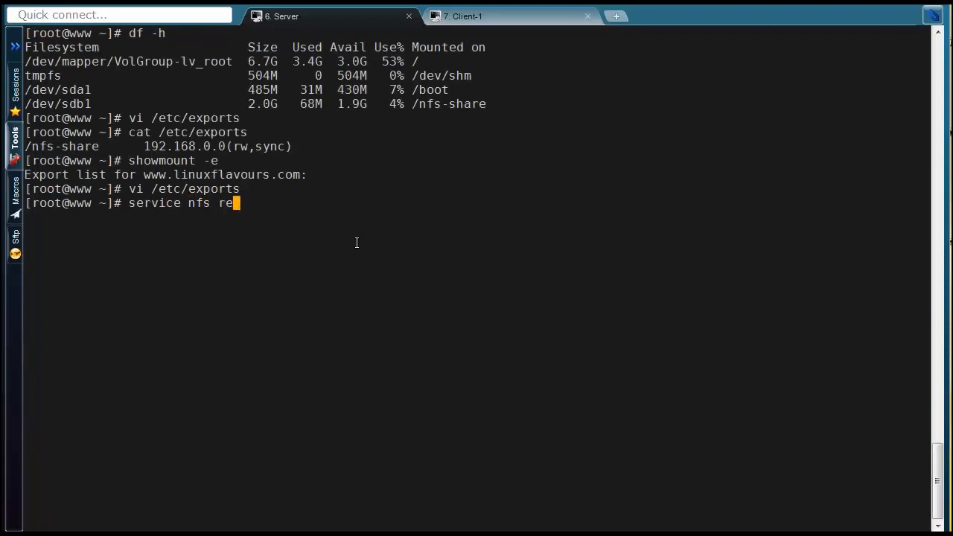
pyautogui.press('Return')
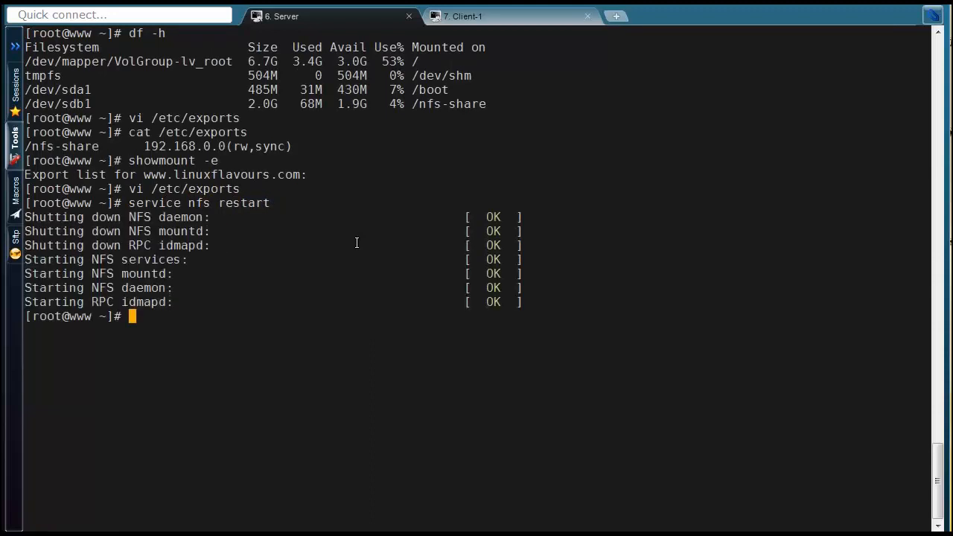
pyautogui.press('Return')
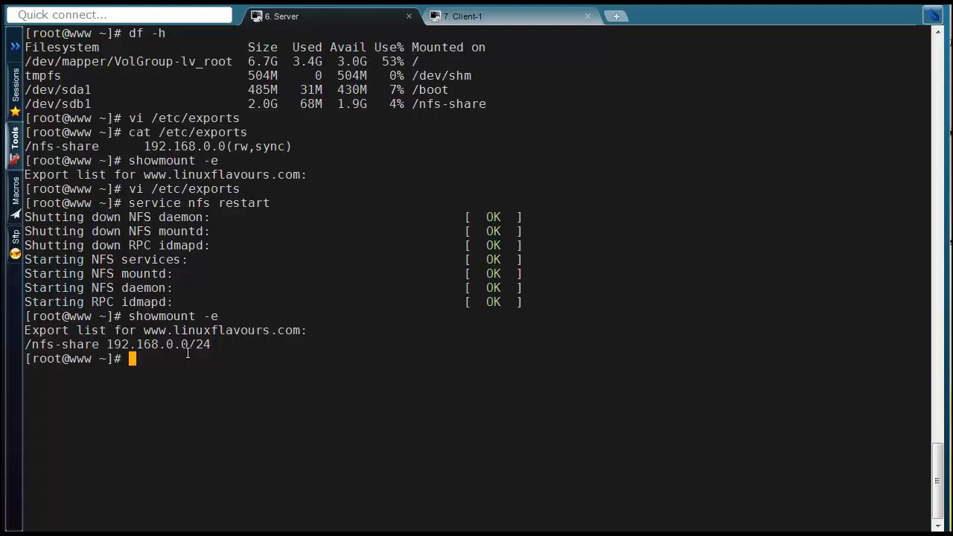
pyautogui.moveTo(199, 374)
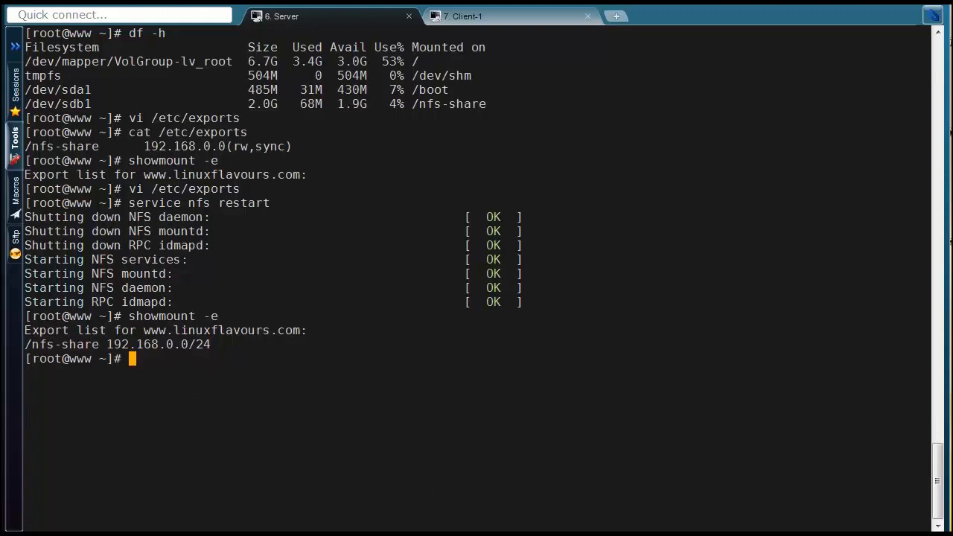
# Run exportfs -v to show /nfs-share exported to 192.168.0.0/24 with full options
pyautogui.write('expo')
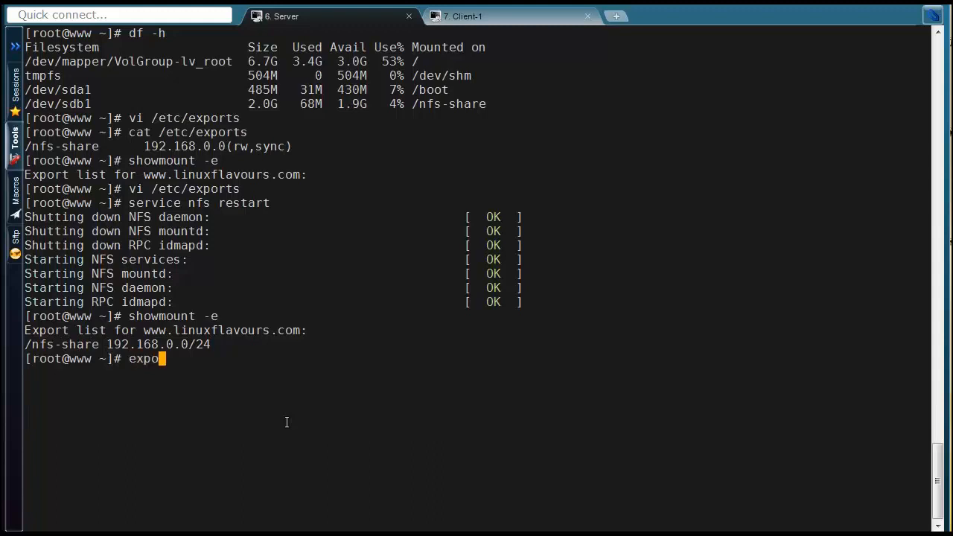
pyautogui.write('rtfs -v')
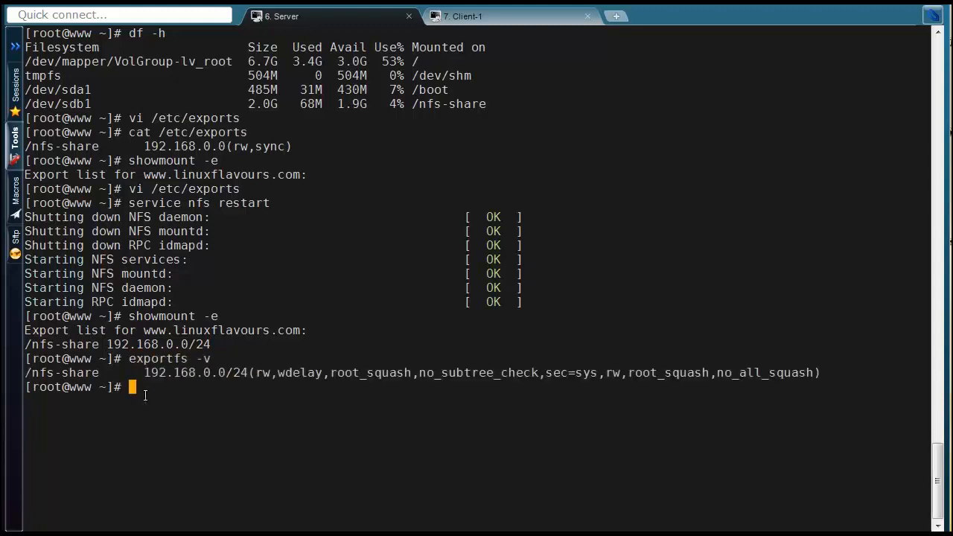
pyautogui.doubleClick(62, 372)
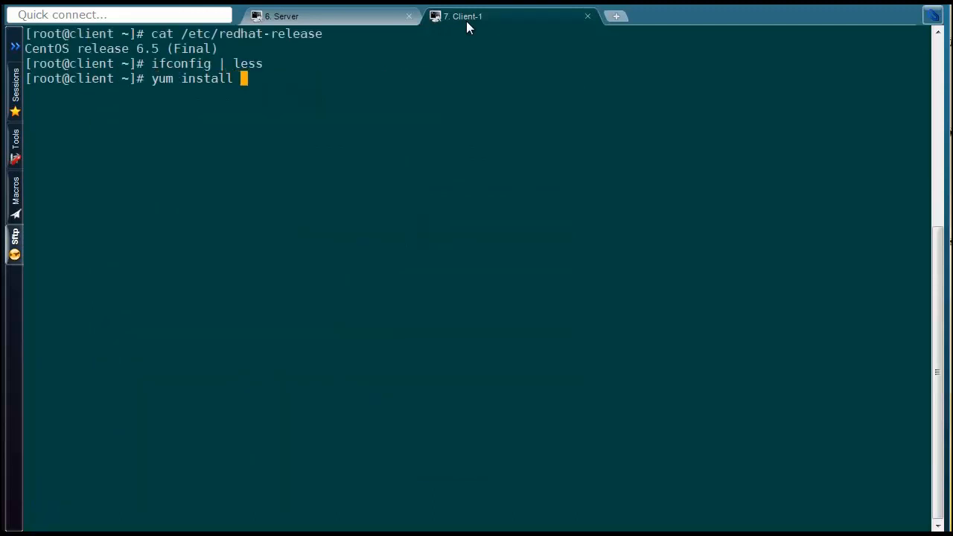
# Install nfs-utils on the client with yum, answering y to pull in rpcbind and dependencies
pyautogui.write('nfs-ut')
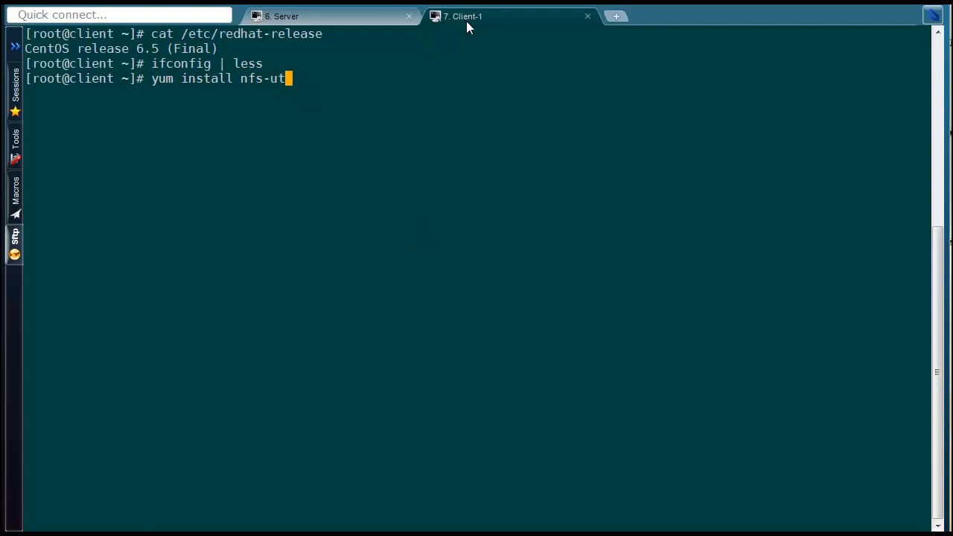
pyautogui.press('Return')
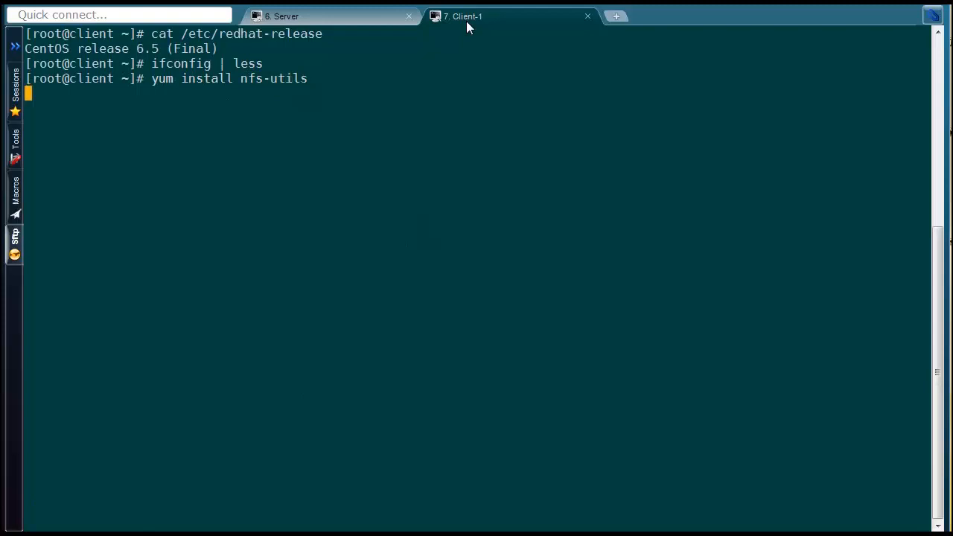
pyautogui.press('Return')
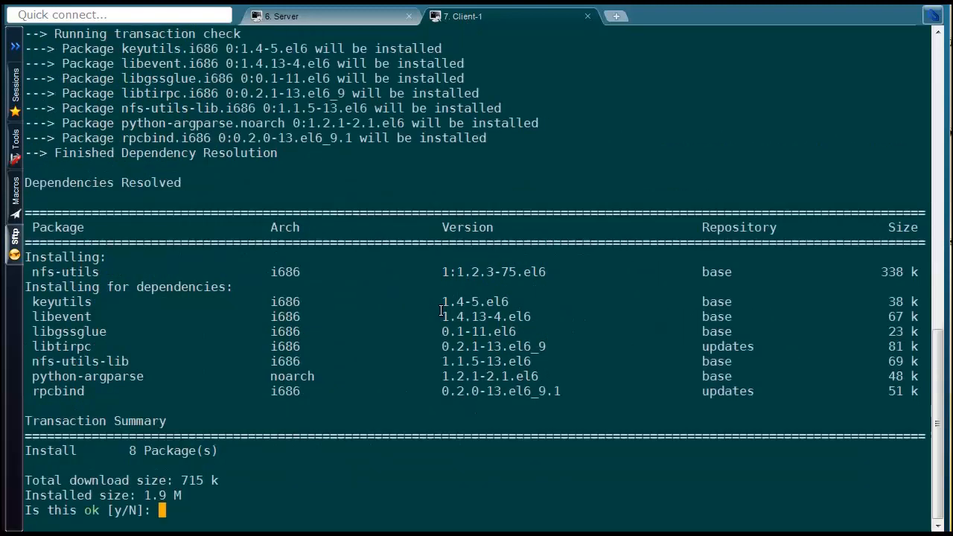
pyautogui.write('y')
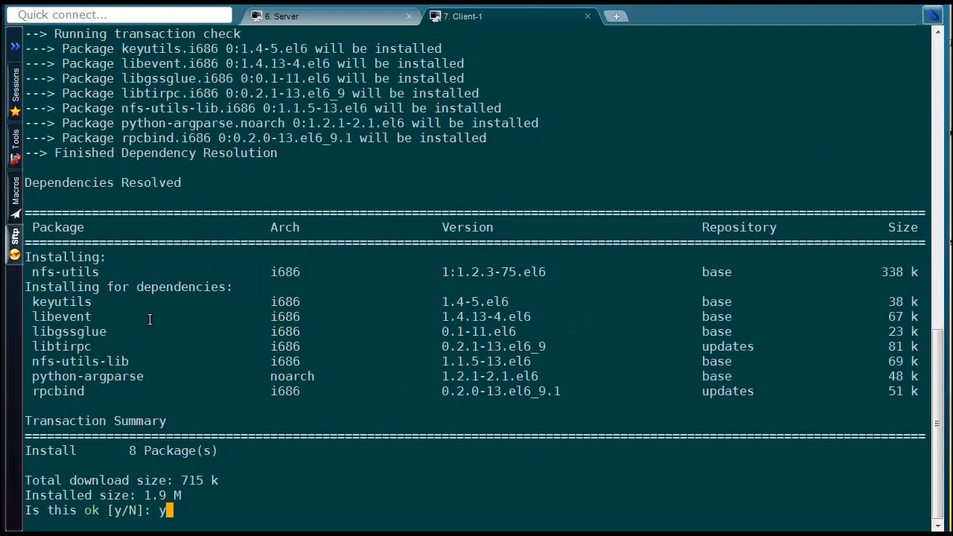
pyautogui.press('Return')
pyautogui.write('showmount')
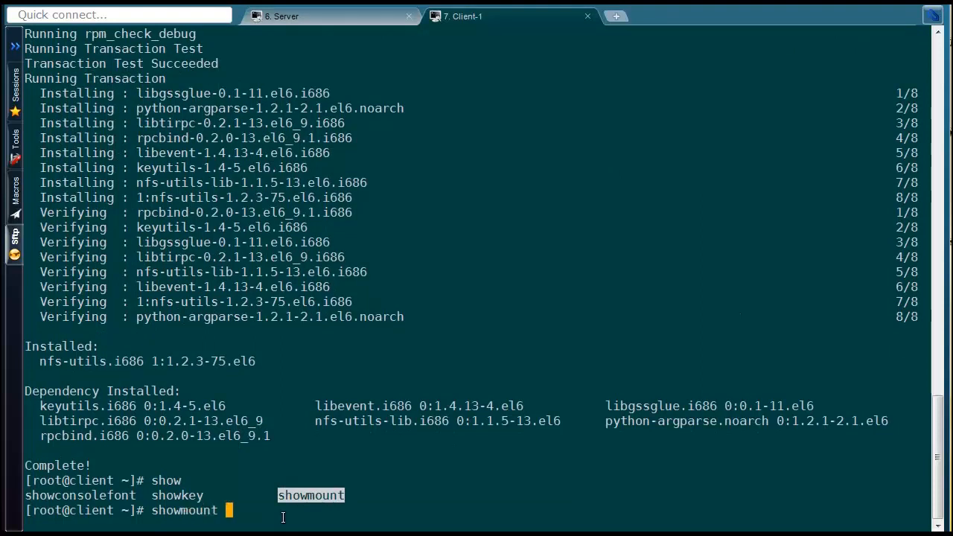
# Begin showmount -e 192.168.0. on the client, then check the server's IP with ifconfig
pyautogui.write('-e')
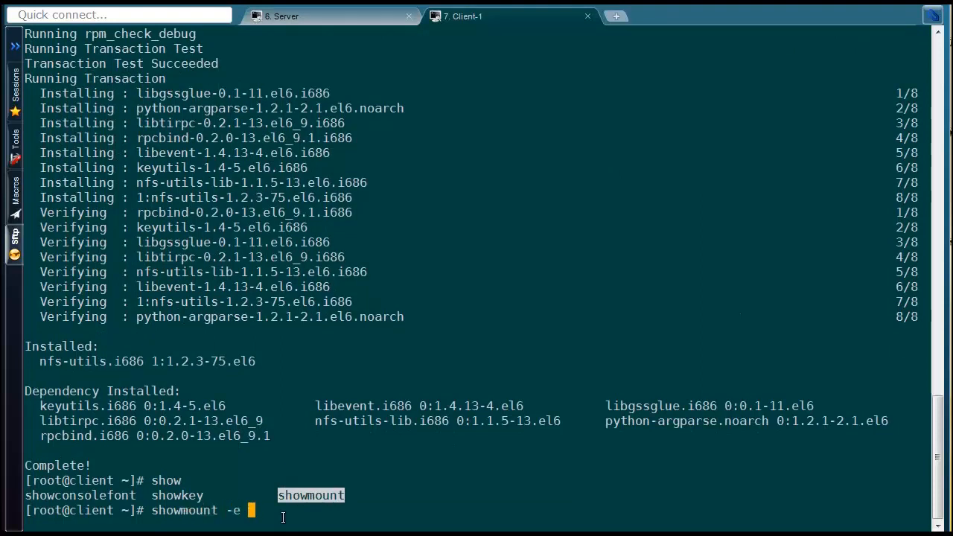
pyautogui.write('192.')
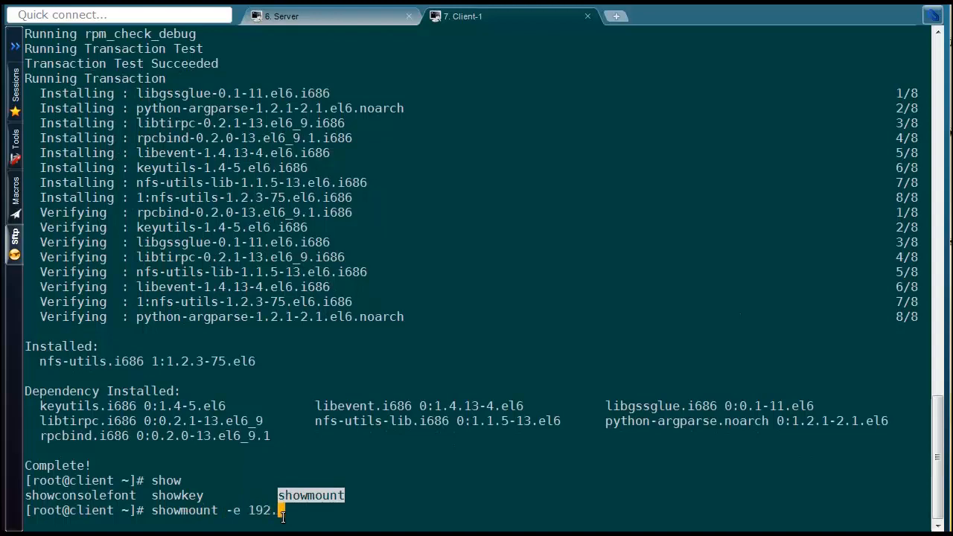
pyautogui.write('168.0.')
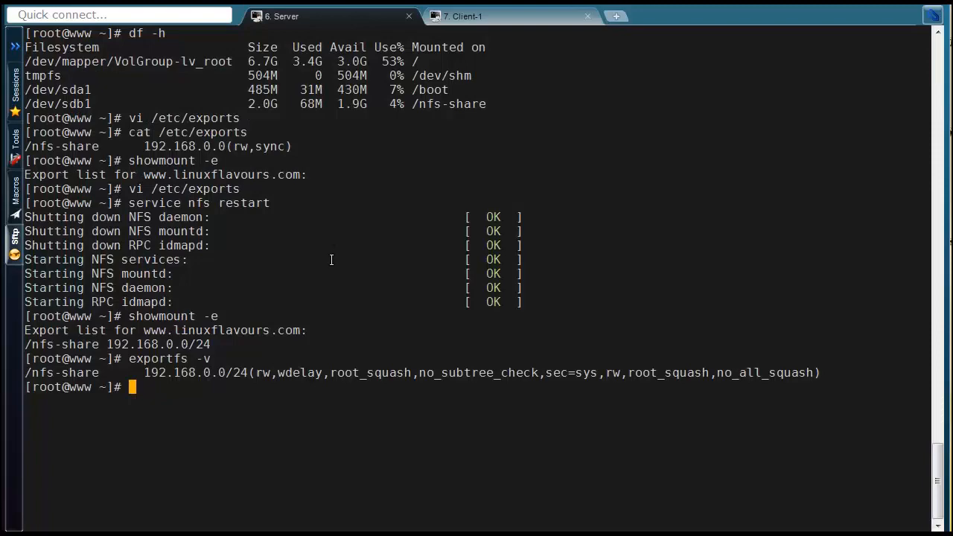
pyautogui.write('ifconfig')
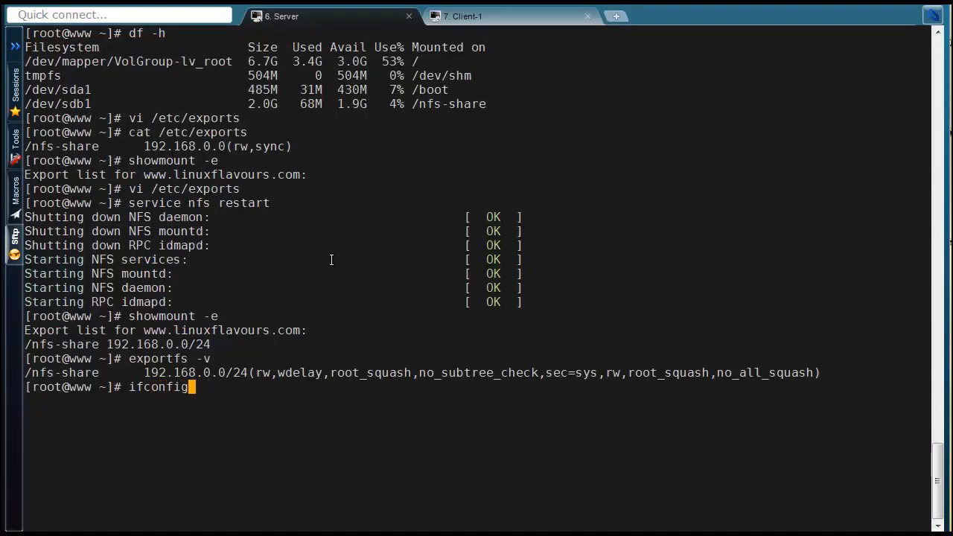
pyautogui.press('Return')
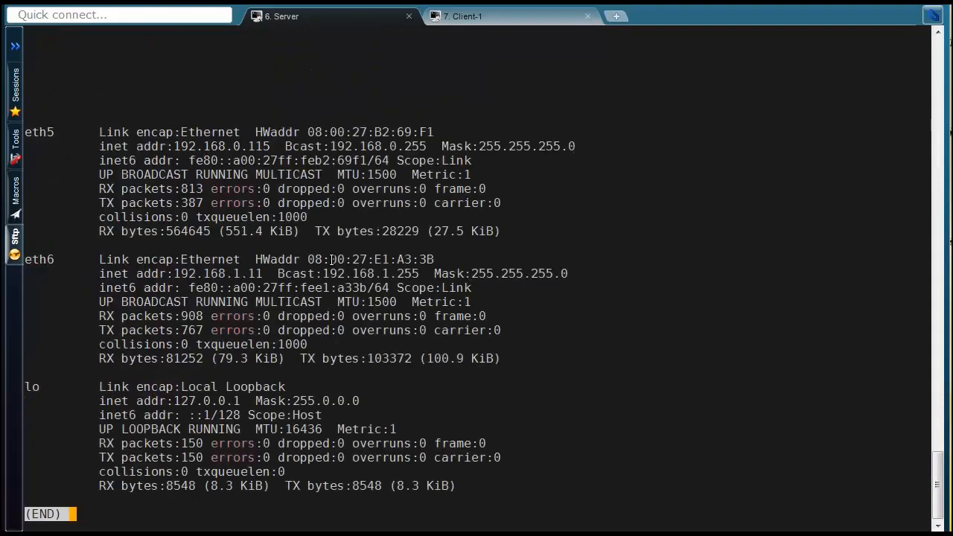
# From the client, run showmount -e 192.168.0.115 to list /nfs-share for 192.168.0.0/24
pyautogui.doubleClick(257, 146)
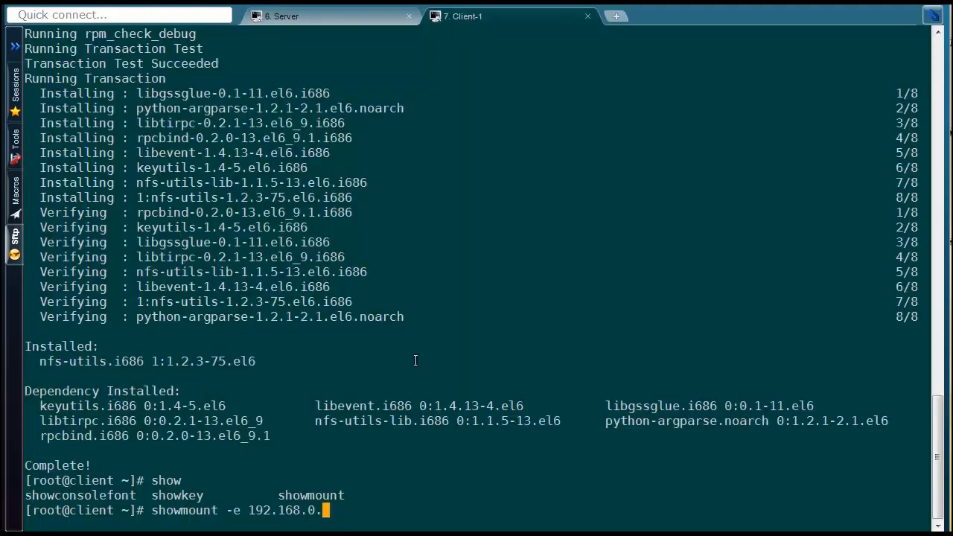
pyautogui.press('Return')
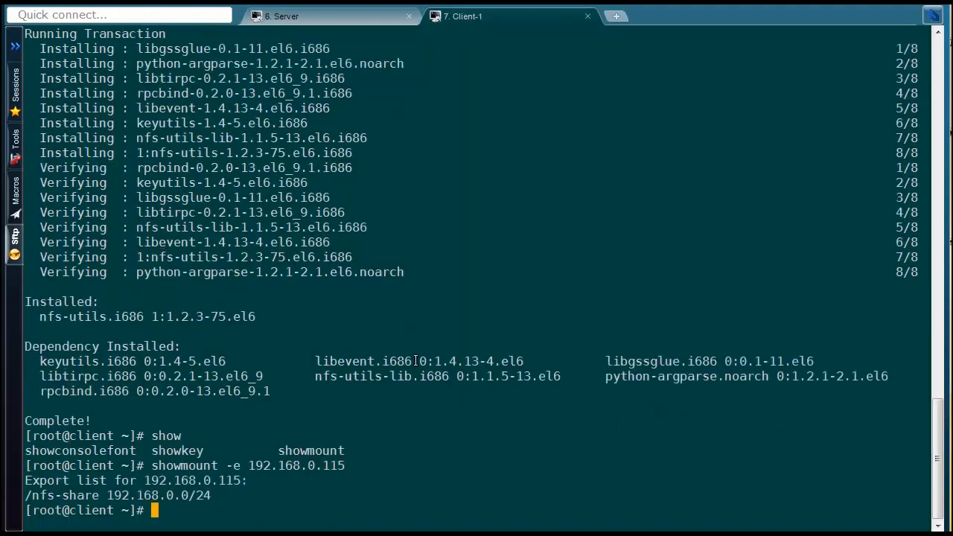
pyautogui.doubleClick(40, 494)
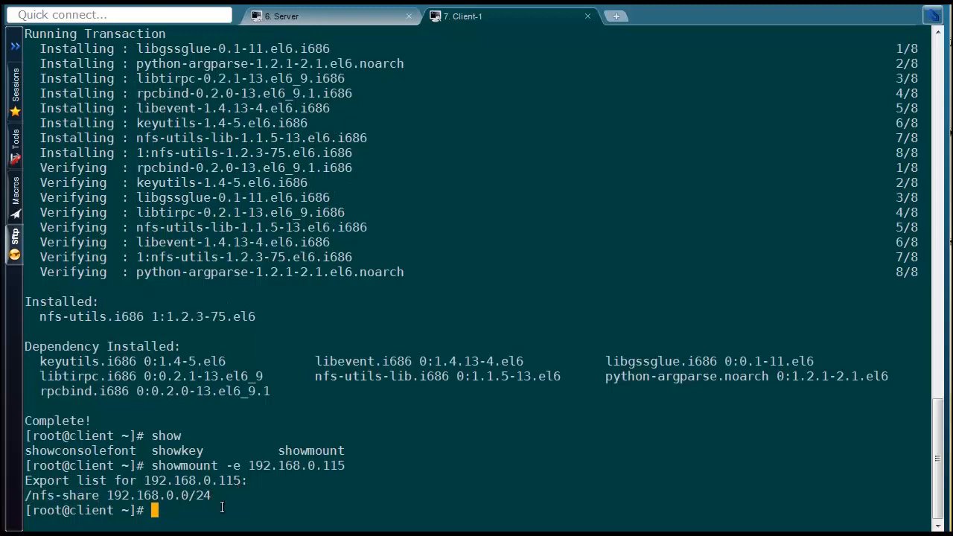
# Compose mount -t nfs 192.168.0.115:/nfs-share on the client before the mount point exists
pyautogui.write('m')
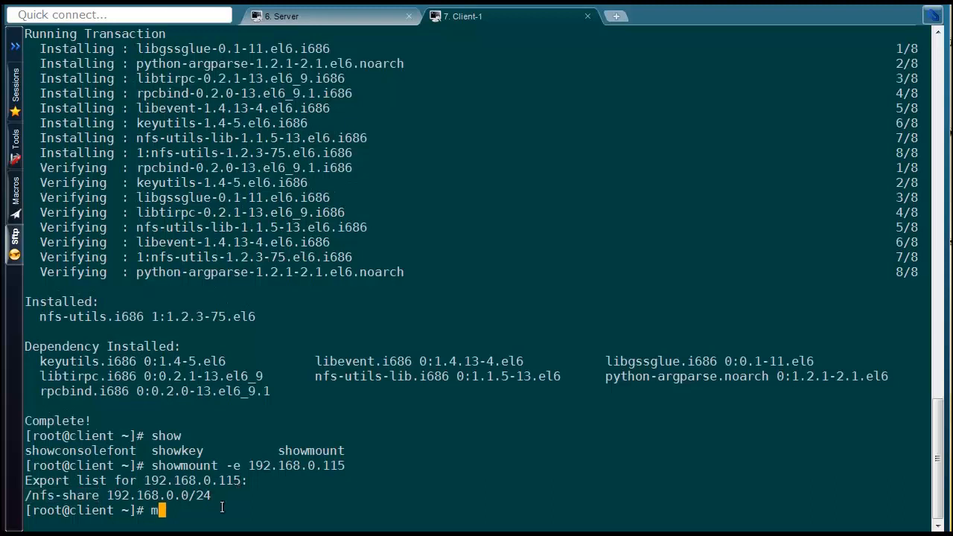
pyautogui.write('ount -')
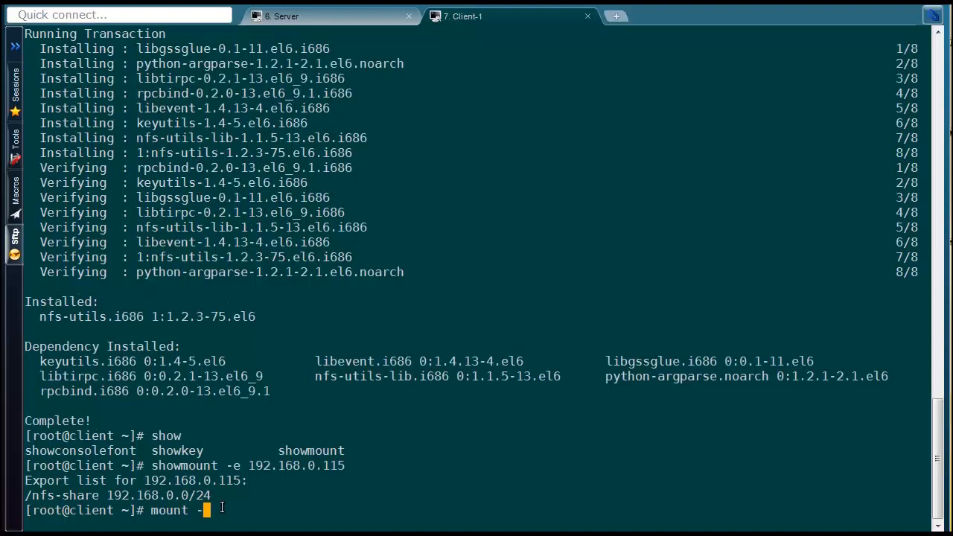
pyautogui.write('t nfs 192')
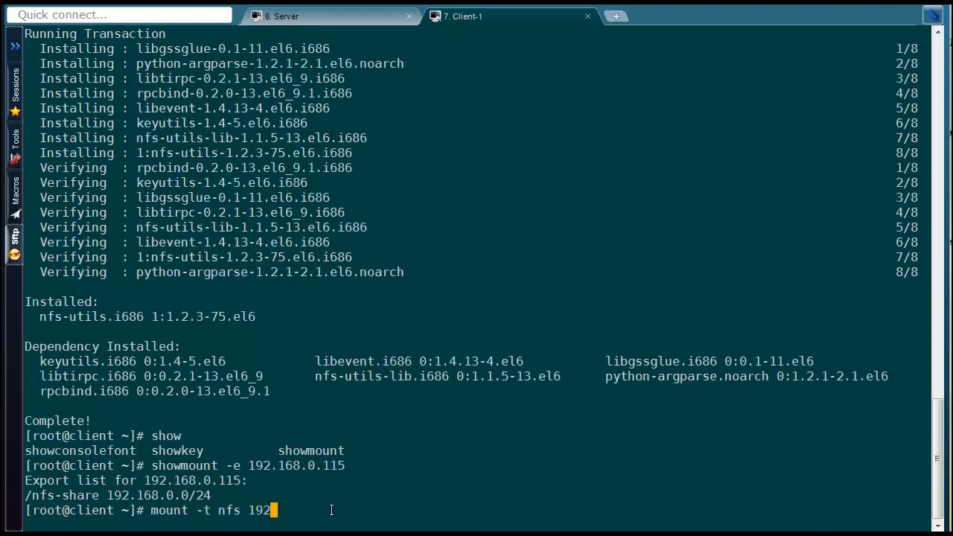
pyautogui.write('.168.0')
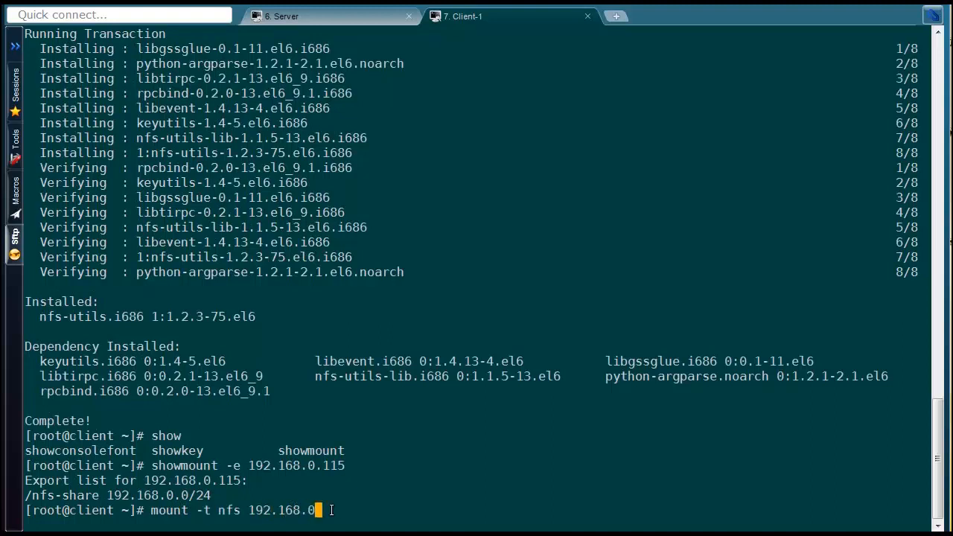
pyautogui.write('115')
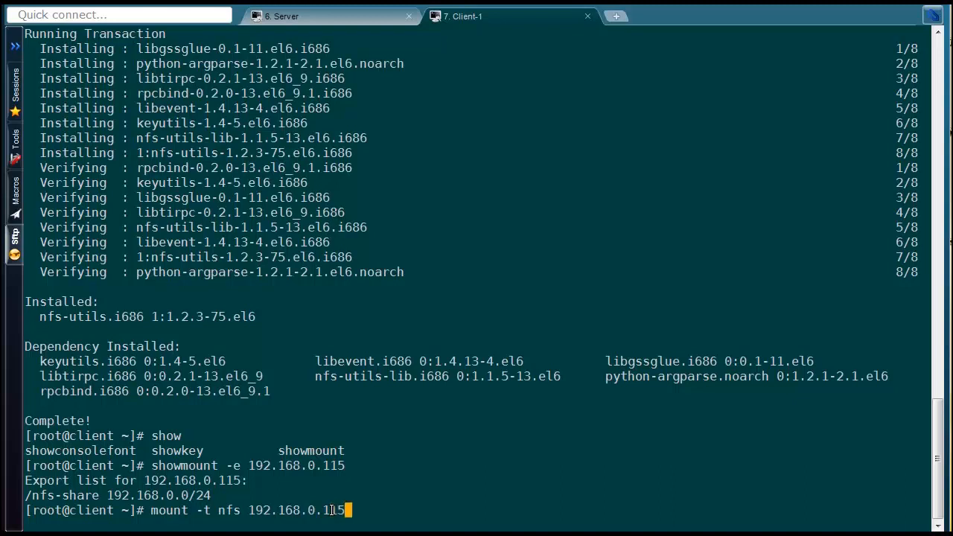
pyautogui.write(':')
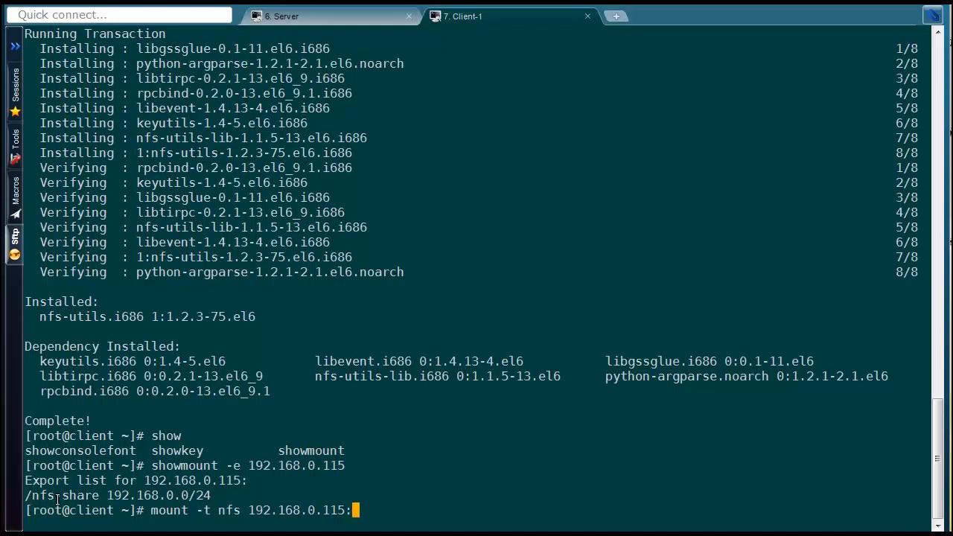
pyautogui.write('/n')
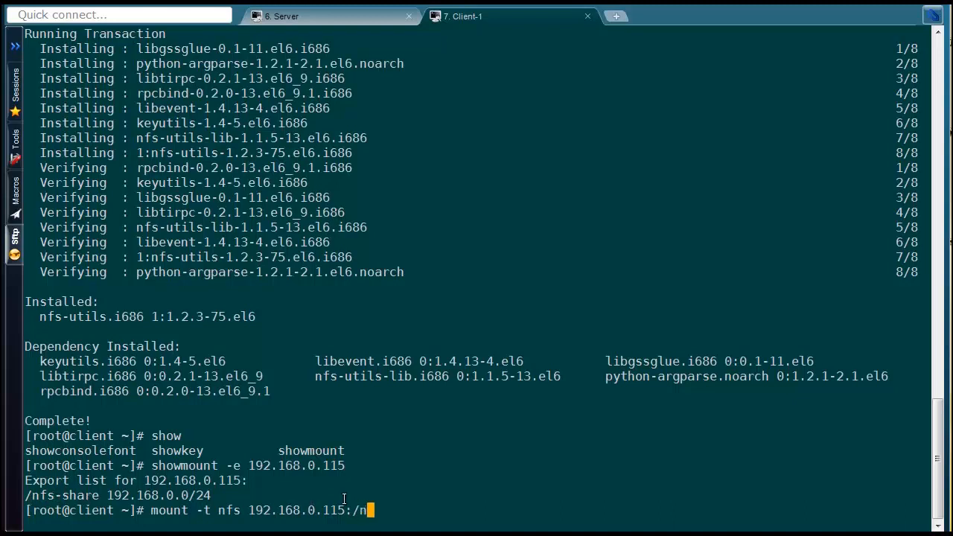
pyautogui.write('fs-sha')
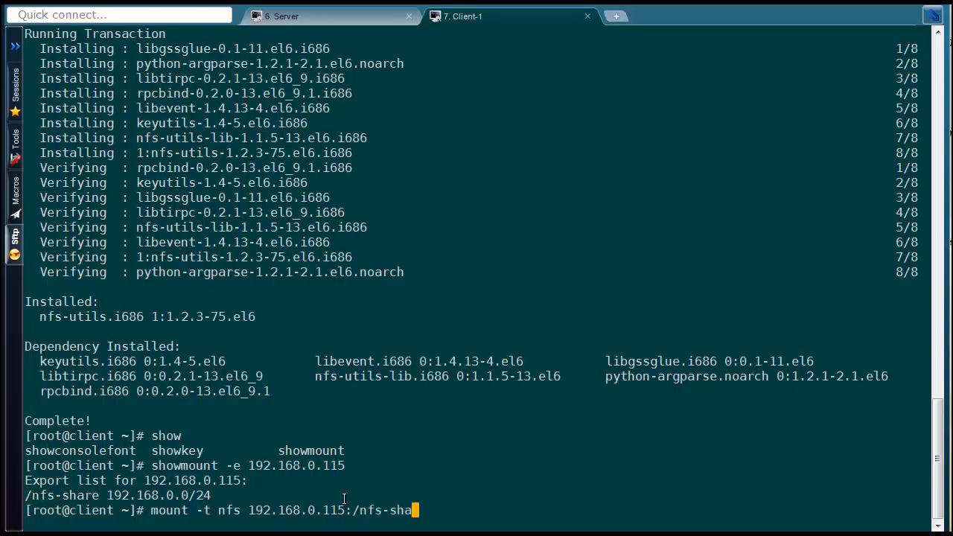
pyautogui.write('re ^C')
pyautogui.write('mkdir')
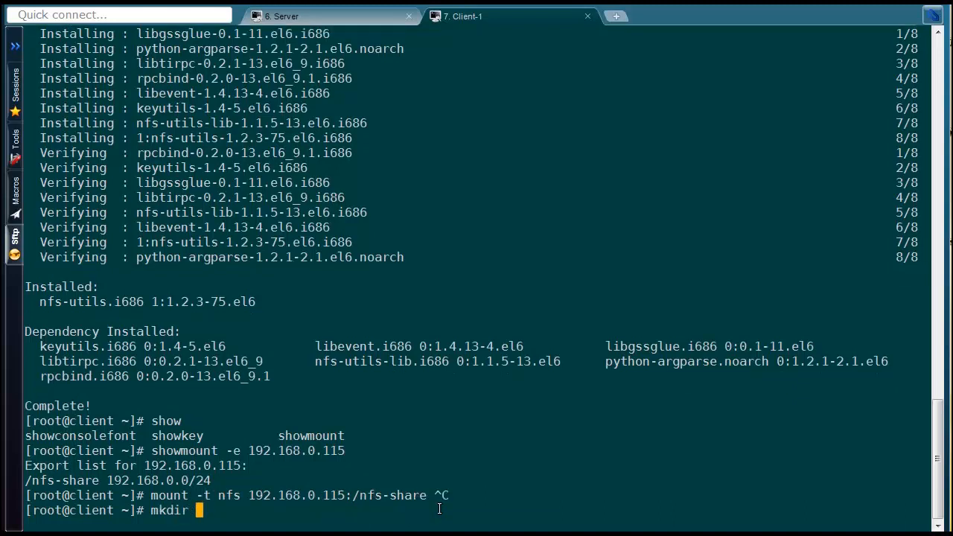
# Create the /localdir directory on the client with mkdir
pyautogui.write('localdi')
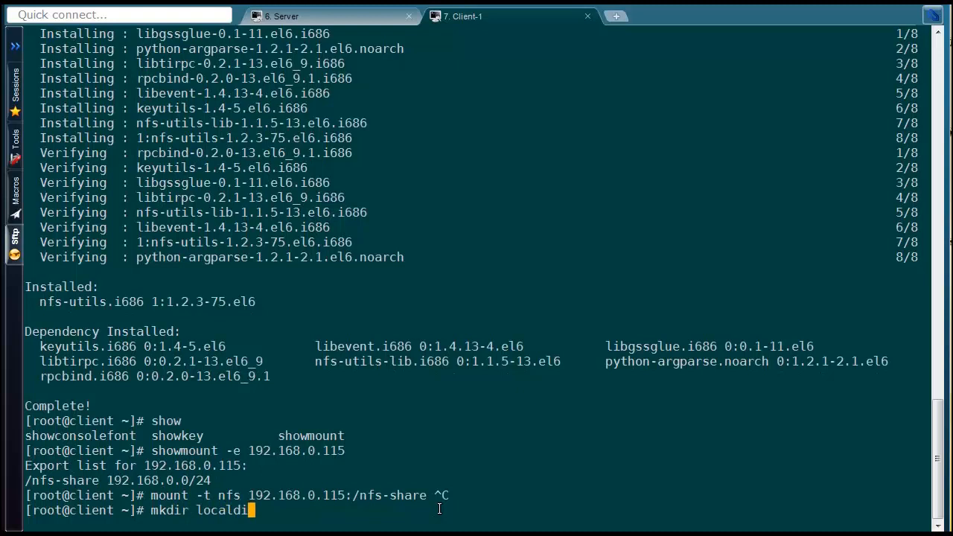
pyautogui.press('Return')
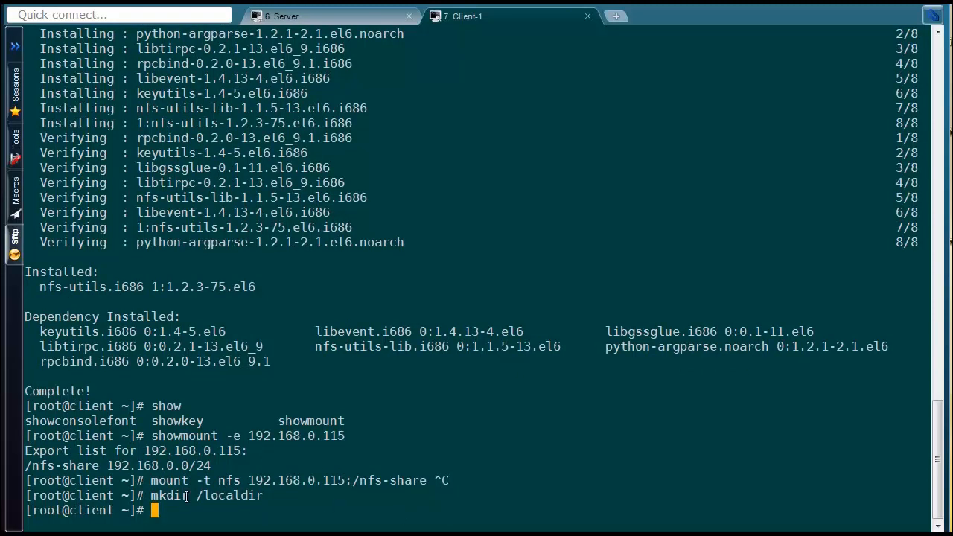
# Paste the mount command and mount 192.168.0.115:/nfs-share onto /localdir
pyautogui.doubleClick(170, 480)
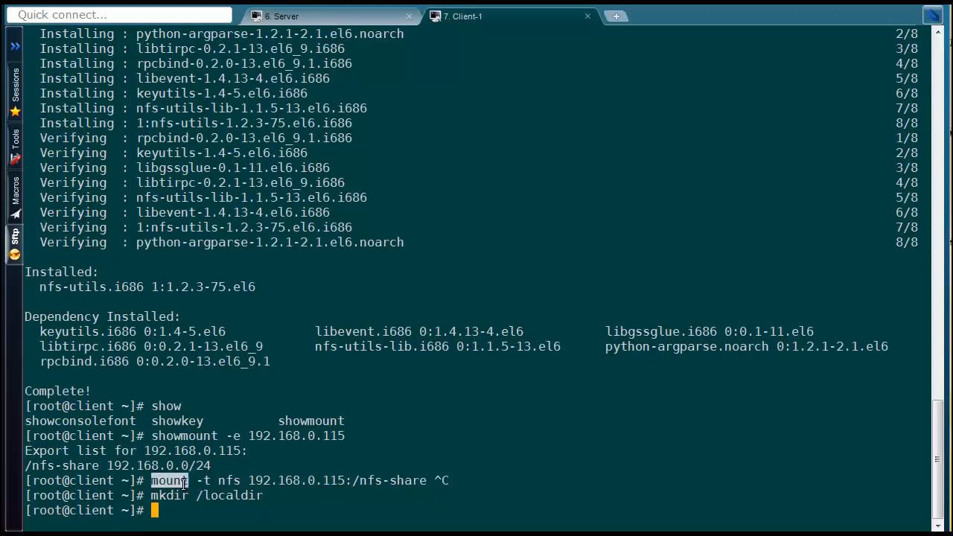
pyautogui.rightClick(424, 484)
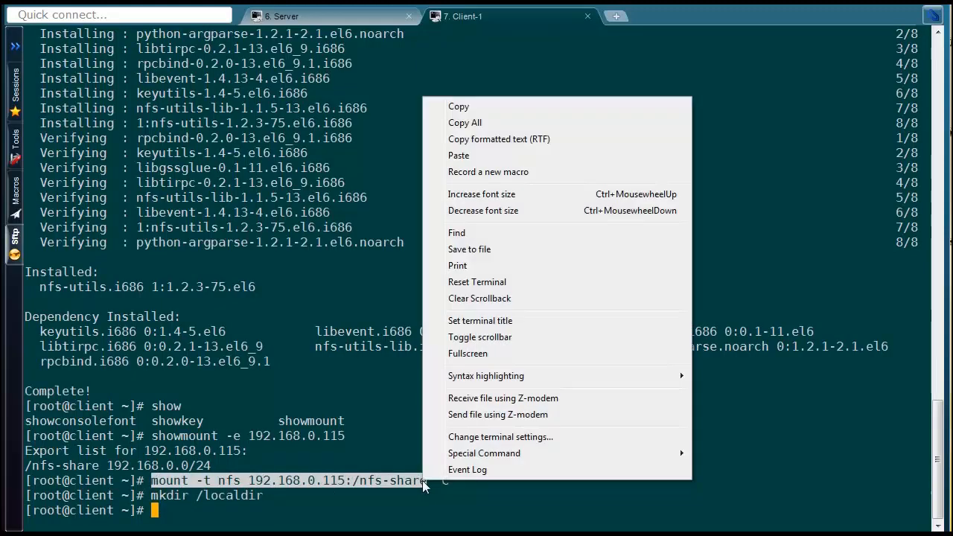
pyautogui.click(459, 155)
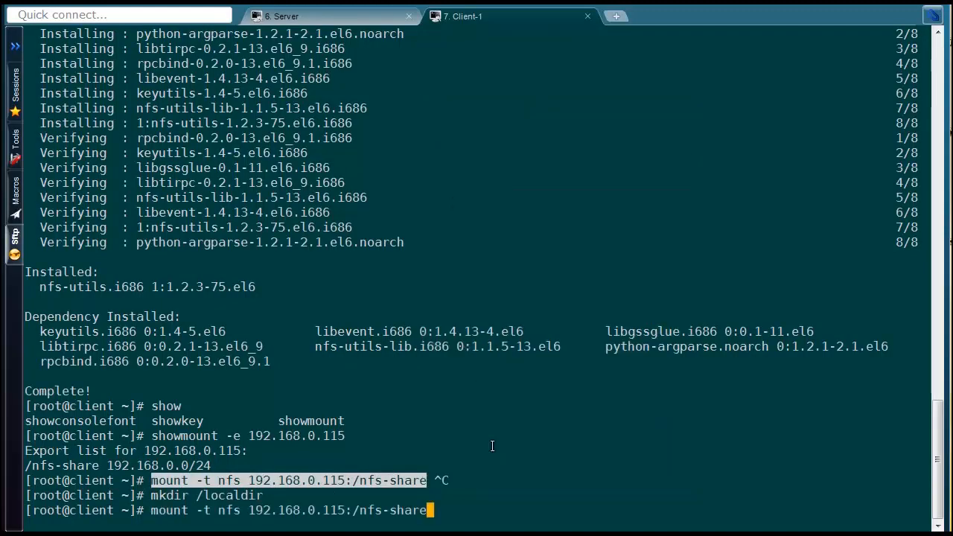
pyautogui.write('/lo')
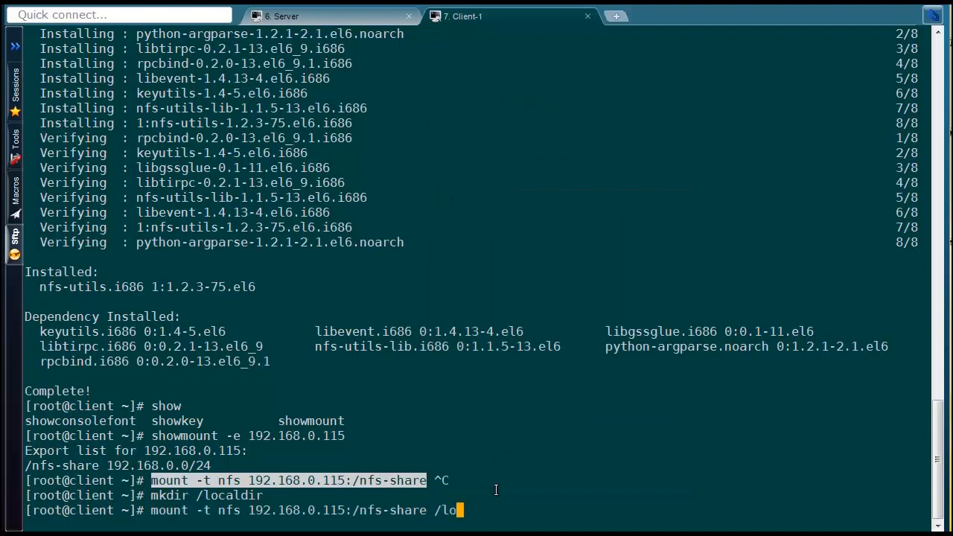
pyautogui.press('Return')
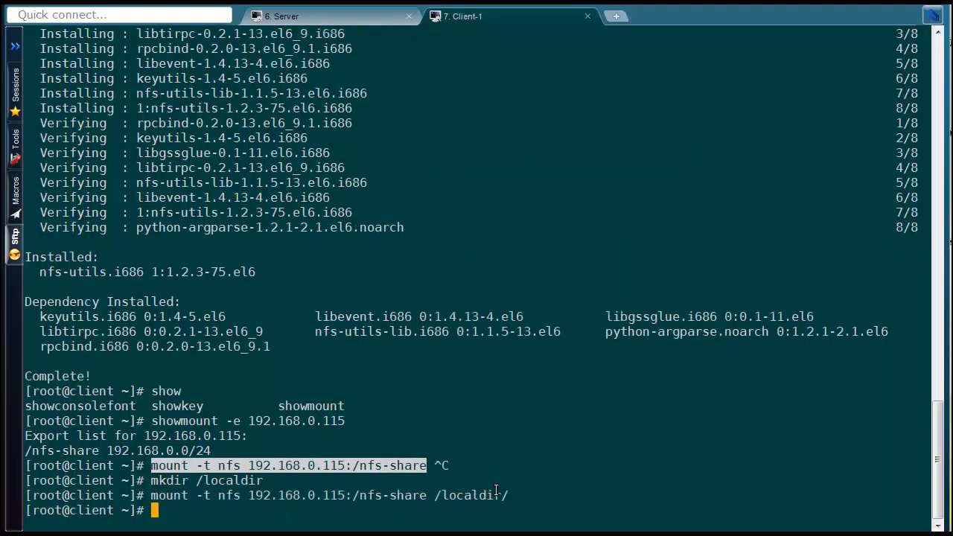
pyautogui.write('df -')
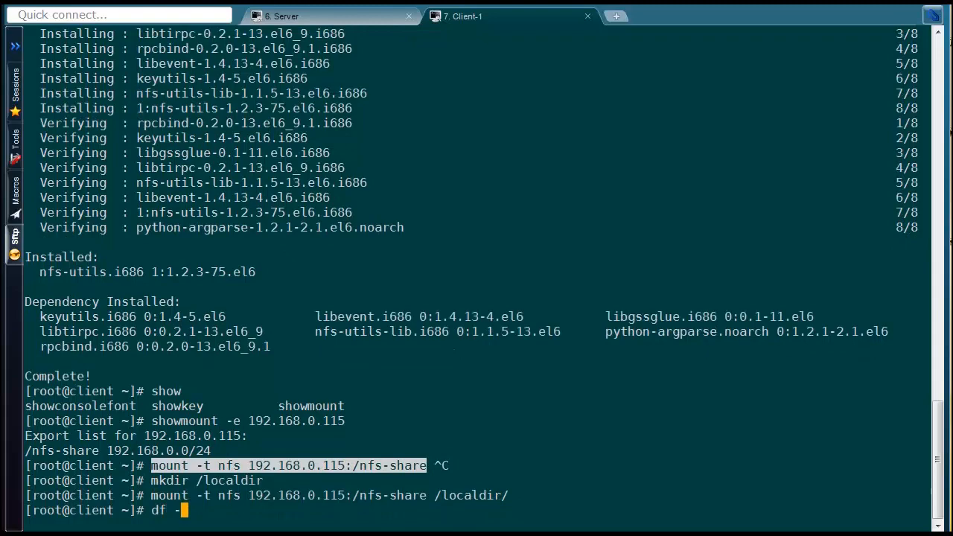
# Verify with df -h that the 2.0G share is on /localdir and cd into it
pyautogui.press('Return')
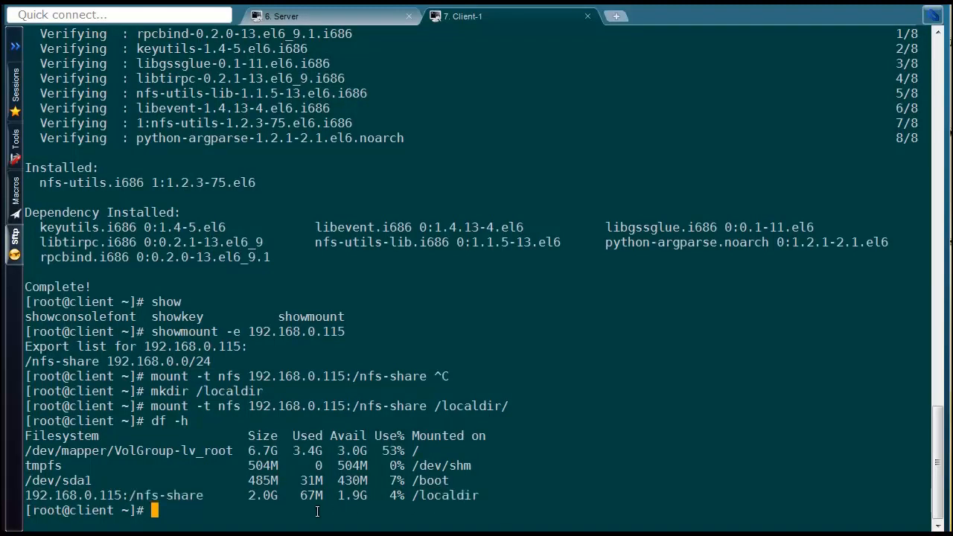
pyautogui.write('cd')
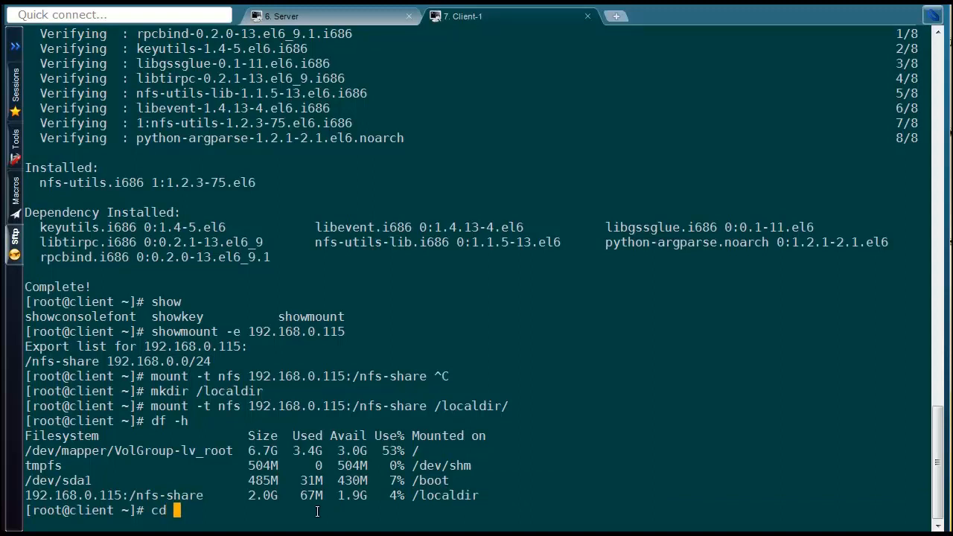
pyautogui.write('/lo')
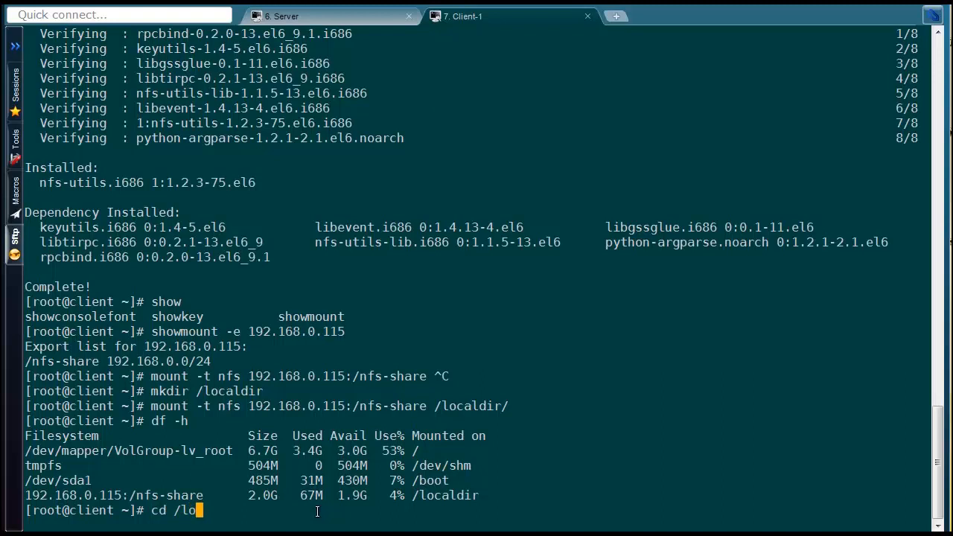
pyautogui.press('Return')
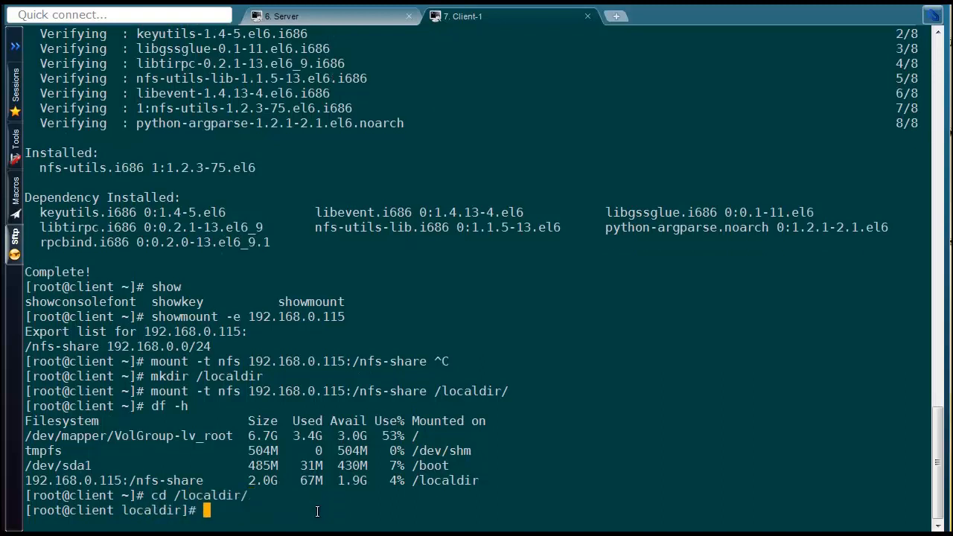
# Start a touch file{1..10}.txt command inside /localdir
pyautogui.write('to')
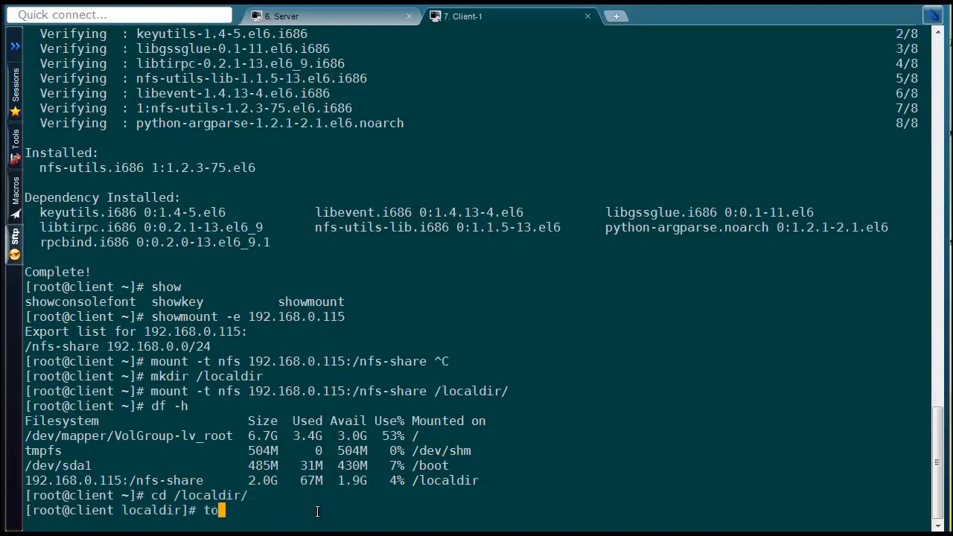
pyautogui.write('uch file')
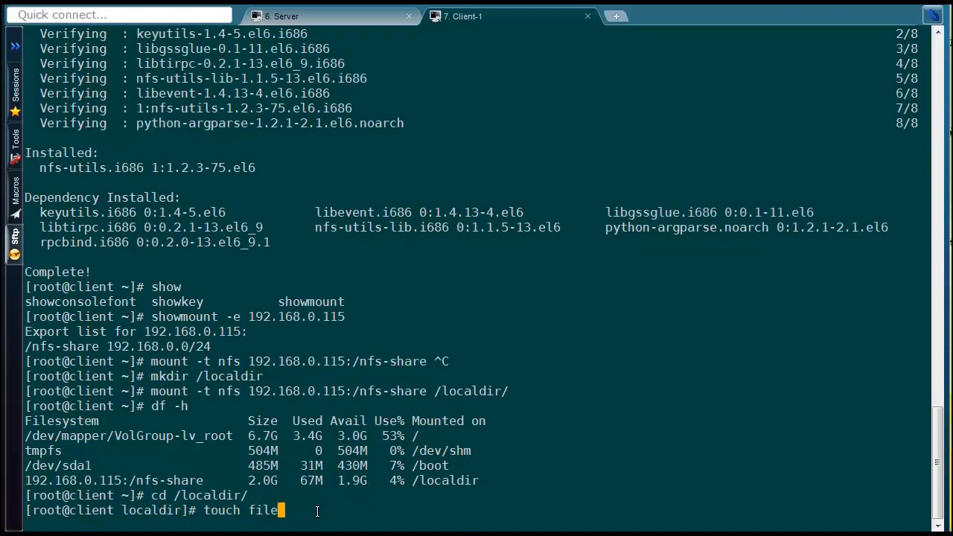
pyautogui.write('{1..')
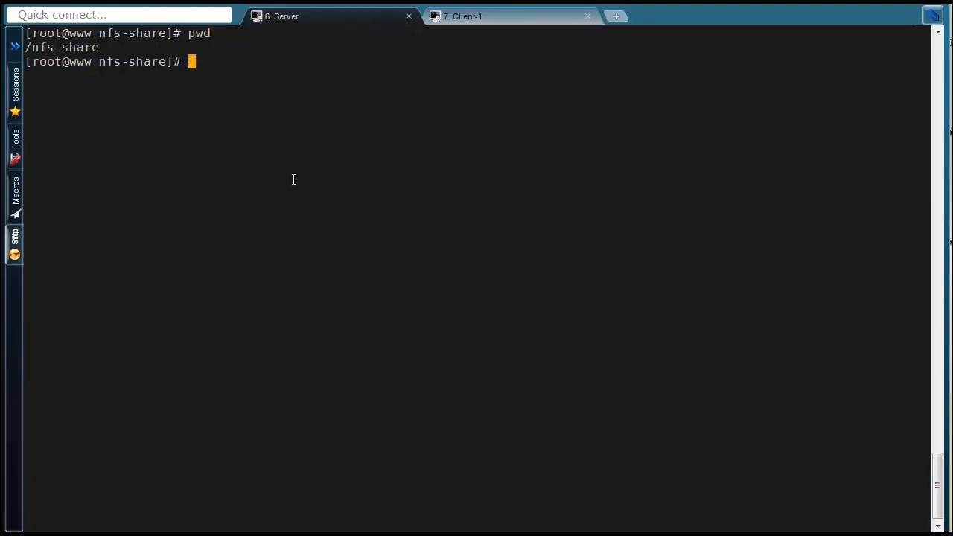
# Run mkdir files inside /nfs-share on the server
pyautogui.write('mkdir files')
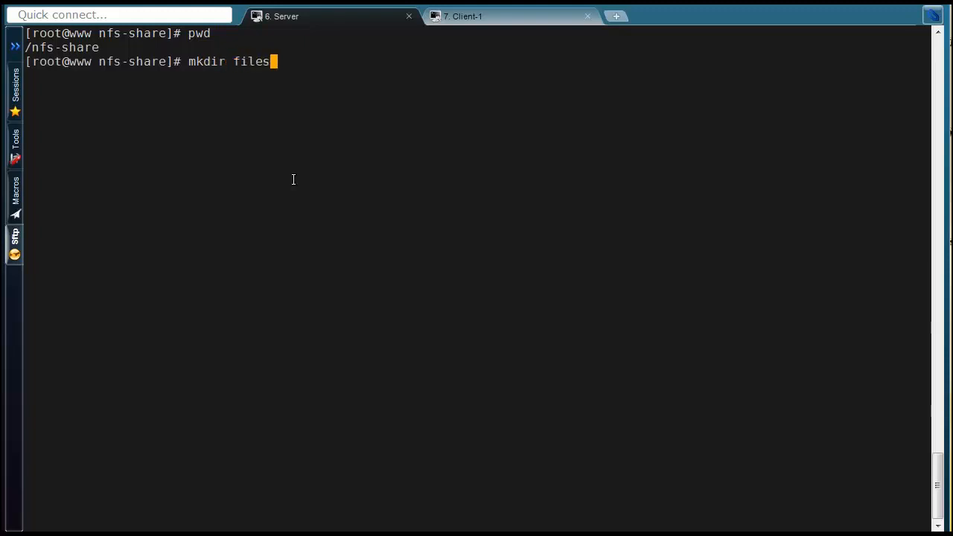
pyautogui.press('Return')
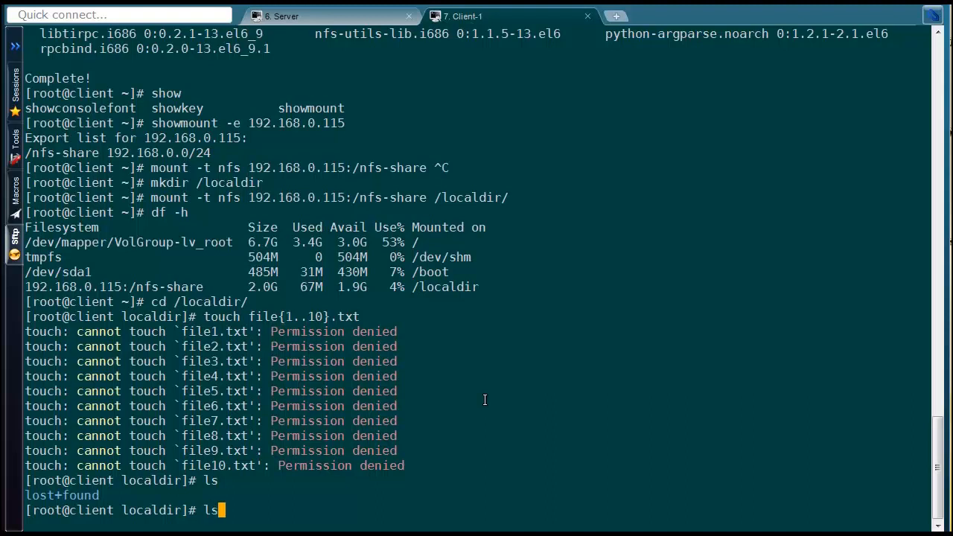
# List /localdir on the client and show the files directory's ownership with ll -d files
pyautogui.press('Return')
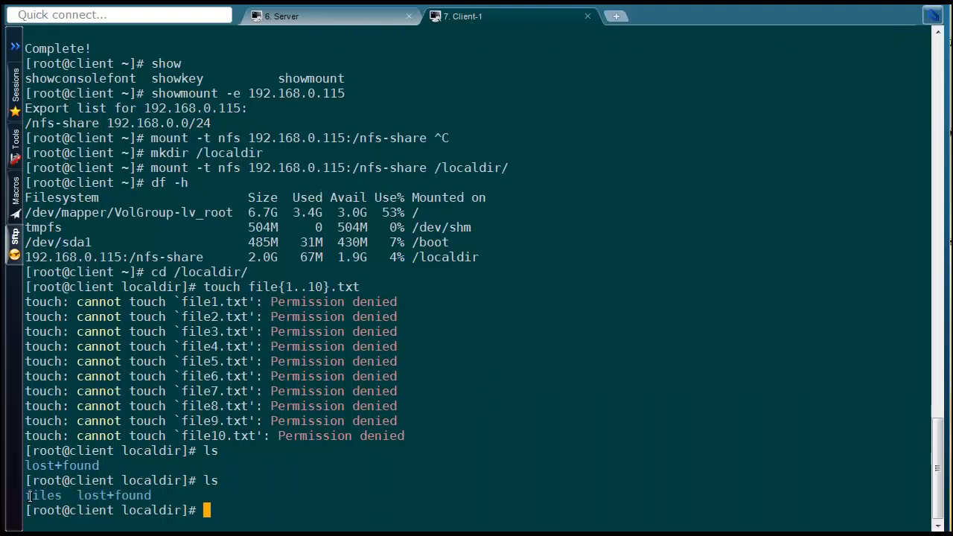
pyautogui.write('ll -d fi')
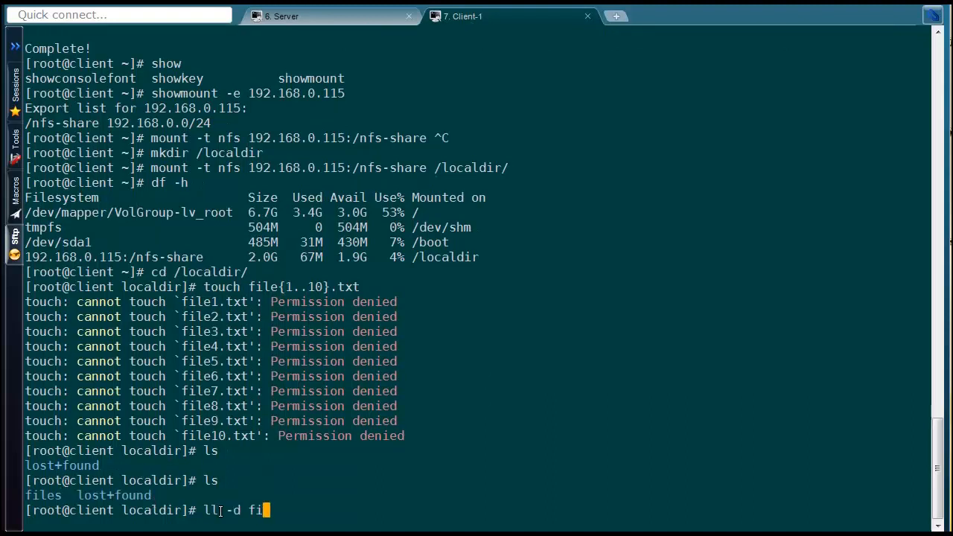
pyautogui.press('Return')
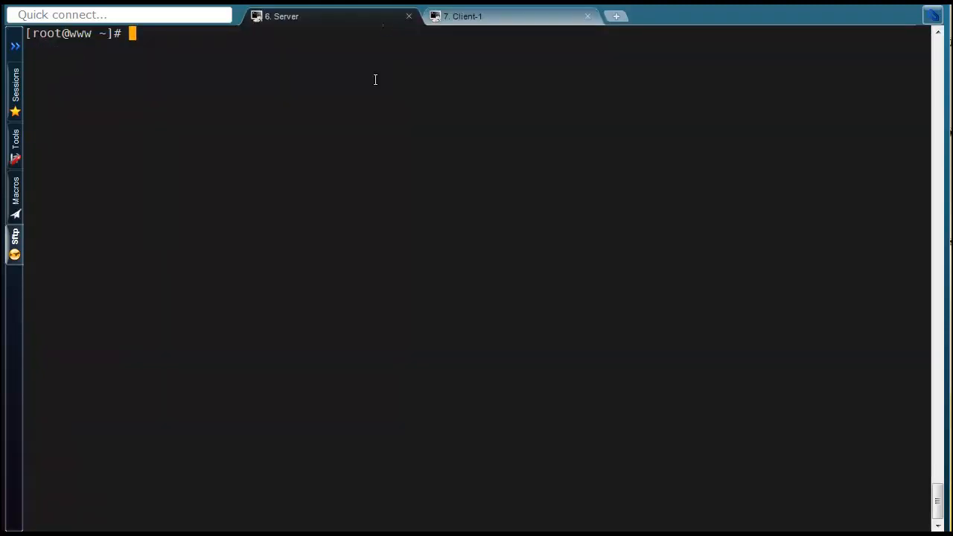
pyautogui.moveTo(417, 112)
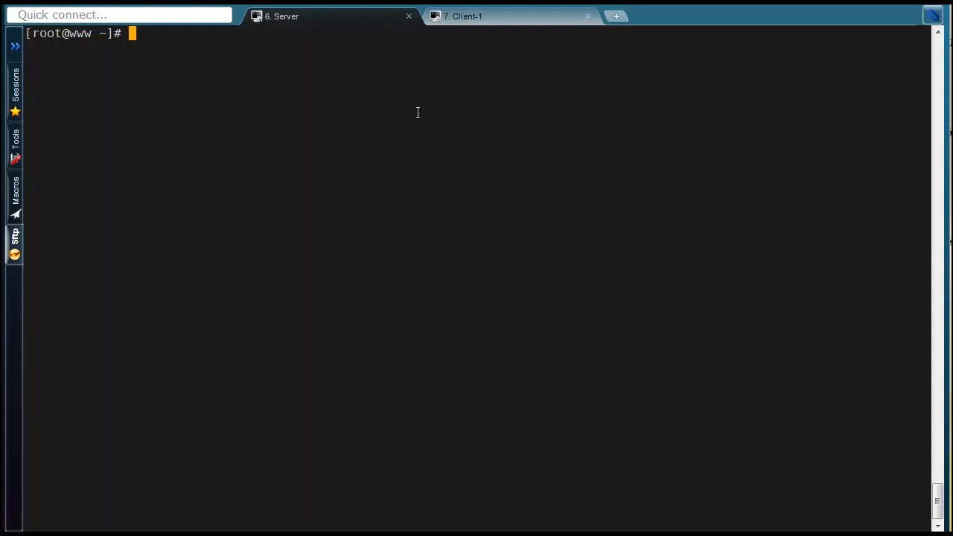
# Edit /etc/exports in vi to append no_root_squash to the /nfs-share options
pyautogui.write('vi')
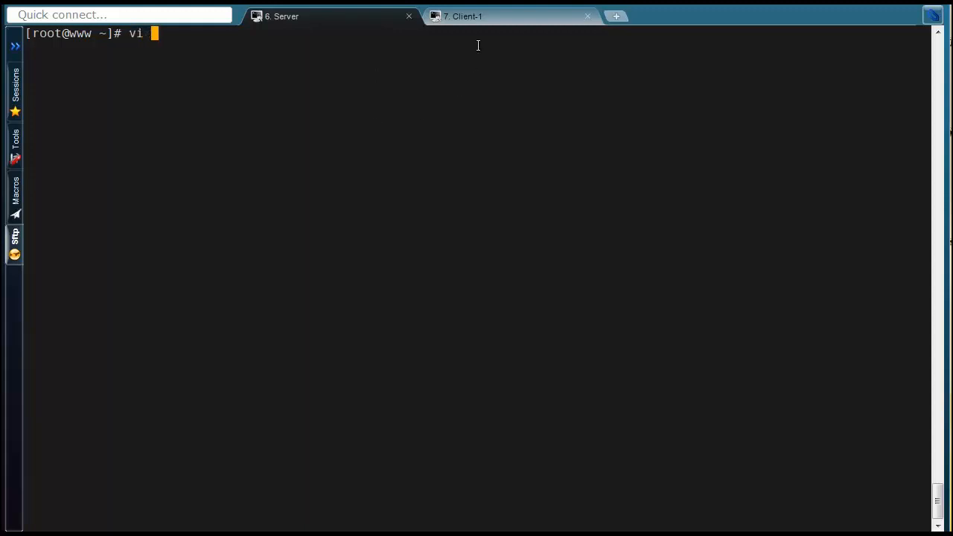
pyautogui.write('/etc/')
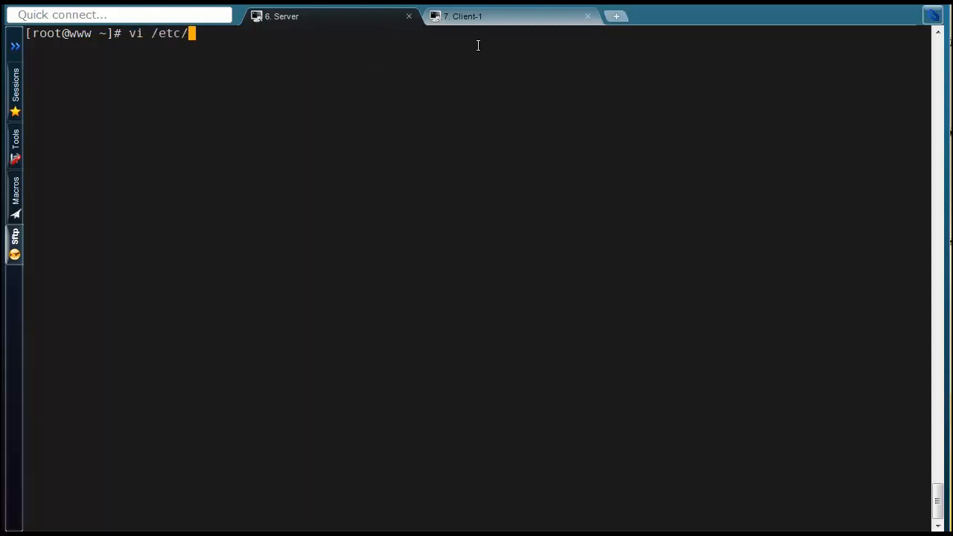
pyautogui.write('exports')
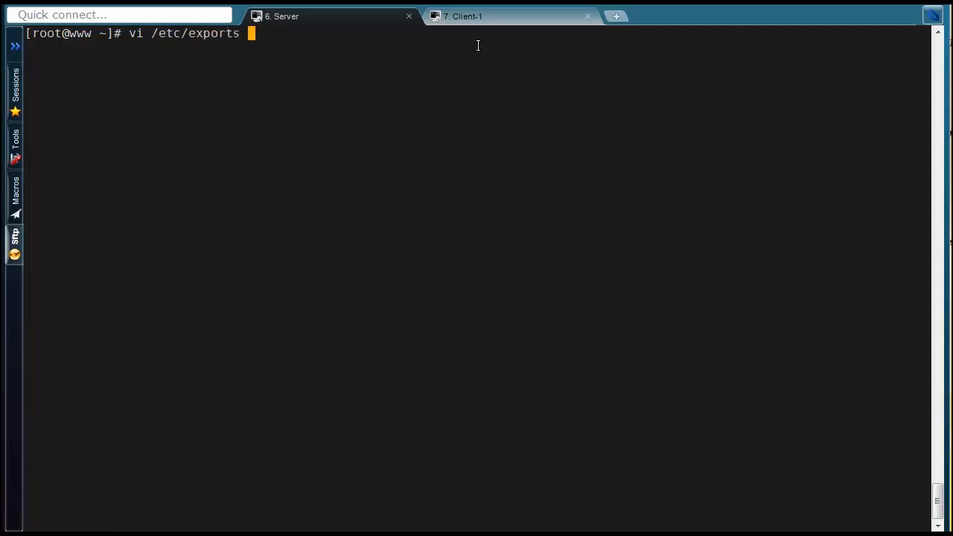
pyautogui.press('Return')
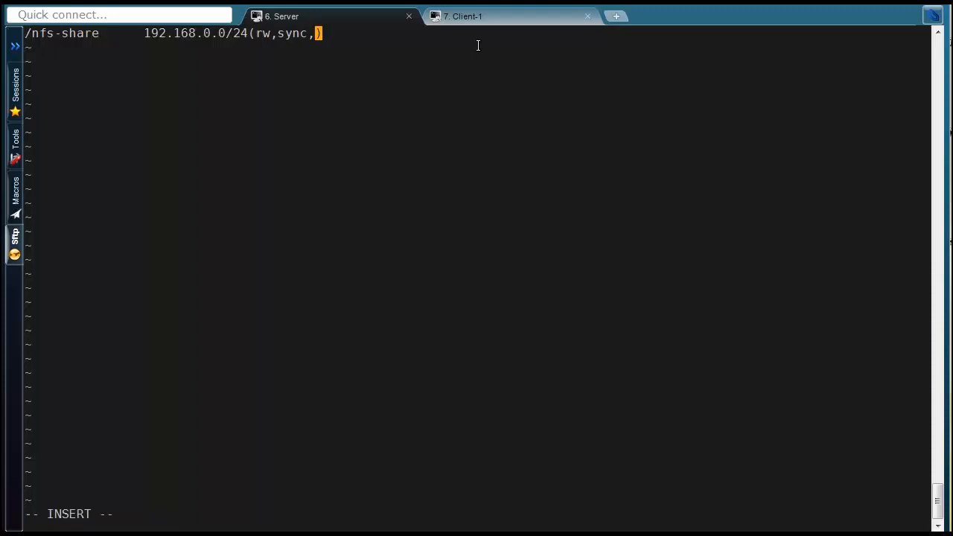
pyautogui.write('no_root')
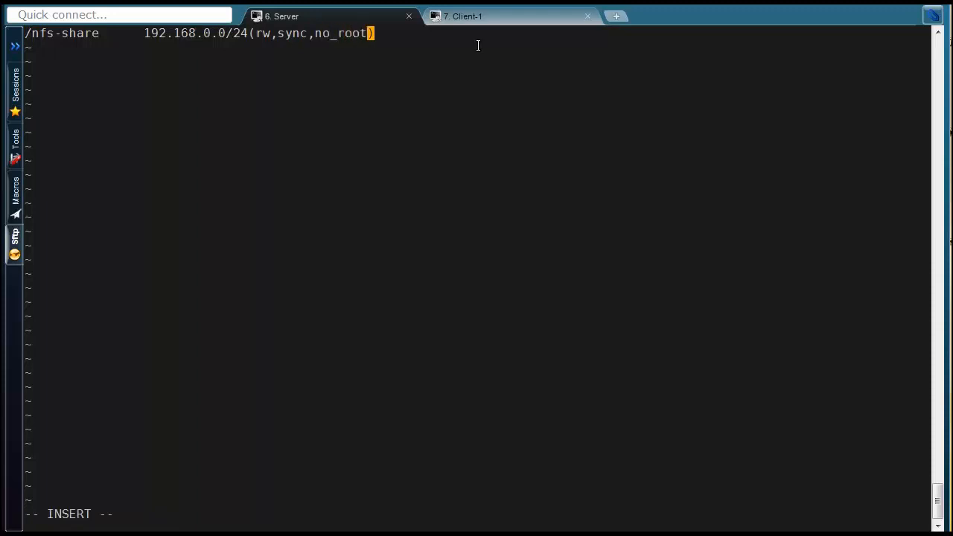
pyautogui.write('_squa')
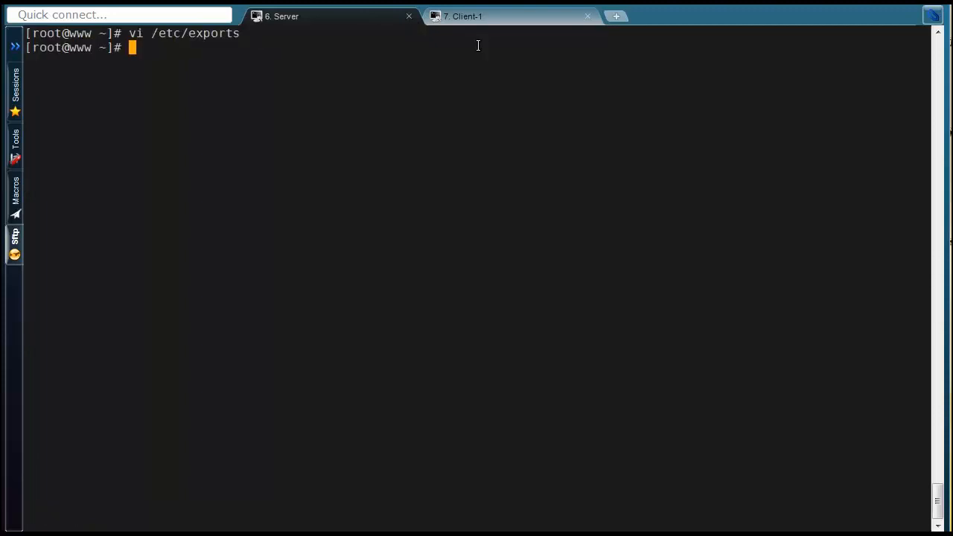
# Run service nfs restart so the new export option takes effect
pyautogui.write('service')
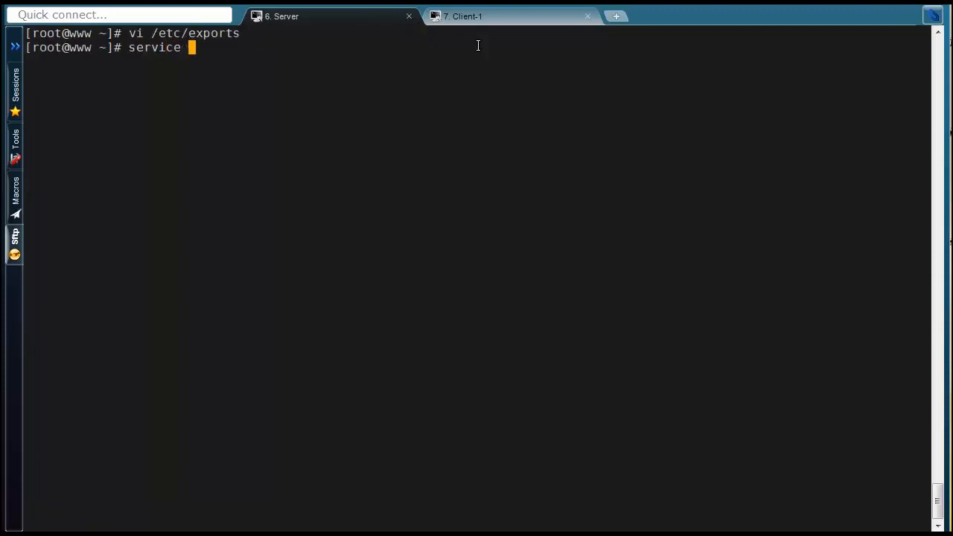
pyautogui.write('nfs')
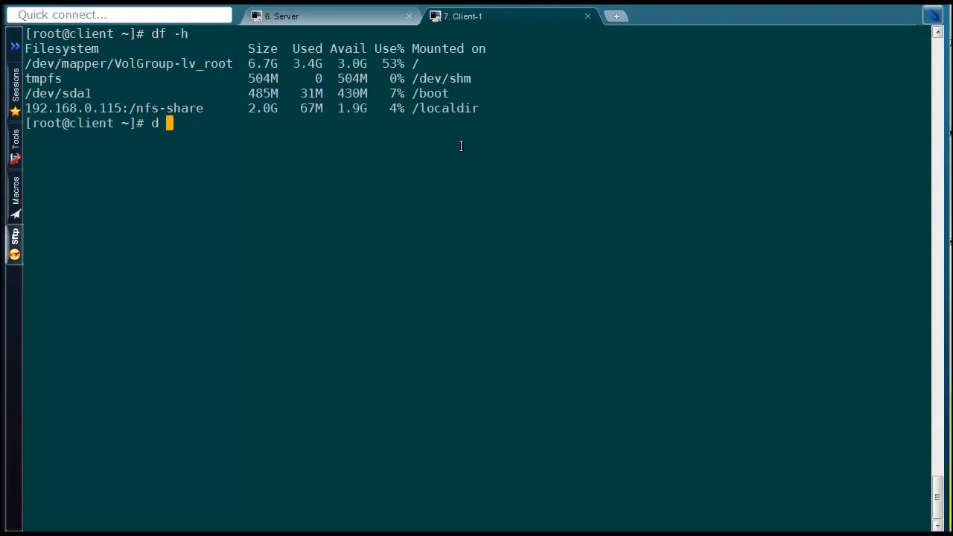
# Enter /localdir on the client, mkdir client-files and list the directory
pyautogui.write('cd /')
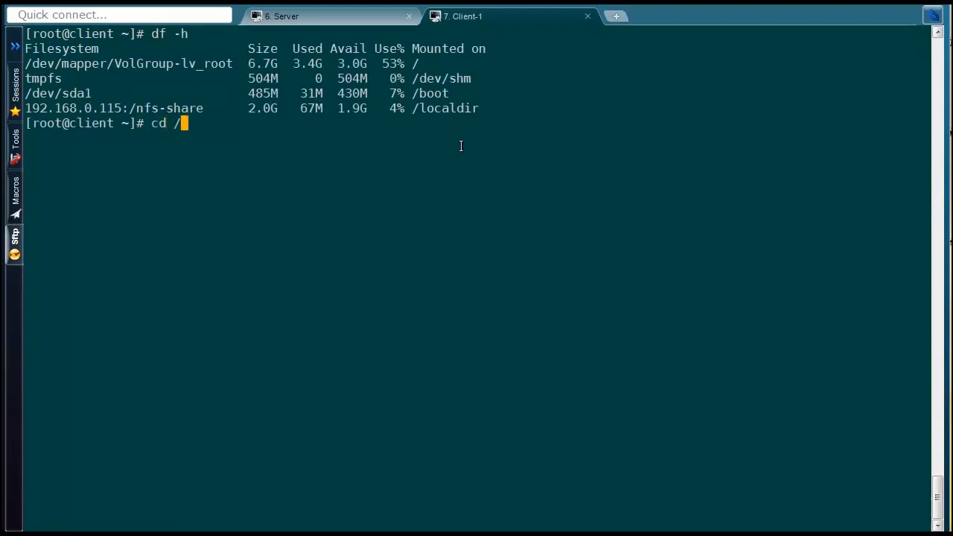
pyautogui.write('localdir/')
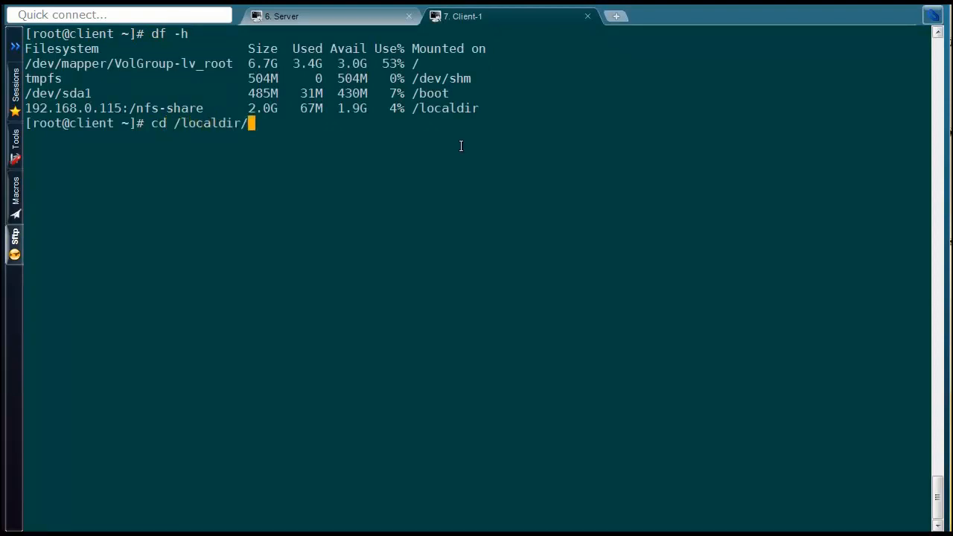
pyautogui.press('Return')
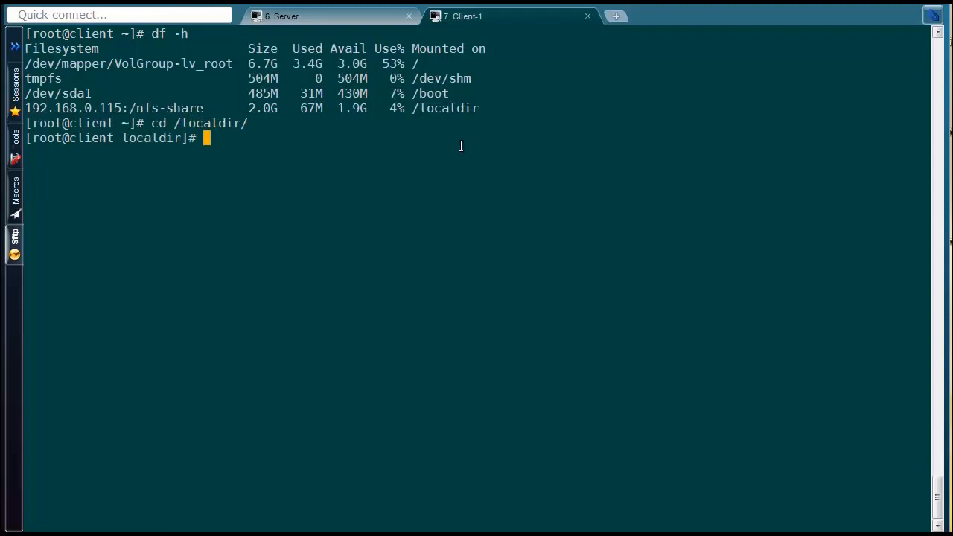
pyautogui.write('mkdir client-files')
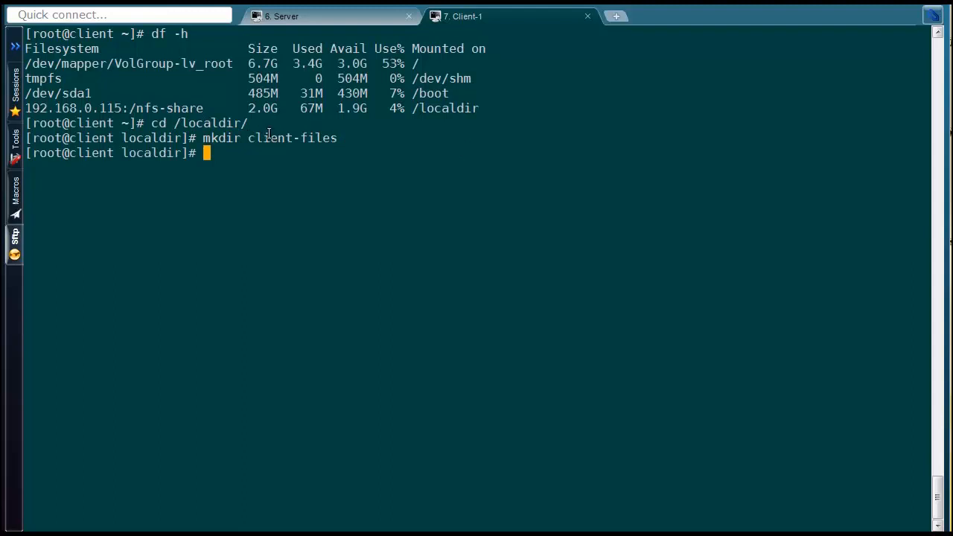
pyautogui.write('ls')
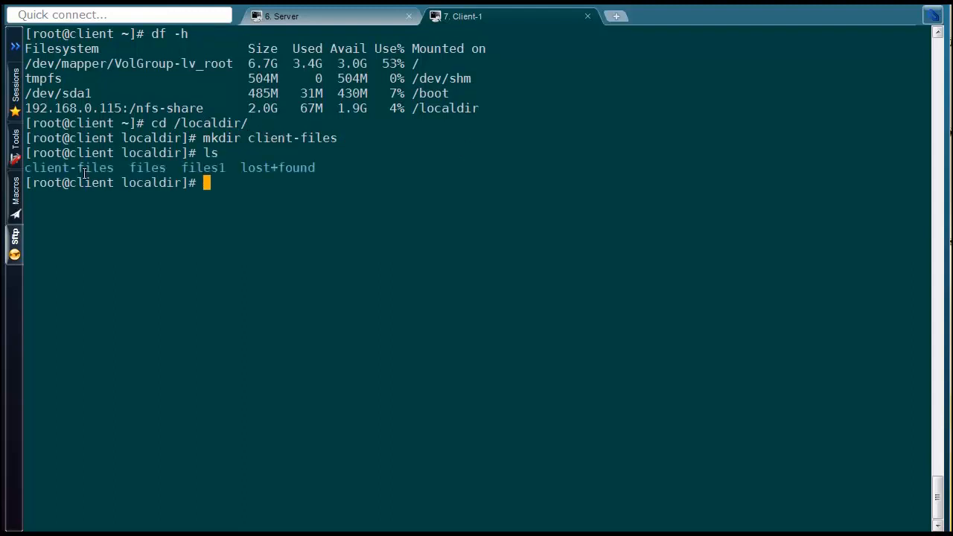
pyautogui.moveTo(250, 203)
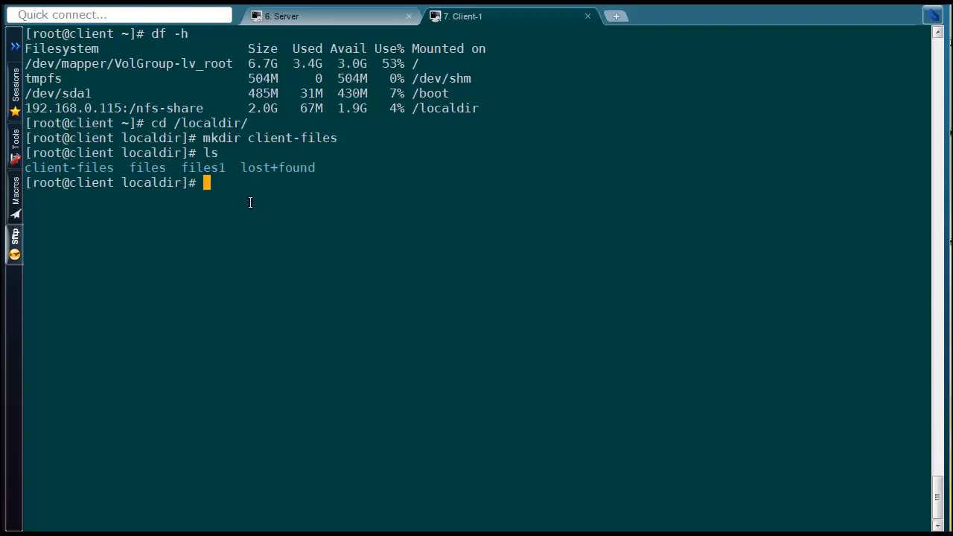
# Change into the new client-files folder
pyautogui.write('cd')
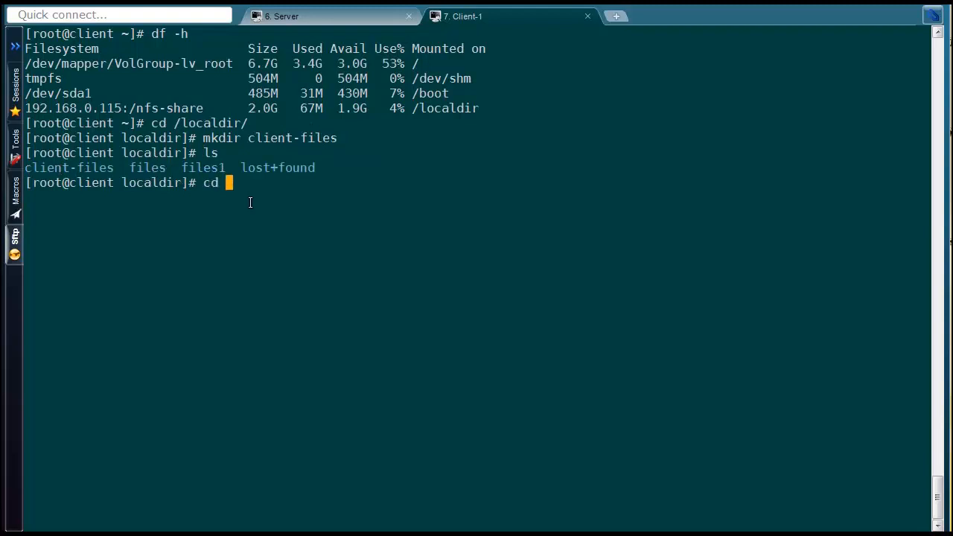
pyautogui.write('cli')
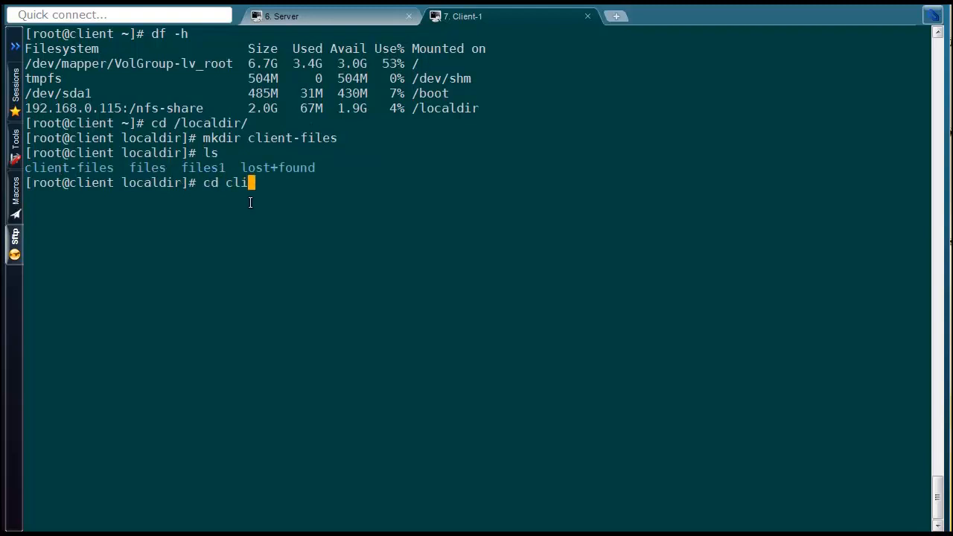
pyautogui.press('Return')
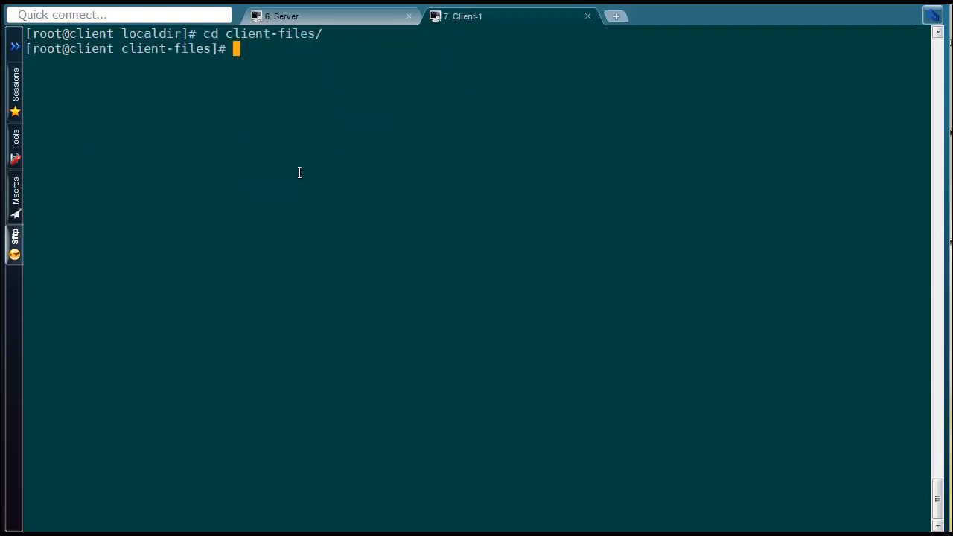
# Create files1.txt to files3.txt with touch files{1..3}.txt
pyautogui.write('touch f')
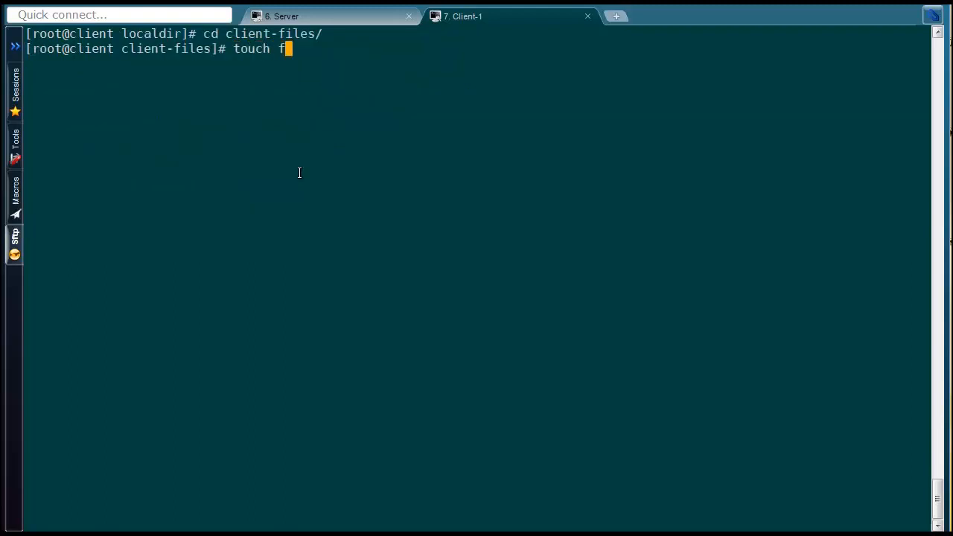
pyautogui.write('iles{1..')
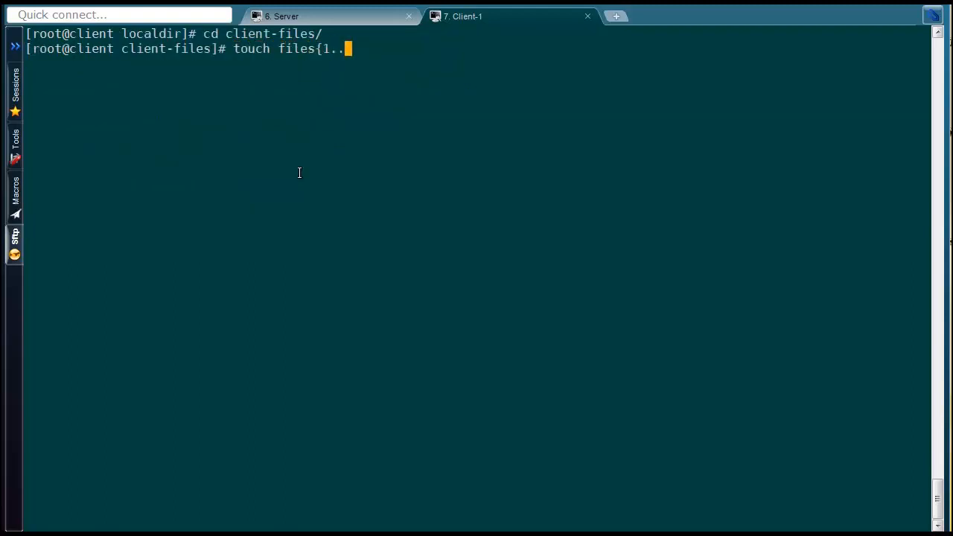
pyautogui.write('3}.txt')
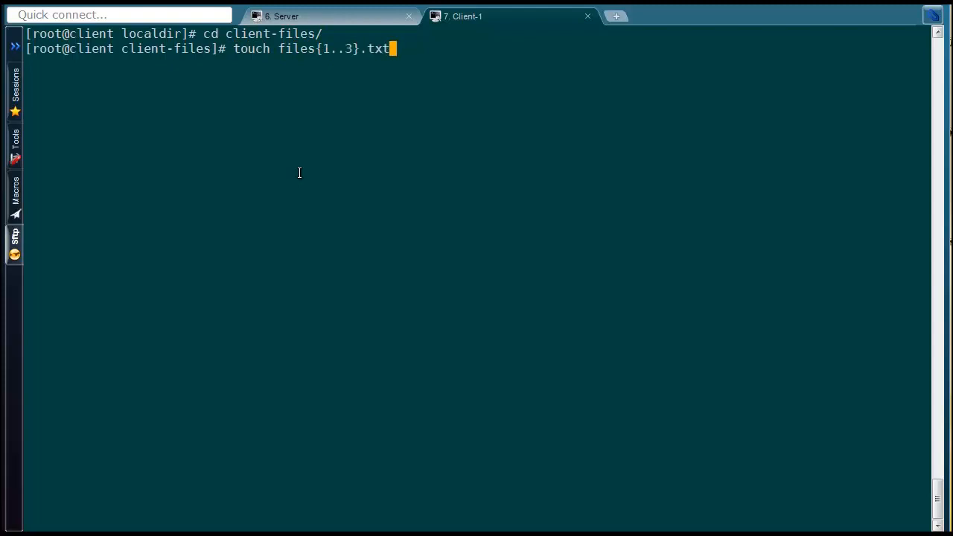
pyautogui.press('Return')
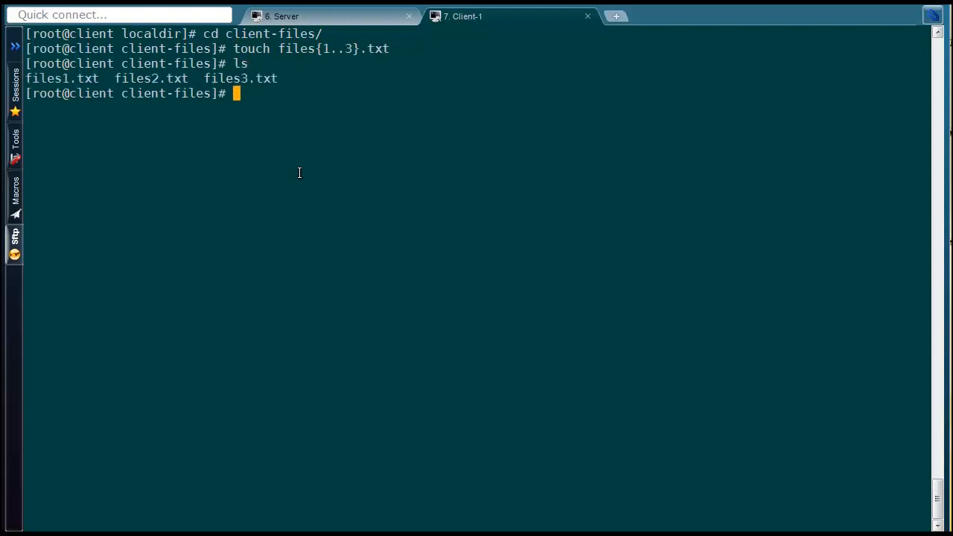
# Write 'this is a sample file' into files1.txt with vi and cat it to confirm
pyautogui.write('vi files1.txt')
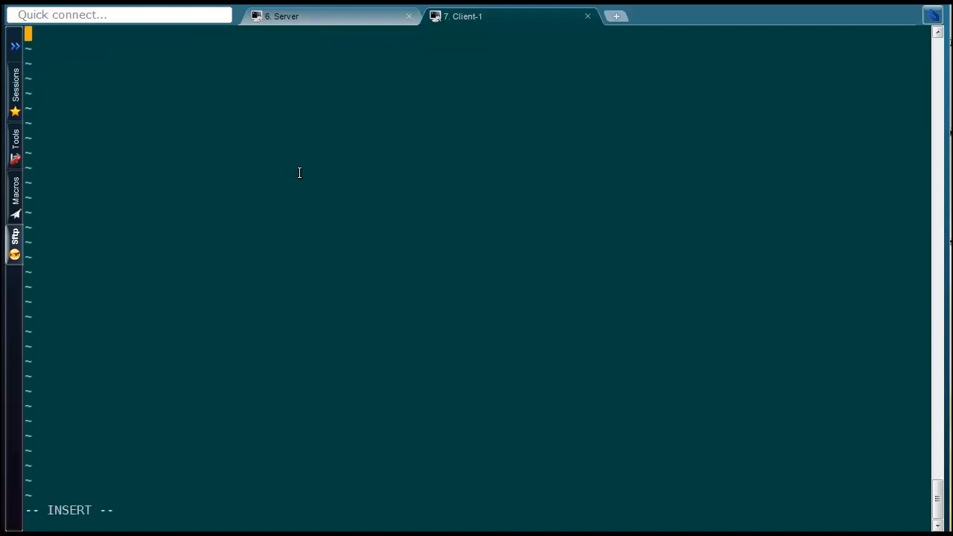
pyautogui.write('this is a sample')
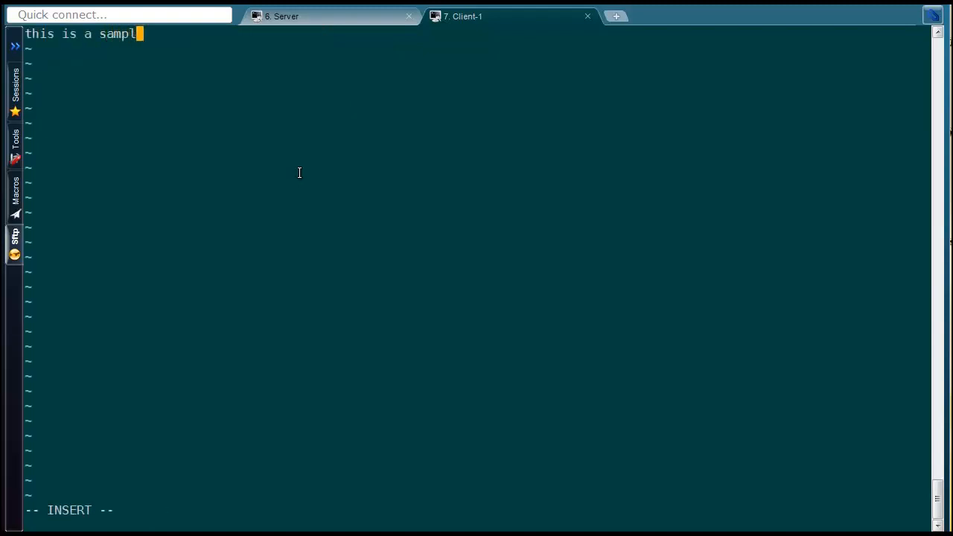
pyautogui.write('e file')
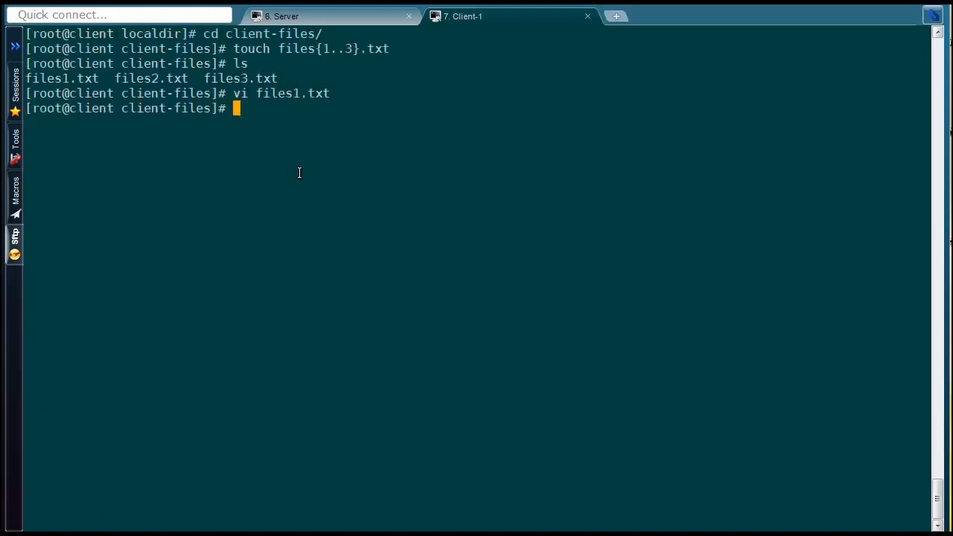
pyautogui.write('cat files')
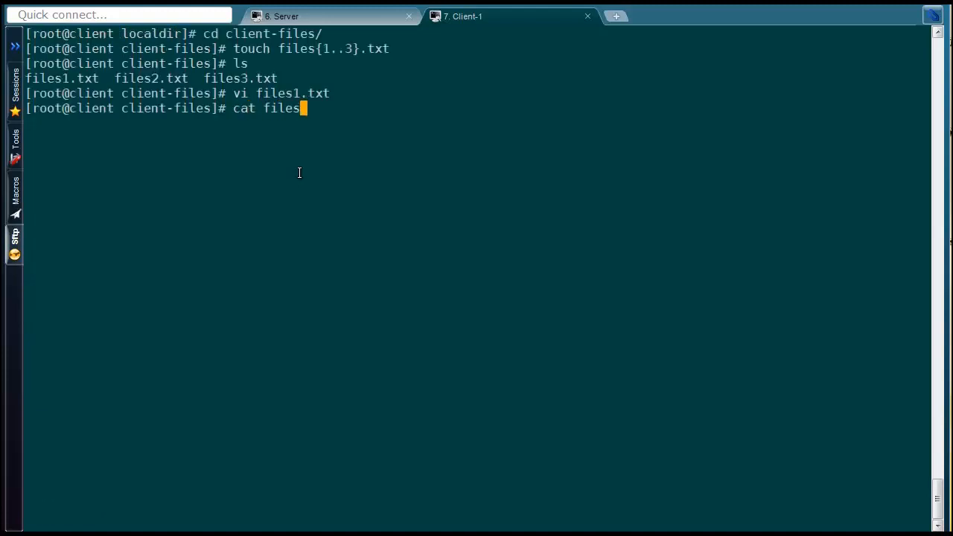
pyautogui.press('Return')
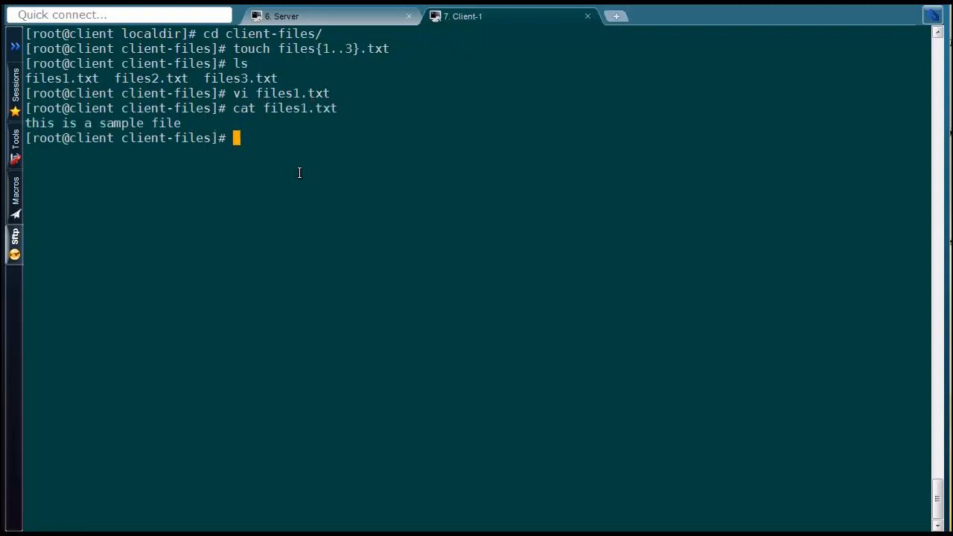
pyautogui.moveTo(257, 66)
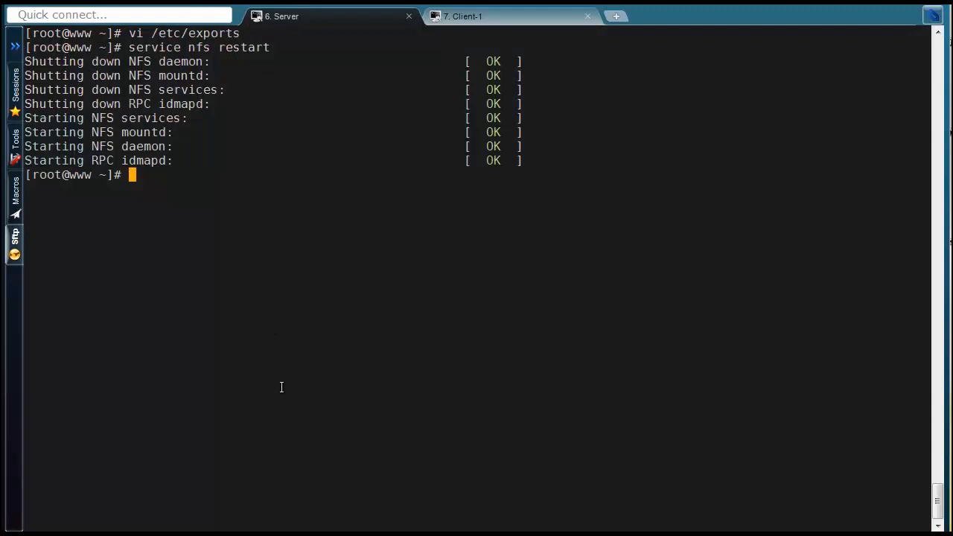
# On the server, list /nfs-share/client-files (files1-3.txt) and cat files1.txt showing 'this is a sample file'
pyautogui.write('cd /nfs-share/')
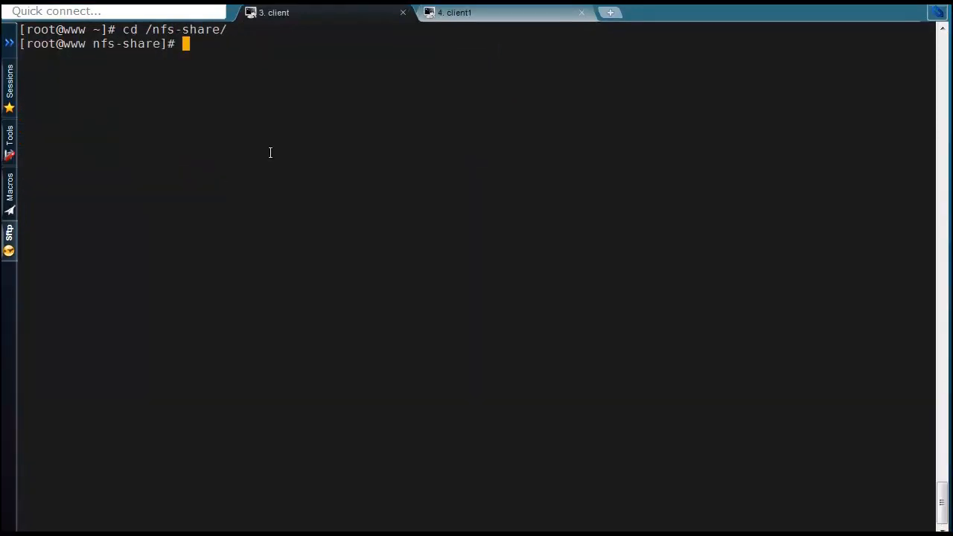
pyautogui.write('ls')
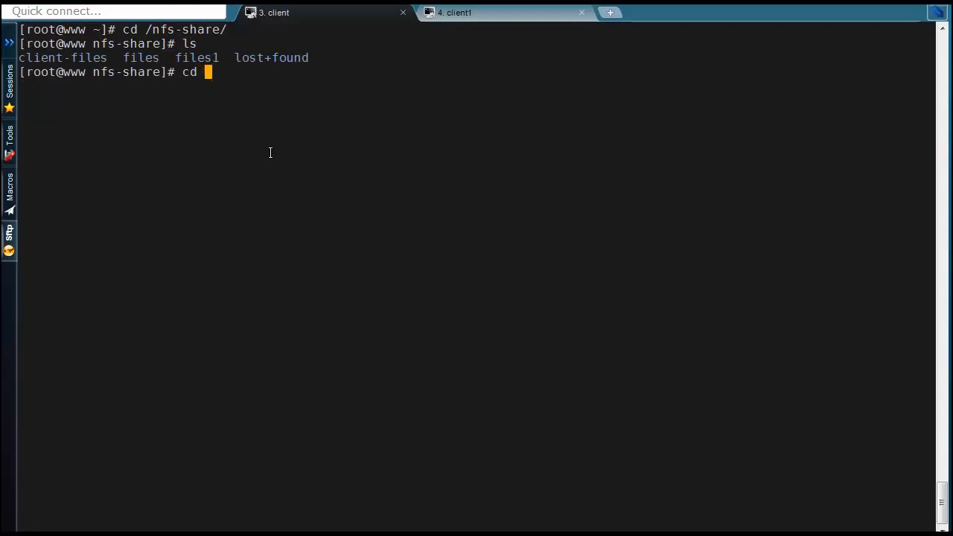
pyautogui.press('Return')
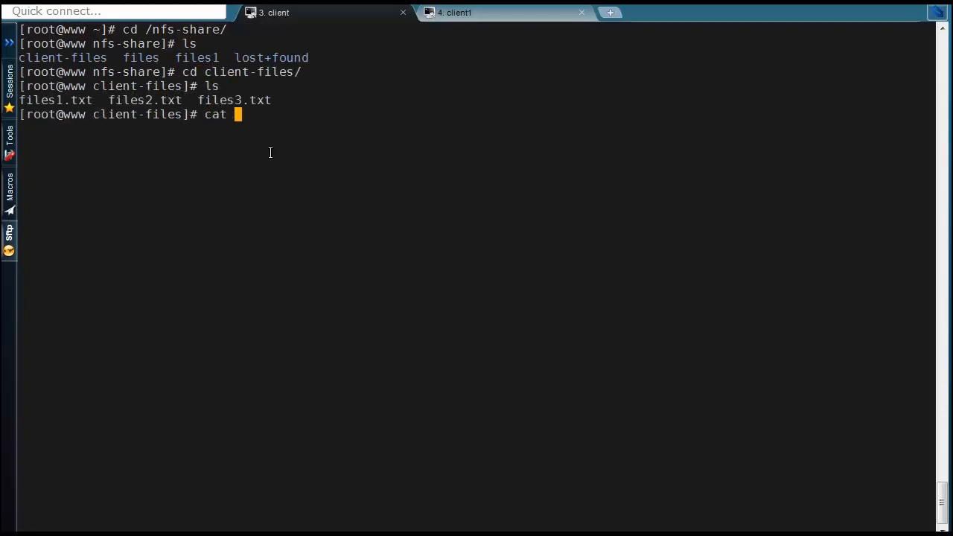
pyautogui.write('files')
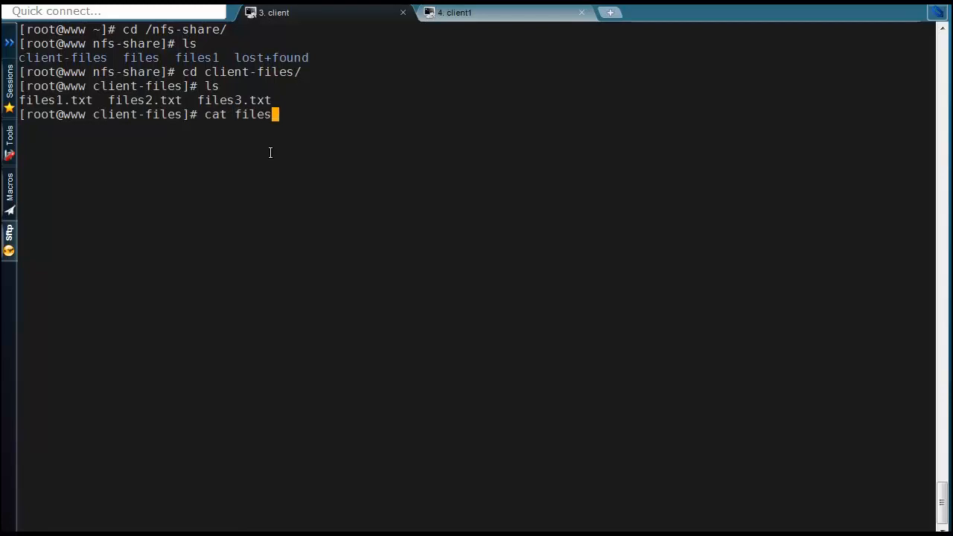
pyautogui.press('Return')
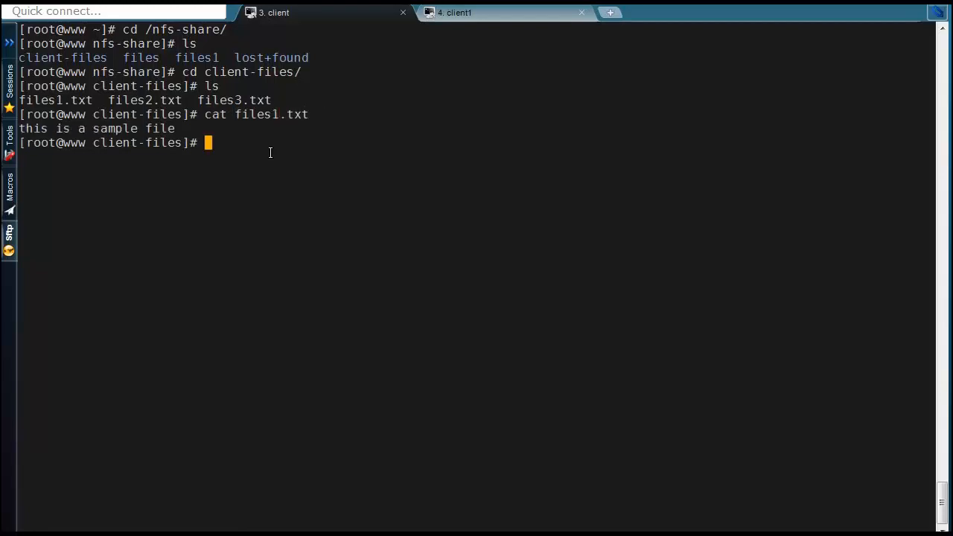